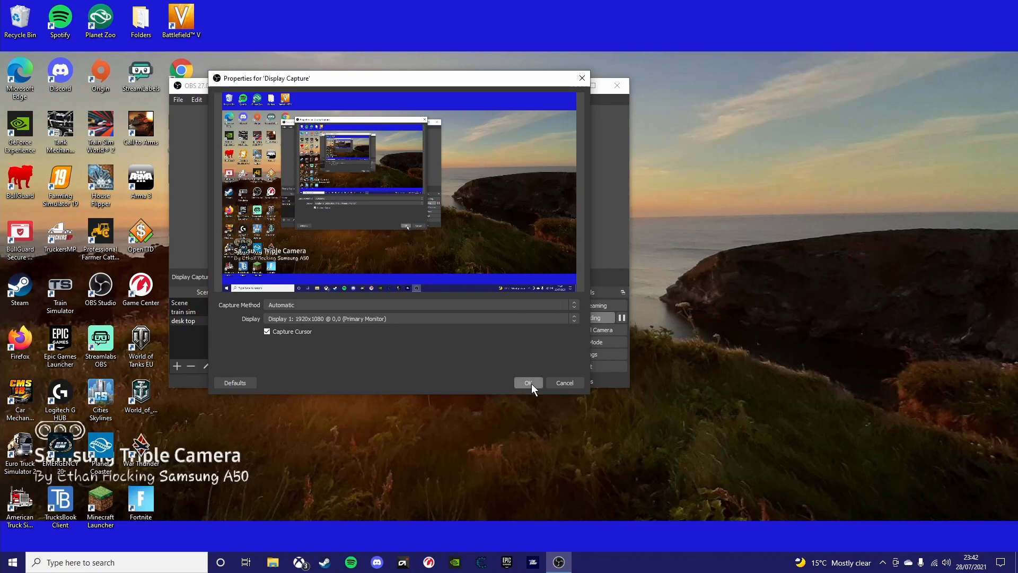
Confirm the Display Capture settings and minimize OBS to show the desktop
left_click(527, 382)
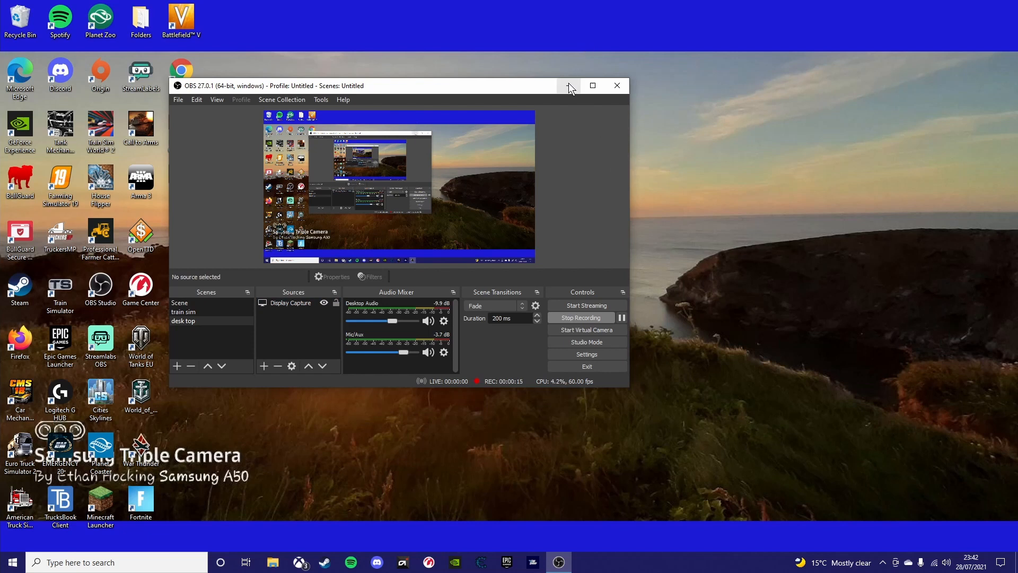
left_click(568, 85)
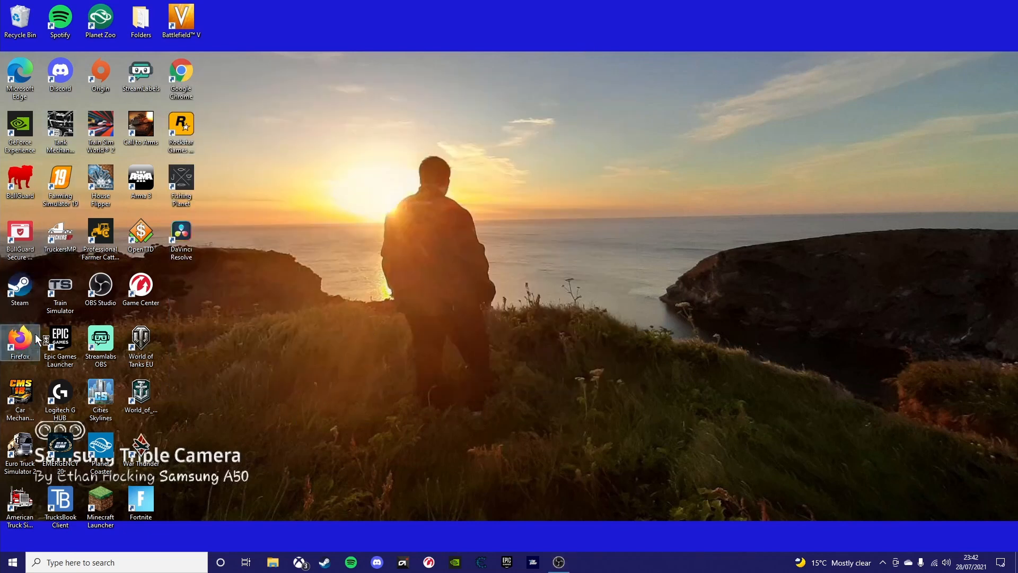
mouse_move(336, 97)
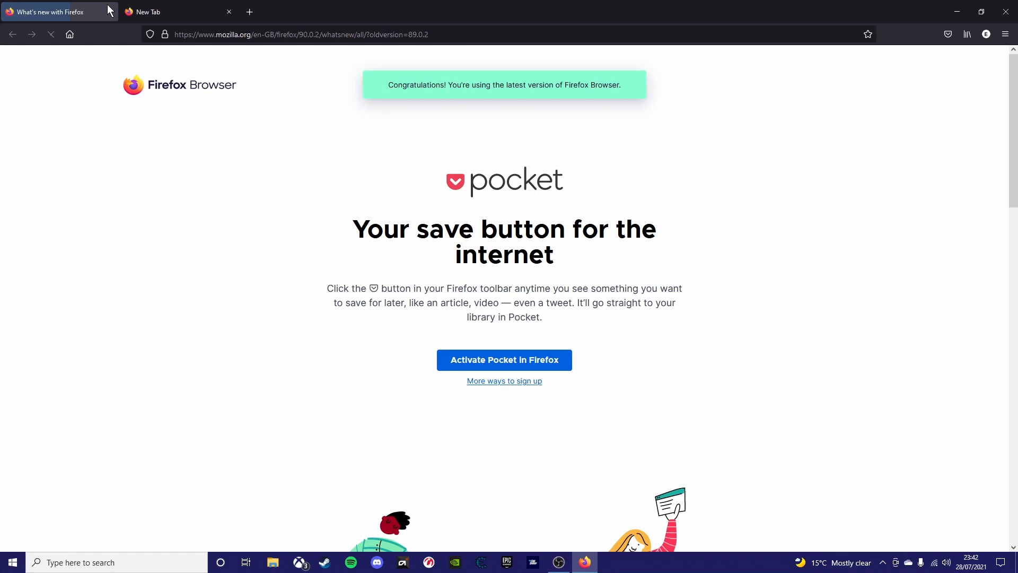
left_click(174, 12)
type("promod")
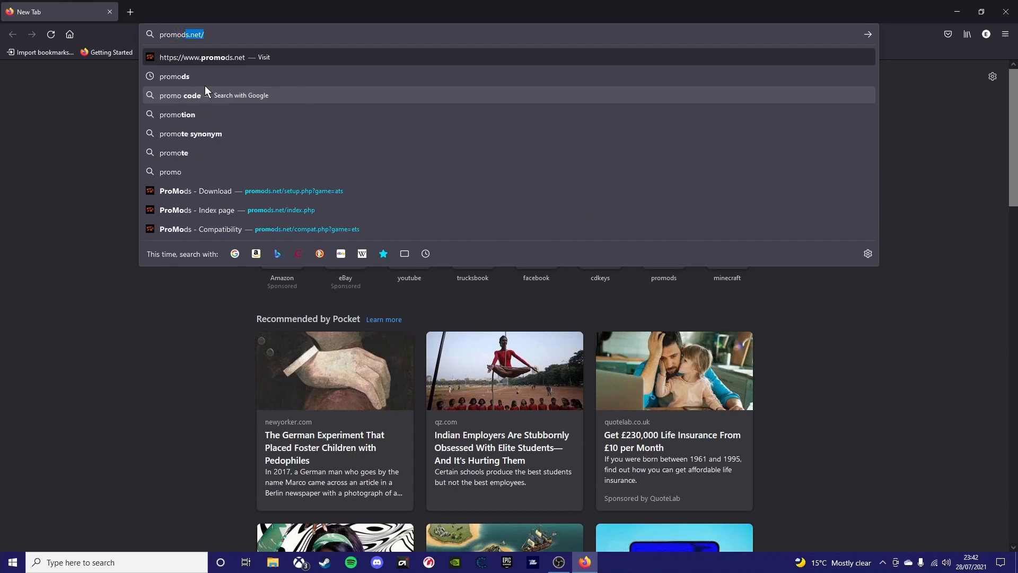
left_click(216, 210)
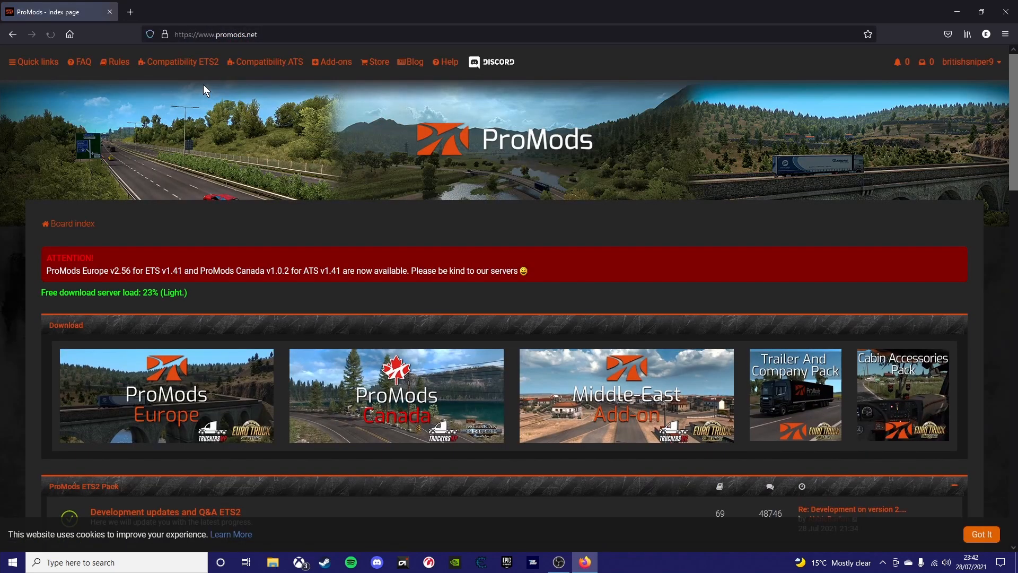
scroll("down", 3)
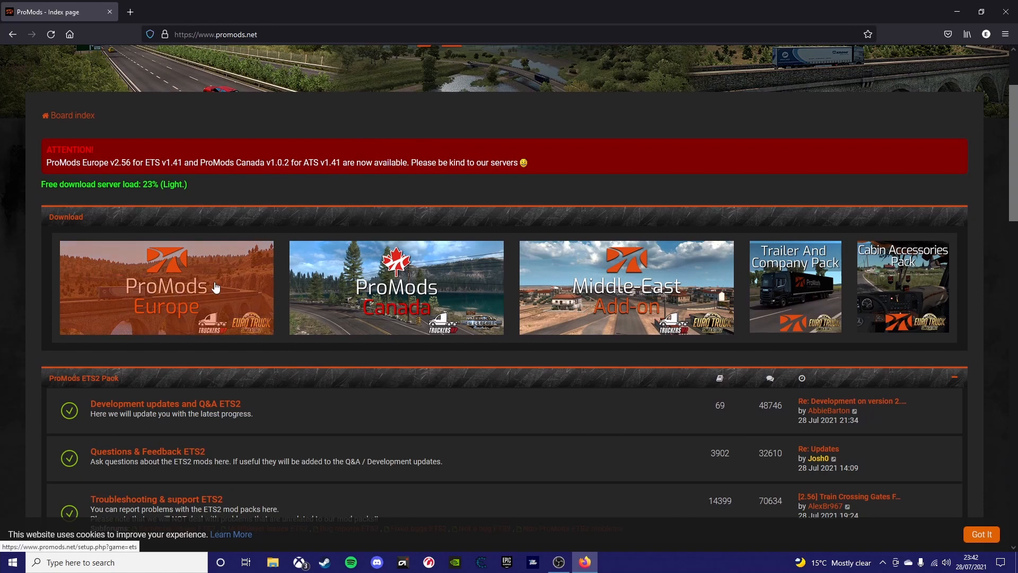
Go from the ProMods Europe banner to the def file generator and its options
left_click(166, 287)
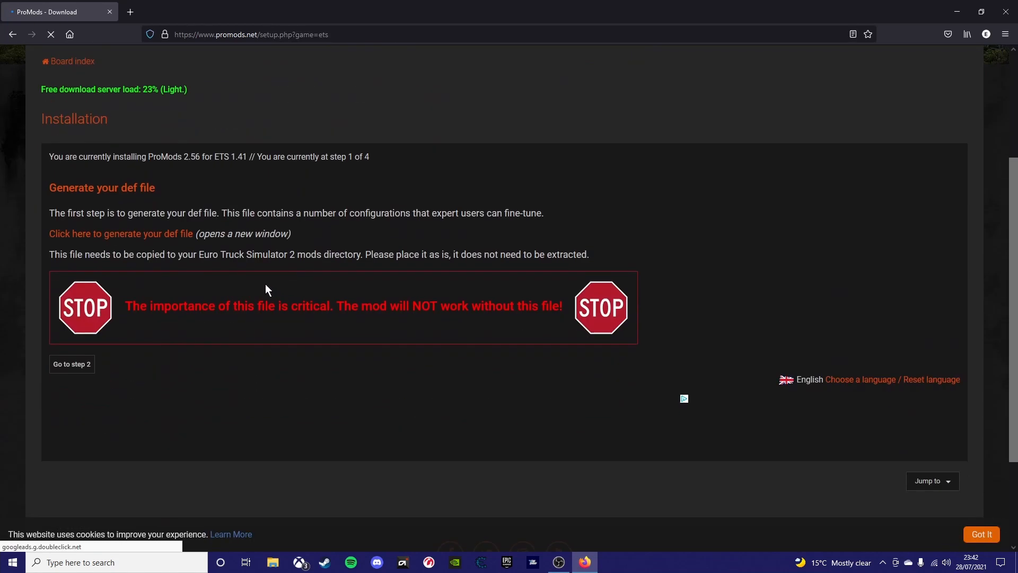
left_click(119, 233)
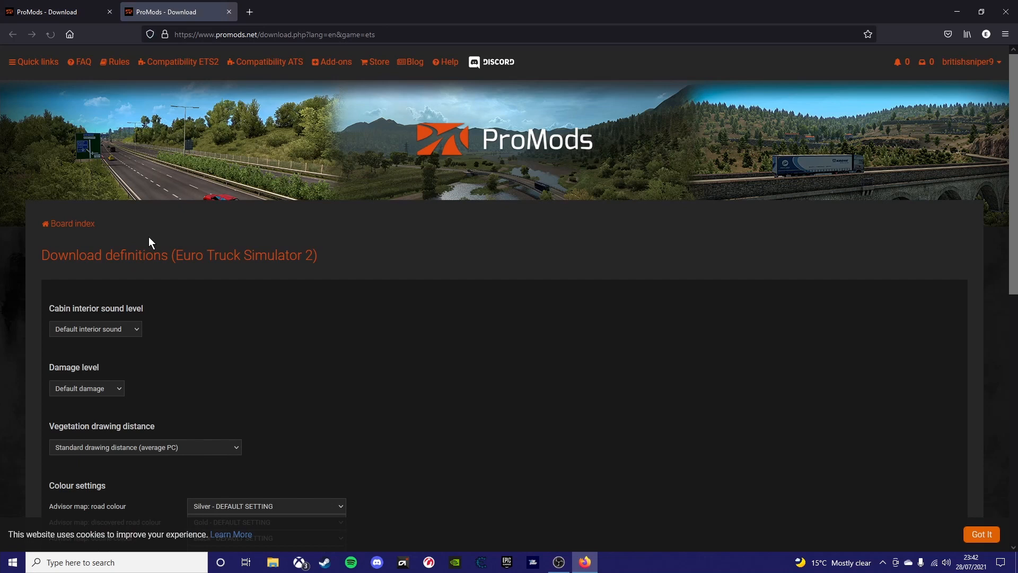
scroll("down", 3)
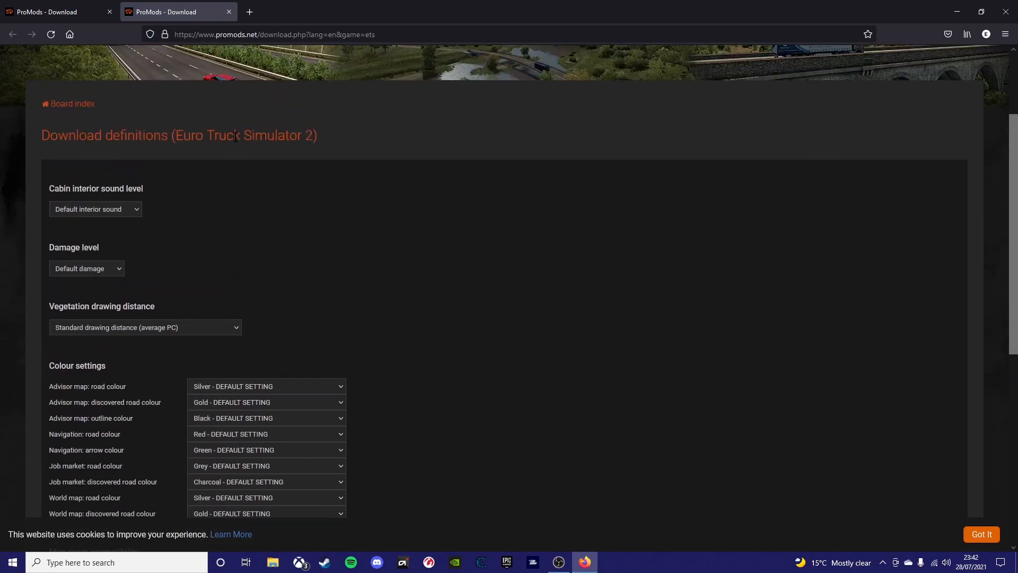
scroll("down", 3)
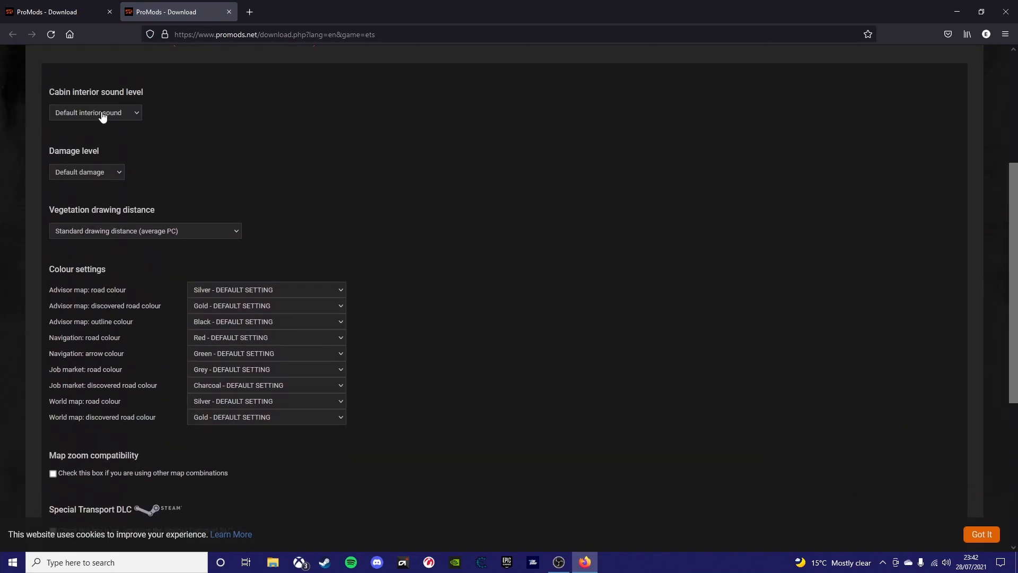
scroll("down", 3)
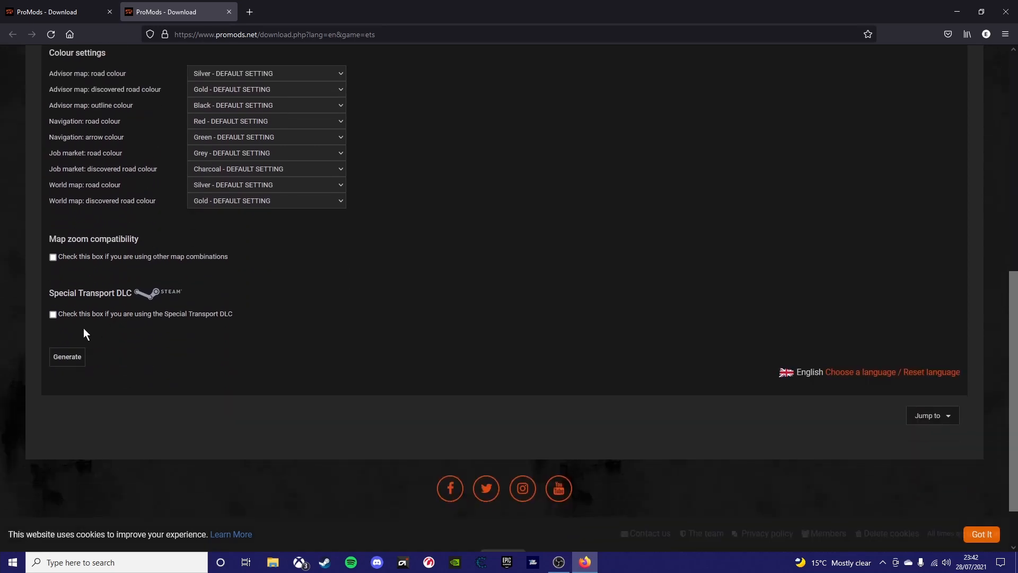
mouse_move(52, 317)
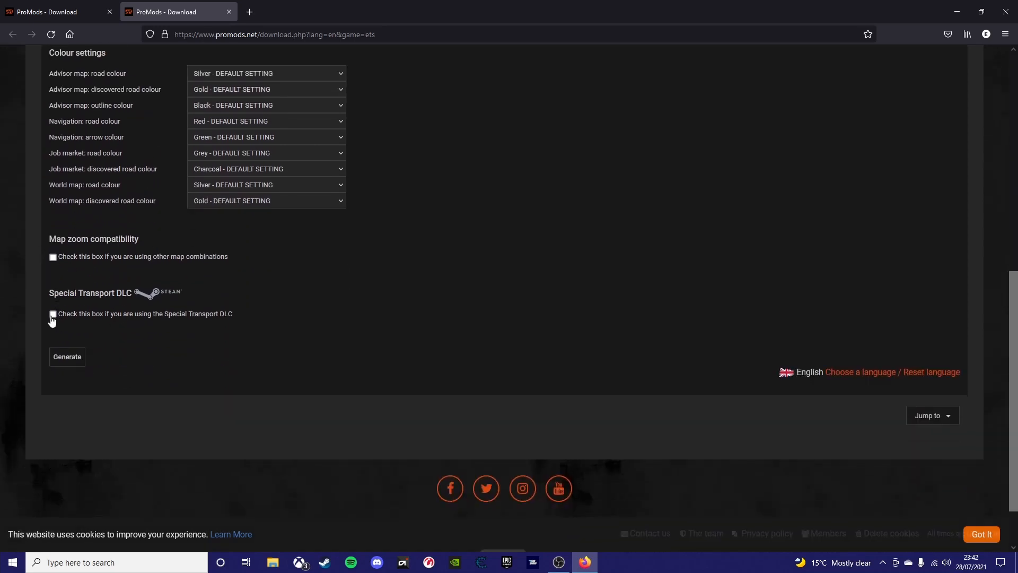
Generate and save promods-def-st-v256.scs with map zoom compatibility and Special Transport DLC enabled
left_click(52, 313)
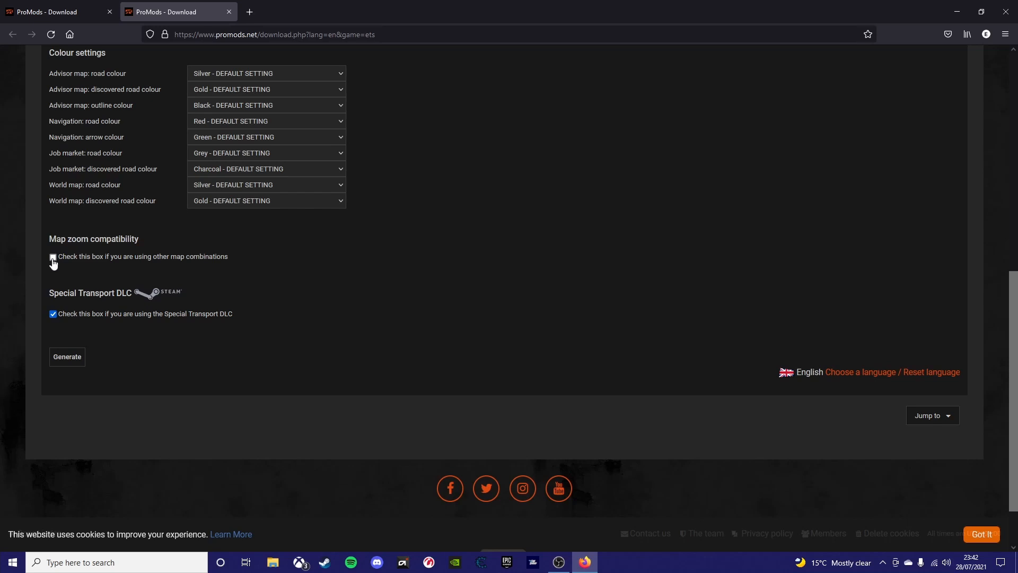
left_click(53, 257)
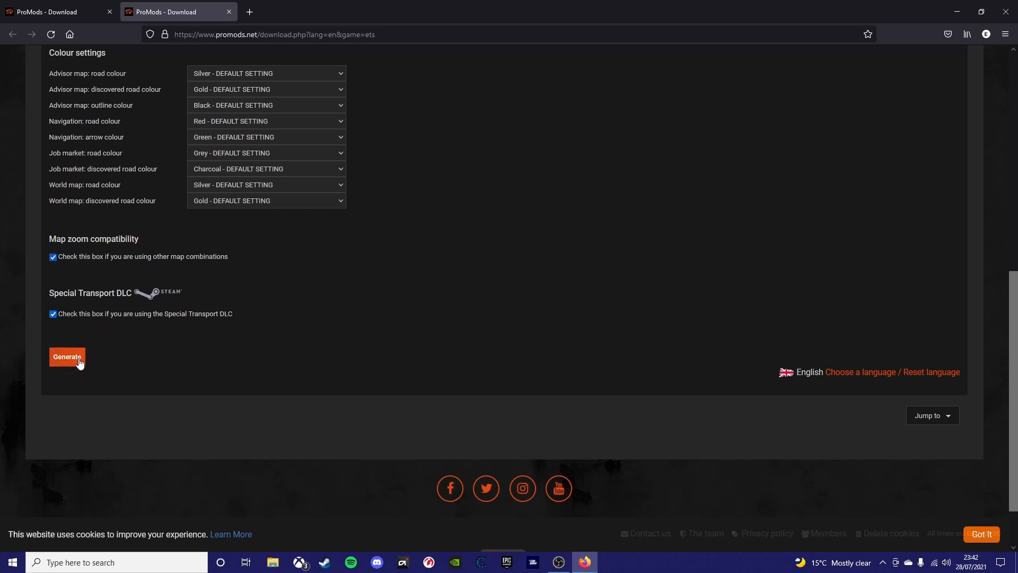
mouse_move(72, 358)
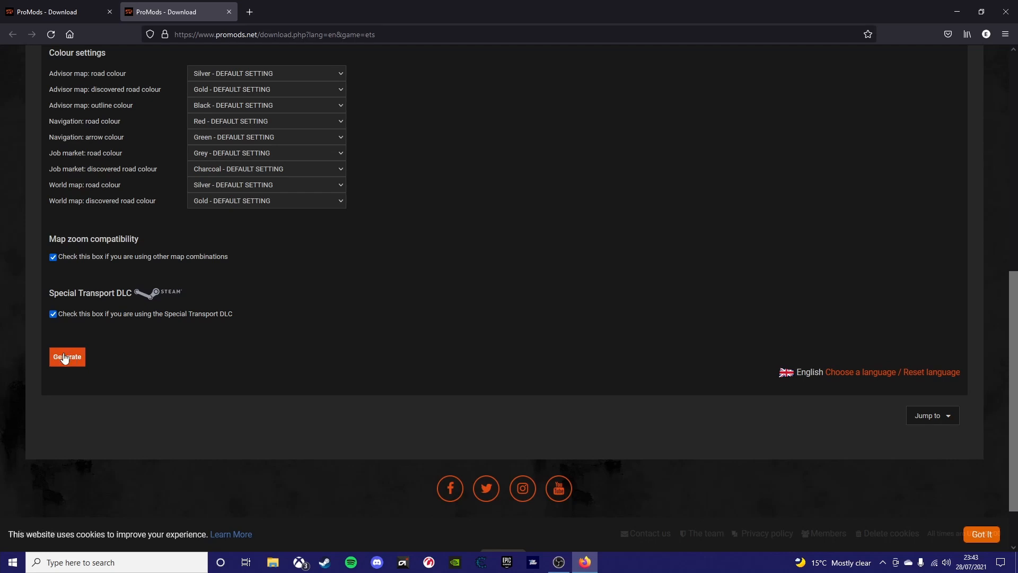
left_click(66, 356)
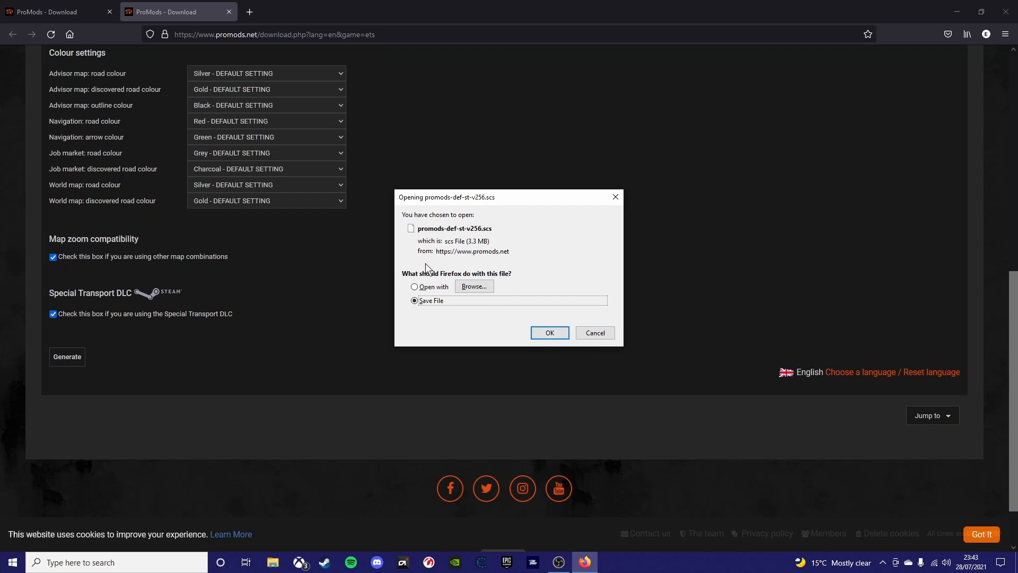
mouse_move(549, 332)
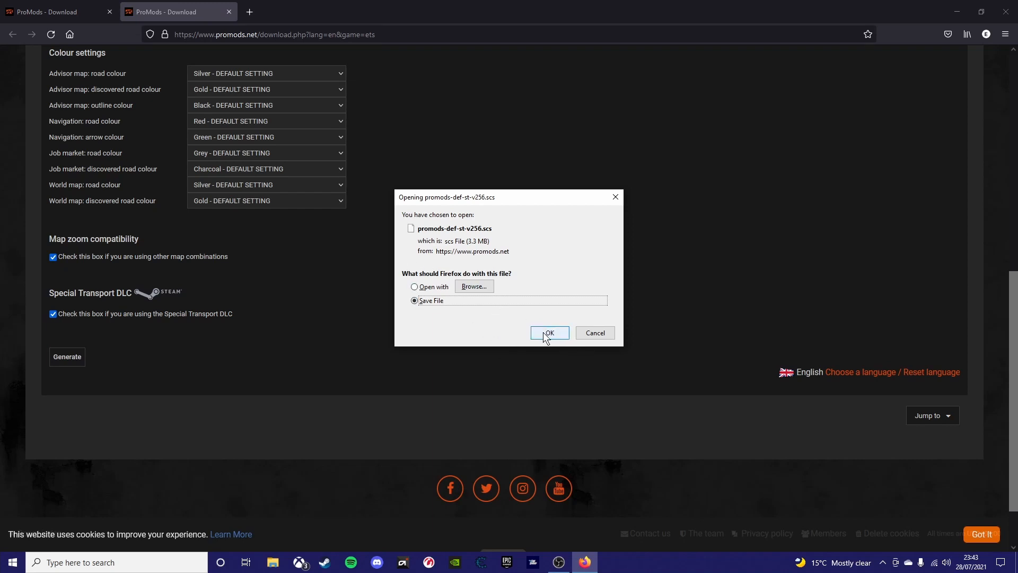
left_click(549, 333)
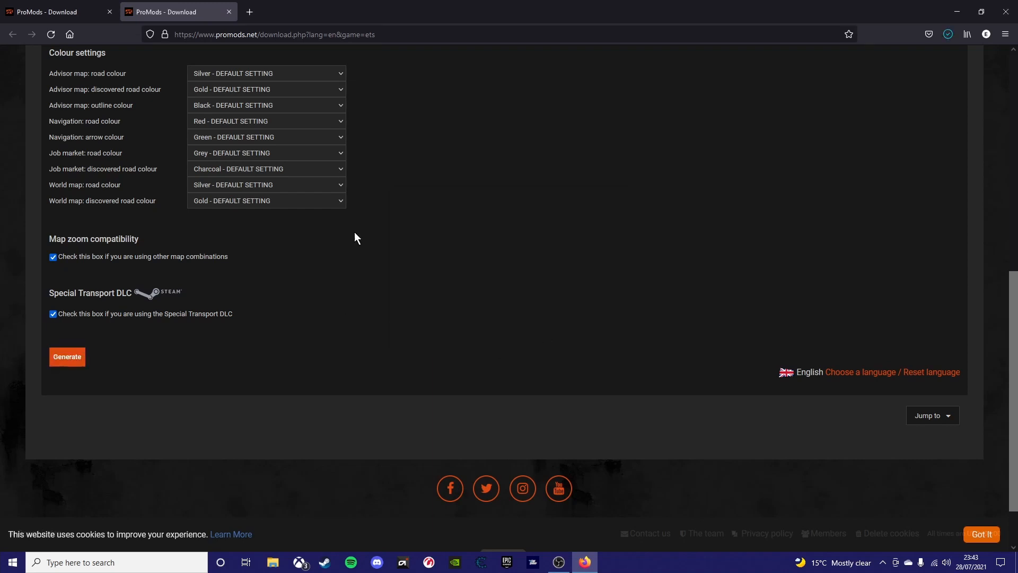
Advance the installation guide to step 3 showing the eight 2.56 multipack archive links
scroll("up", 3)
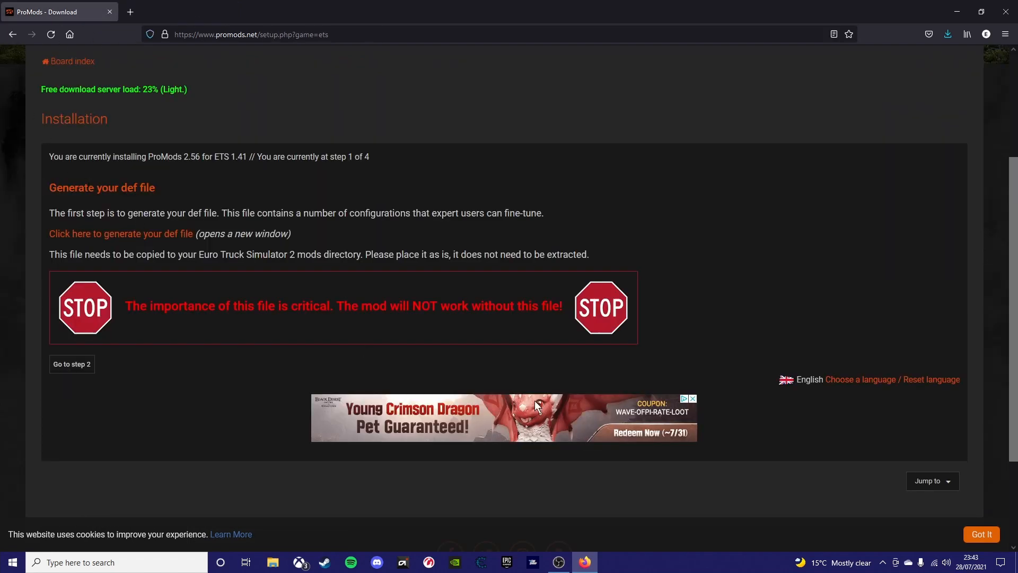
left_click(72, 364)
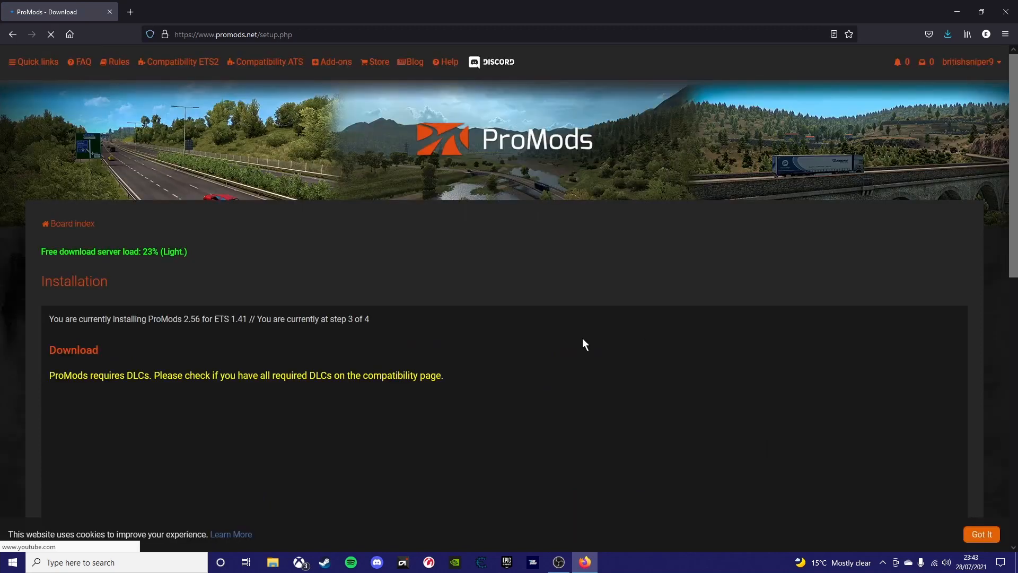
scroll("down", 3)
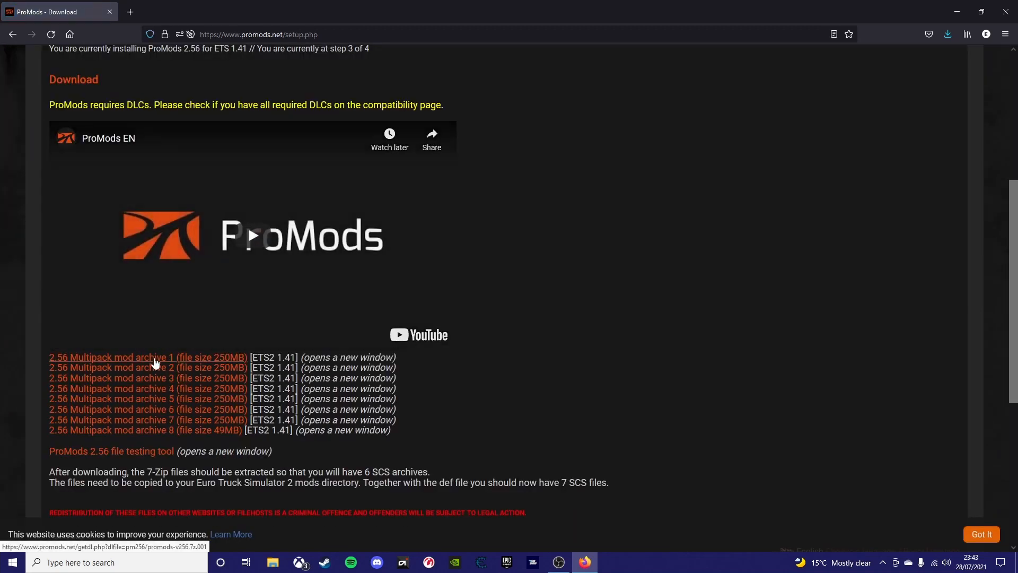
Download and save archive parts promods-v256.7z.001 and .002, then return to the step 3 links
left_click(147, 357)
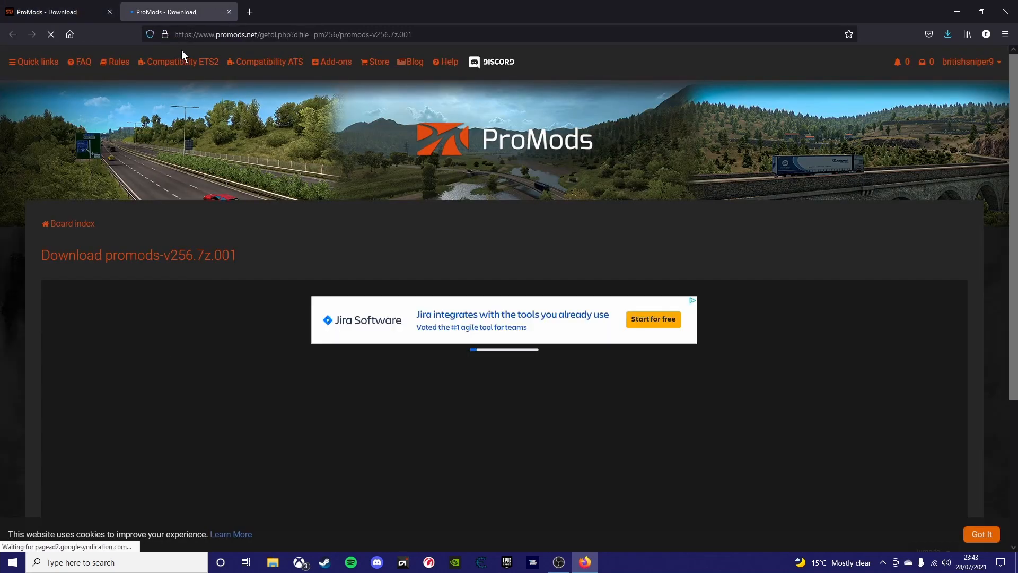
mouse_move(249, 12)
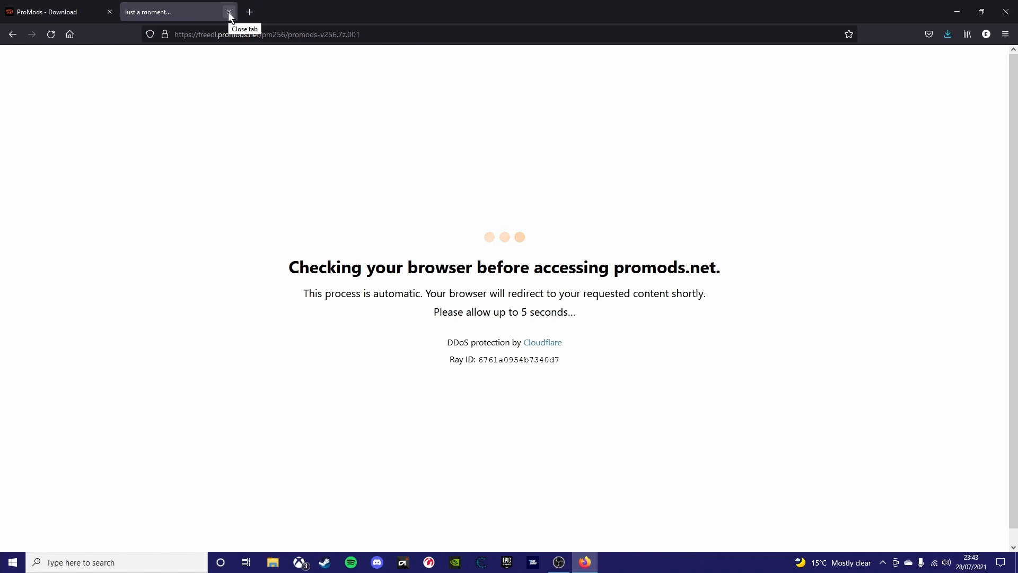
mouse_move(948, 34)
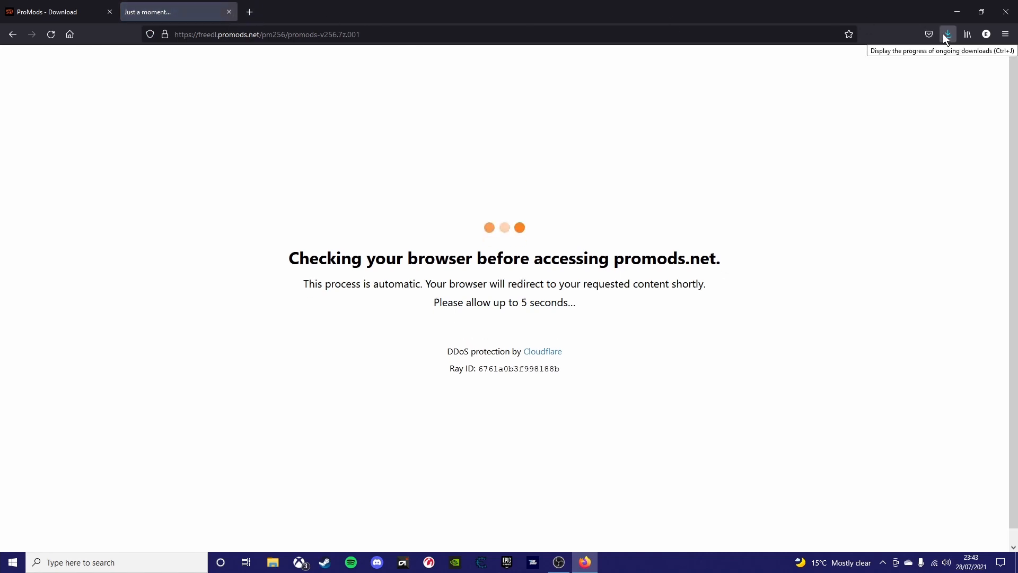
mouse_move(556, 7)
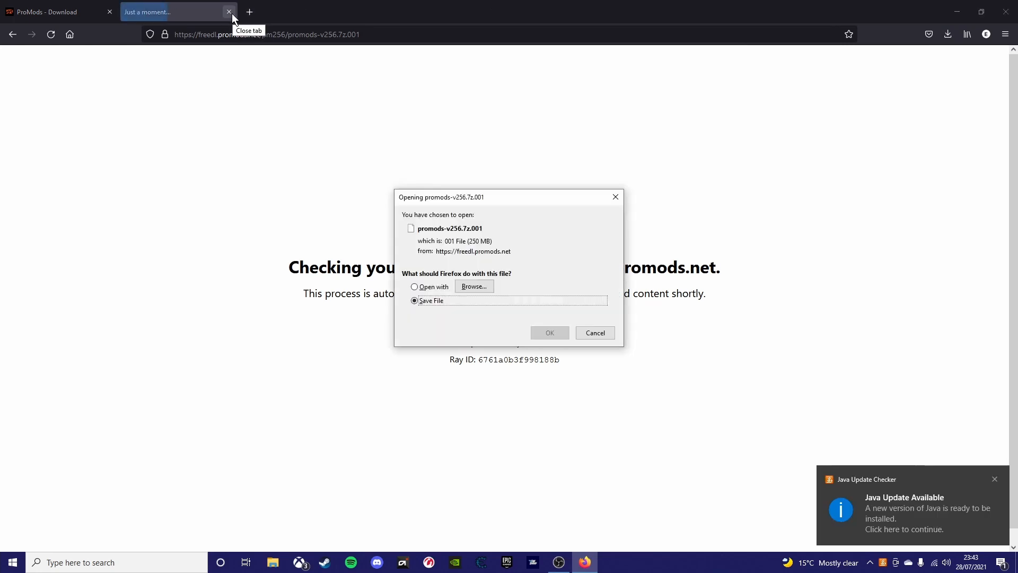
mouse_move(518, 326)
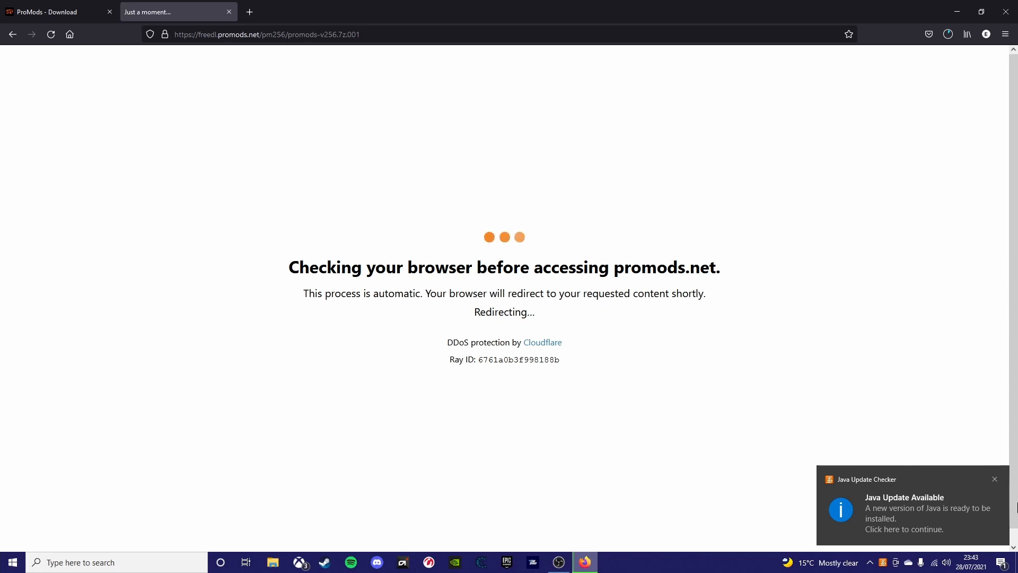
mouse_move(898, 414)
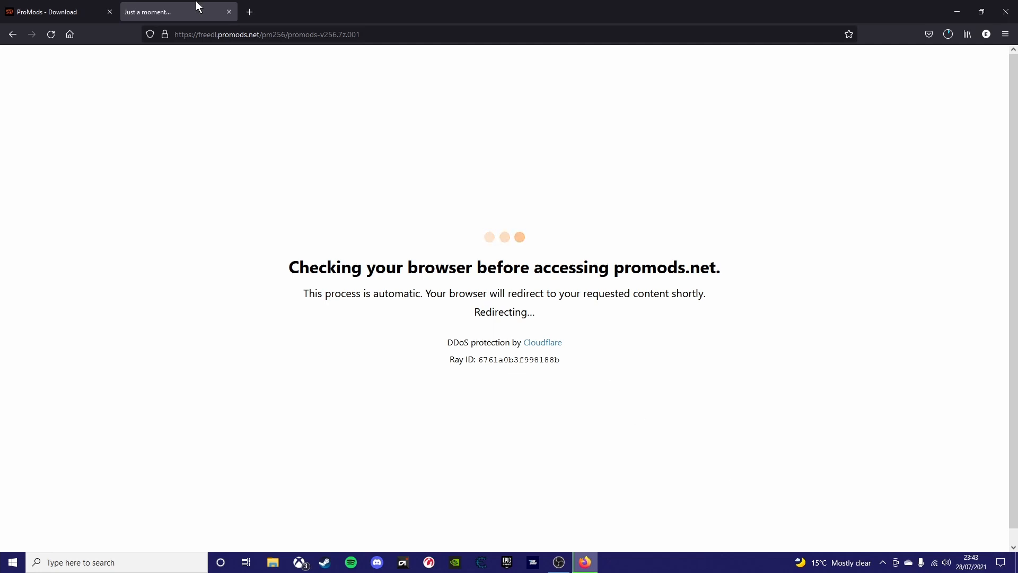
mouse_move(384, 5)
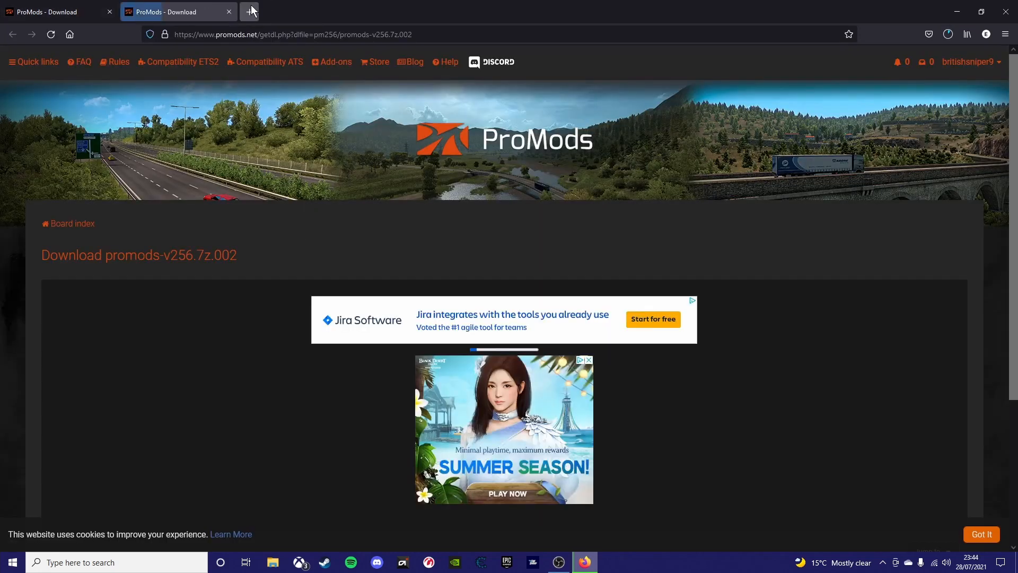
mouse_move(249, 11)
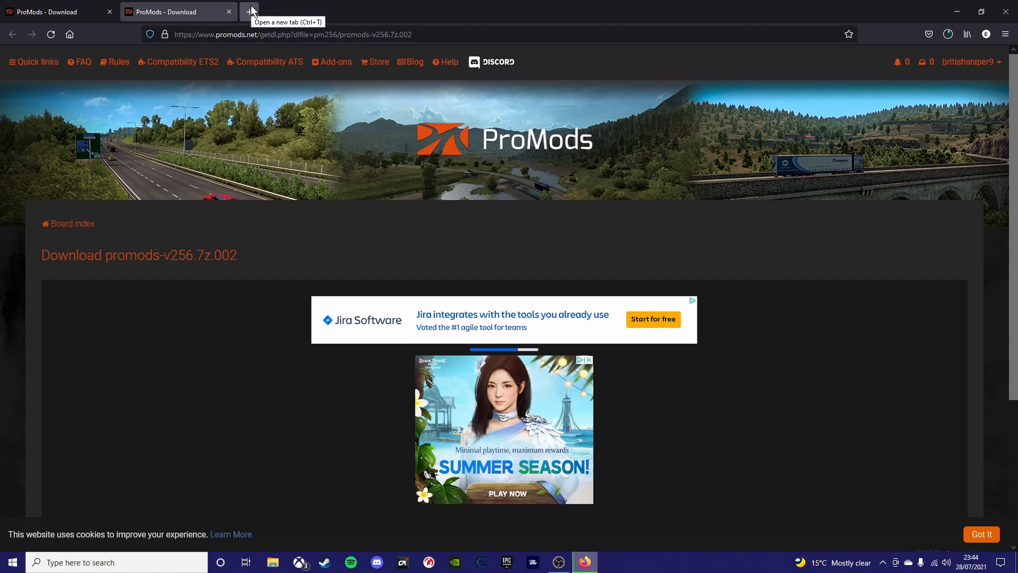
left_click(948, 34)
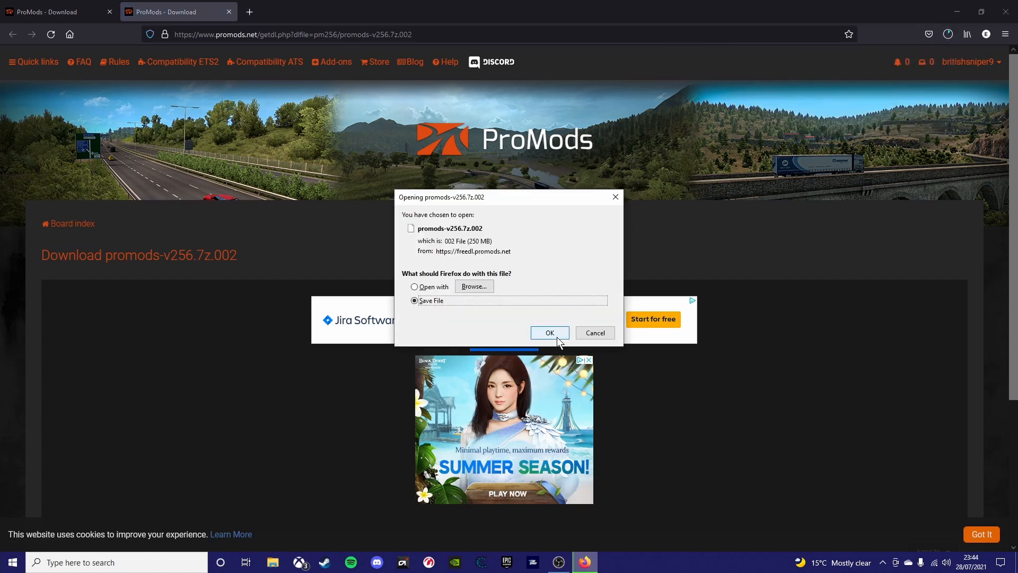
left_click(549, 332)
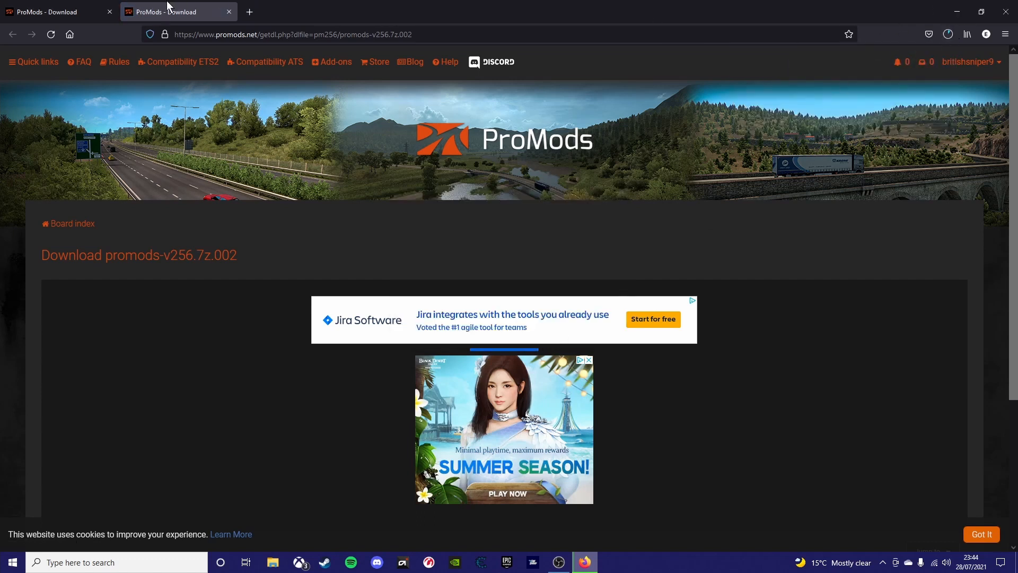
left_click(228, 12)
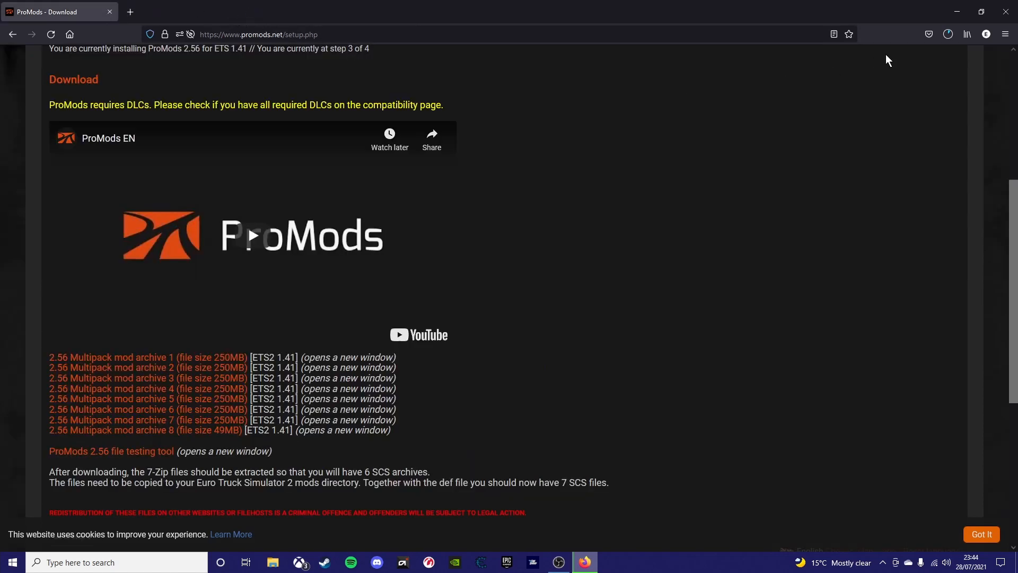
left_click(947, 34)
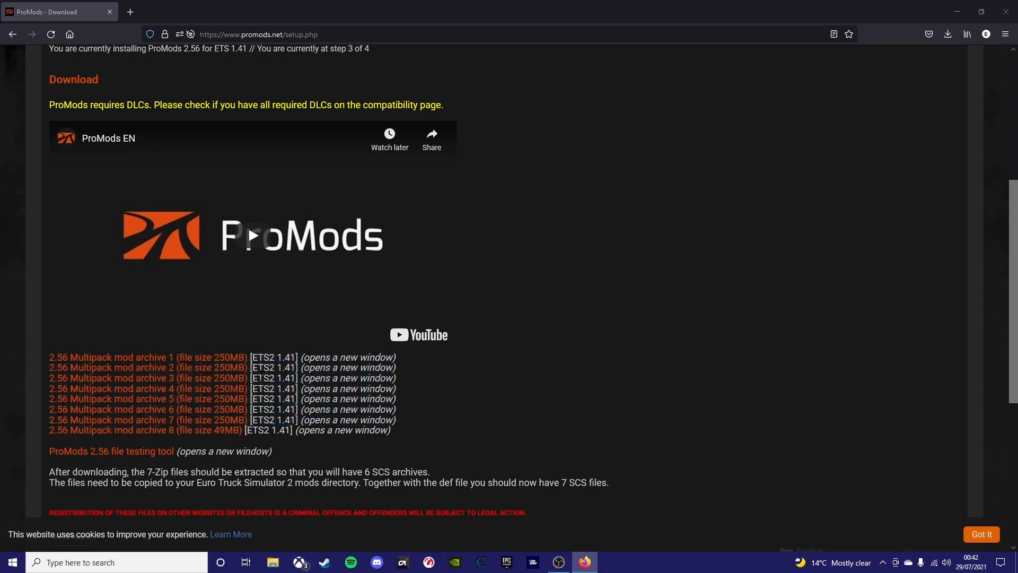
Copy the downloaded promods-v256 files from the Downloads folder
left_click(272, 562)
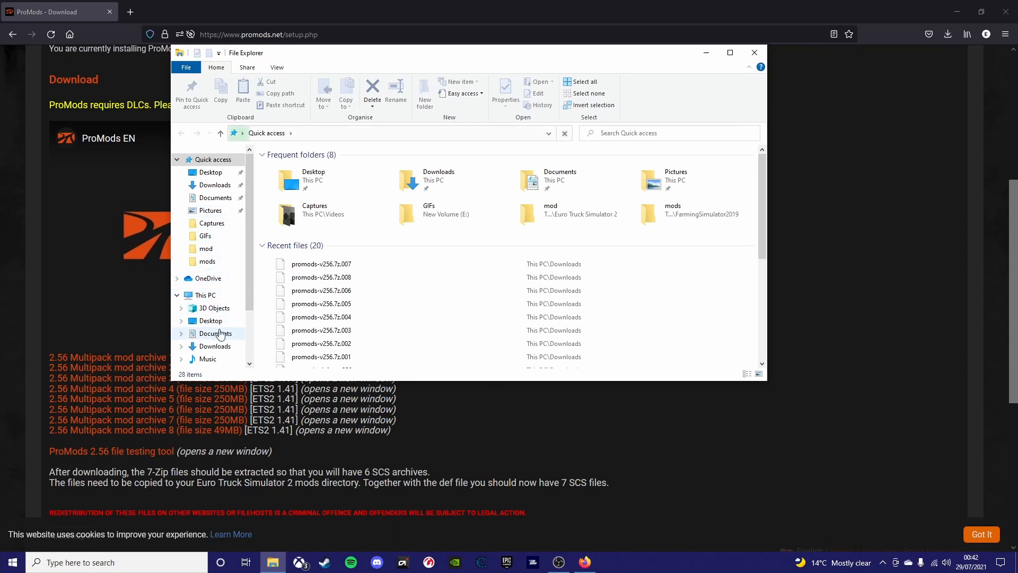
left_click(215, 346)
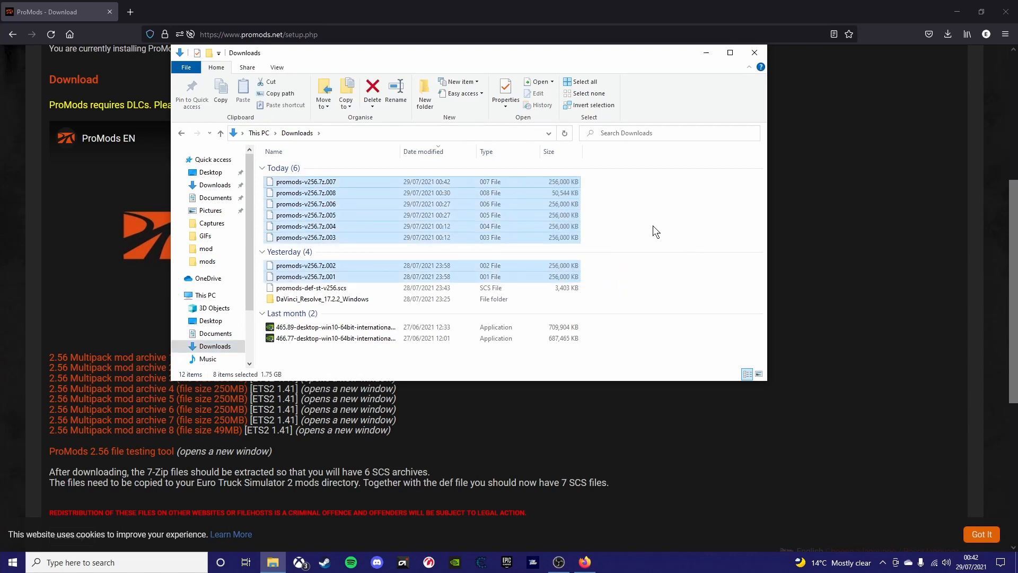
mouse_move(590, 292)
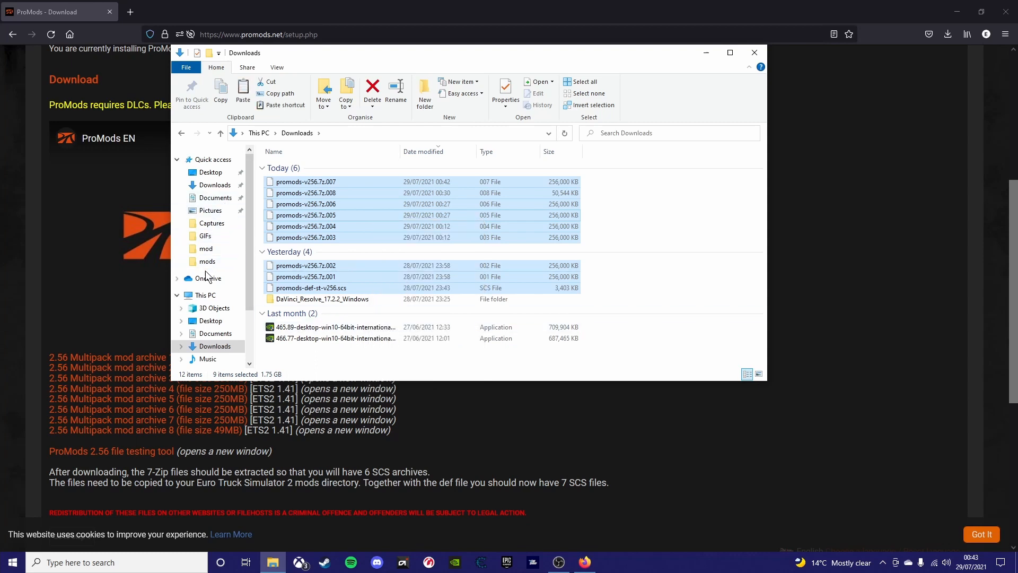
mouse_move(206, 213)
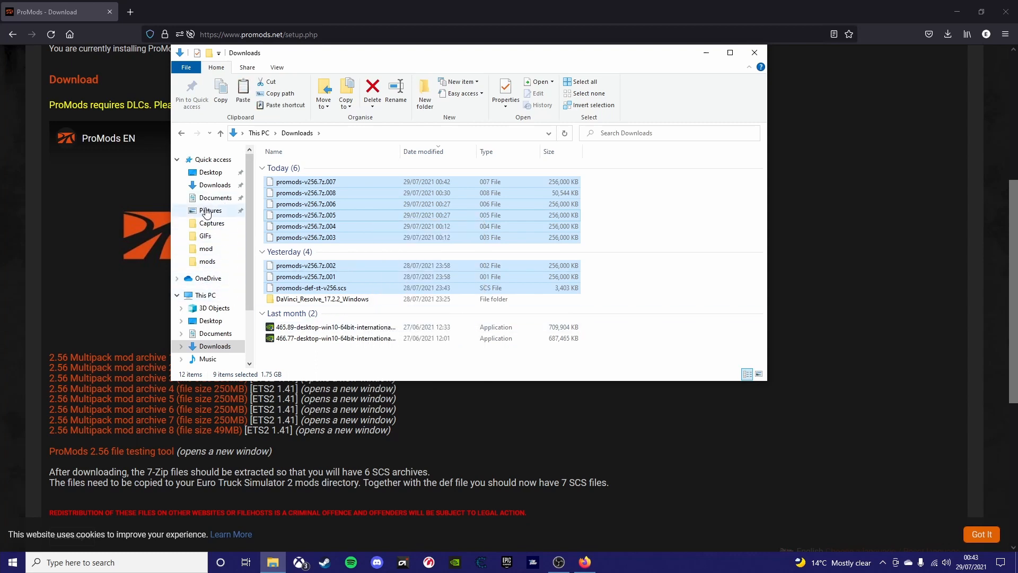
mouse_move(214, 320)
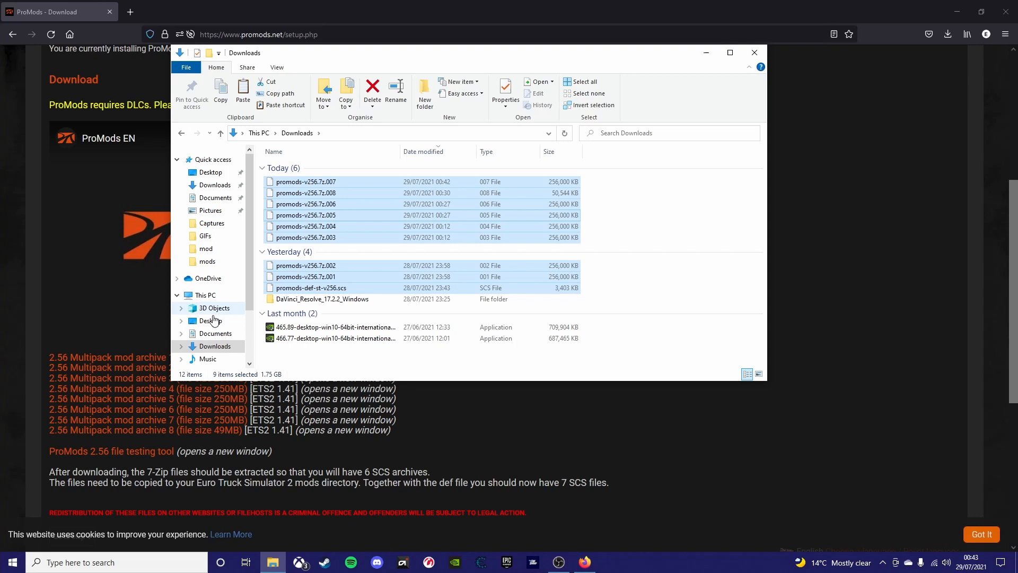
left_click(206, 294)
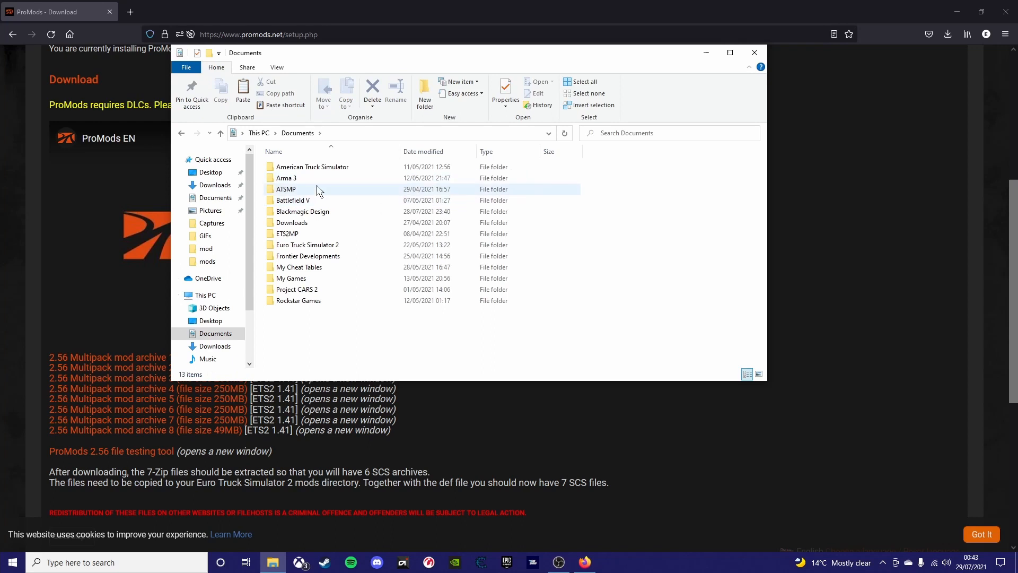
mouse_move(310, 214)
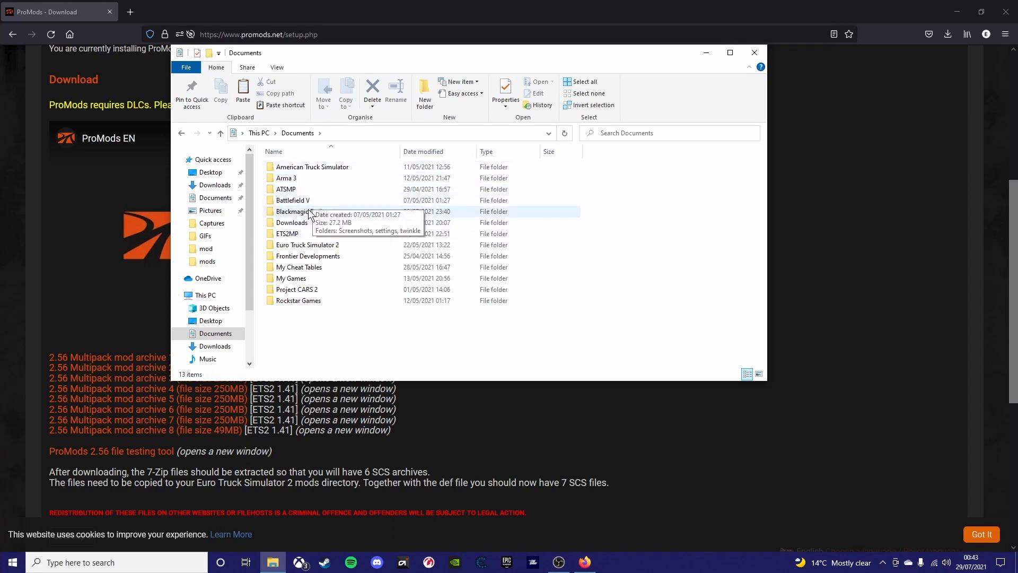
Navigate to Documents > Euro Truck Simulator 2 > mod holding the old v255 files
left_click(307, 245)
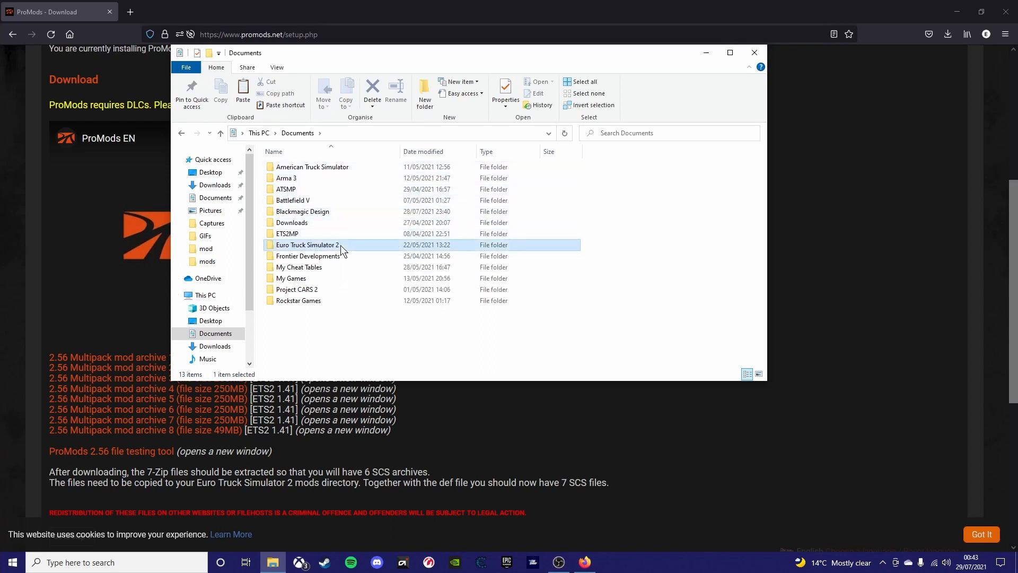
double_click(307, 245)
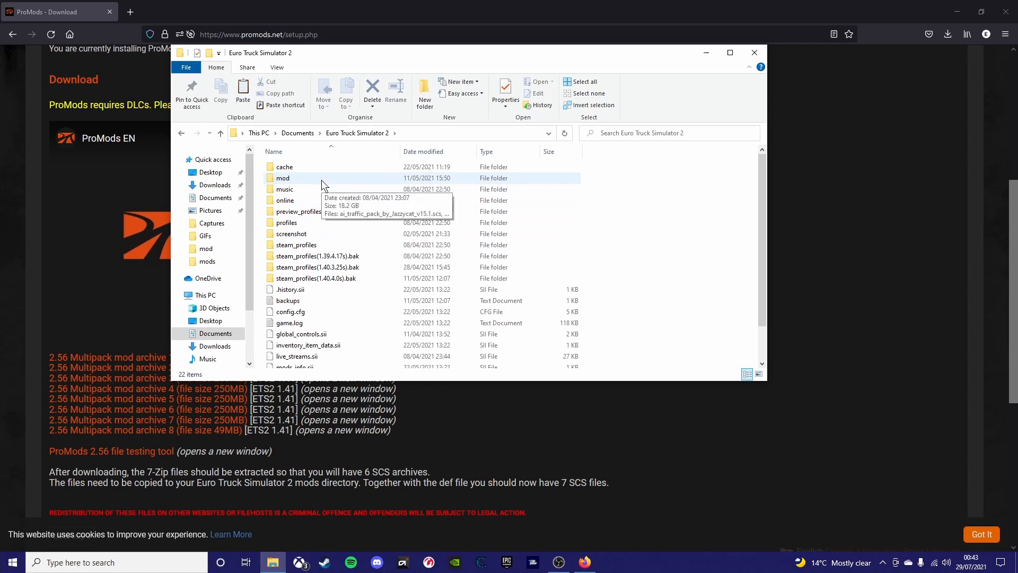
double_click(283, 178)
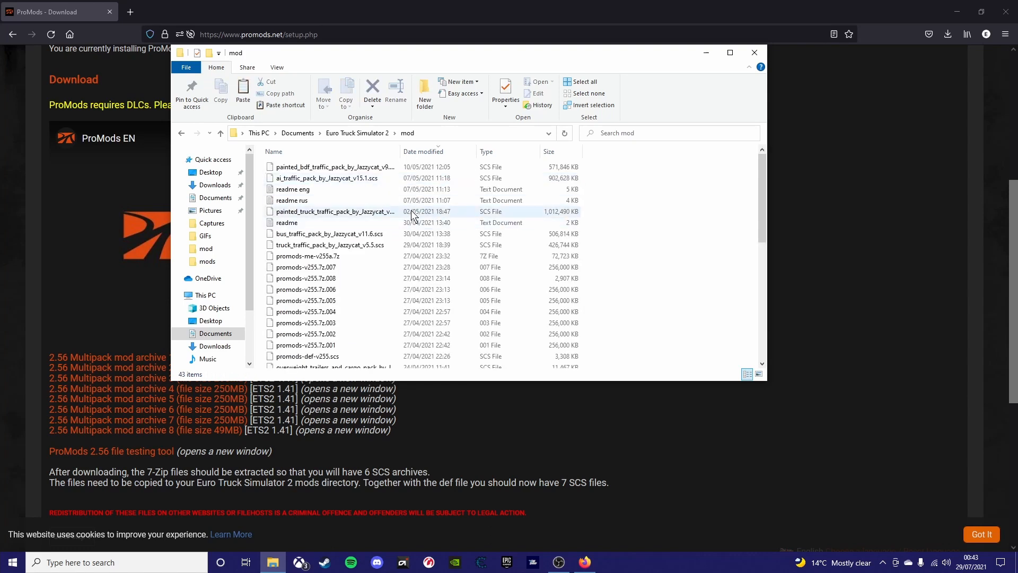
scroll("down", 3)
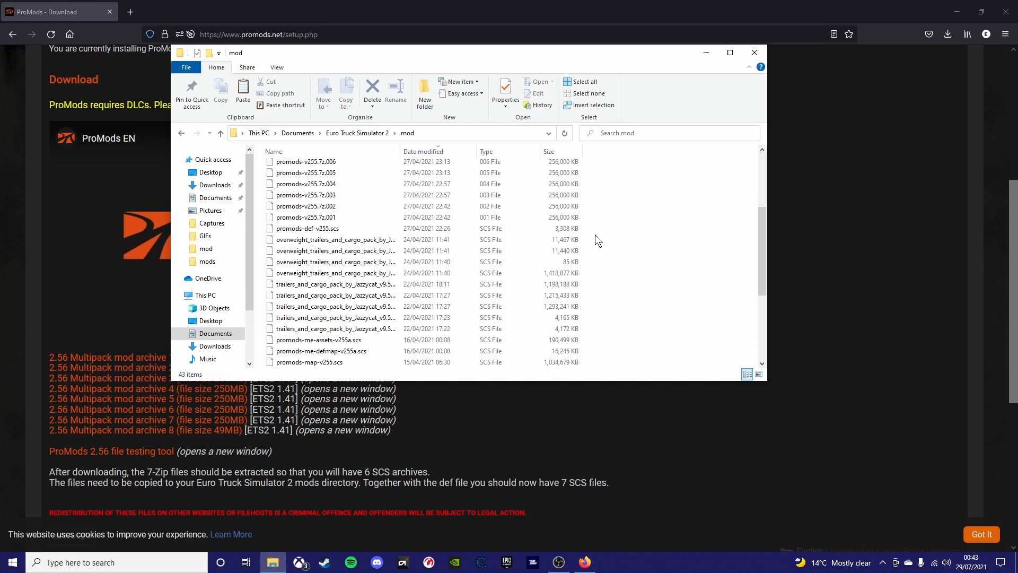
scroll("up", 3)
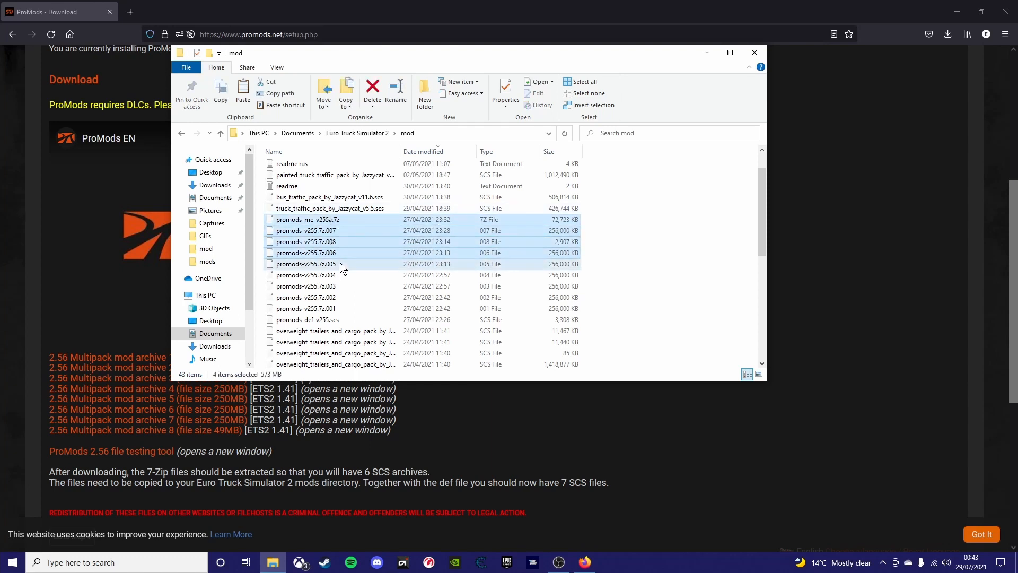
Select all 43 old files in the mod folder
left_click(306, 320)
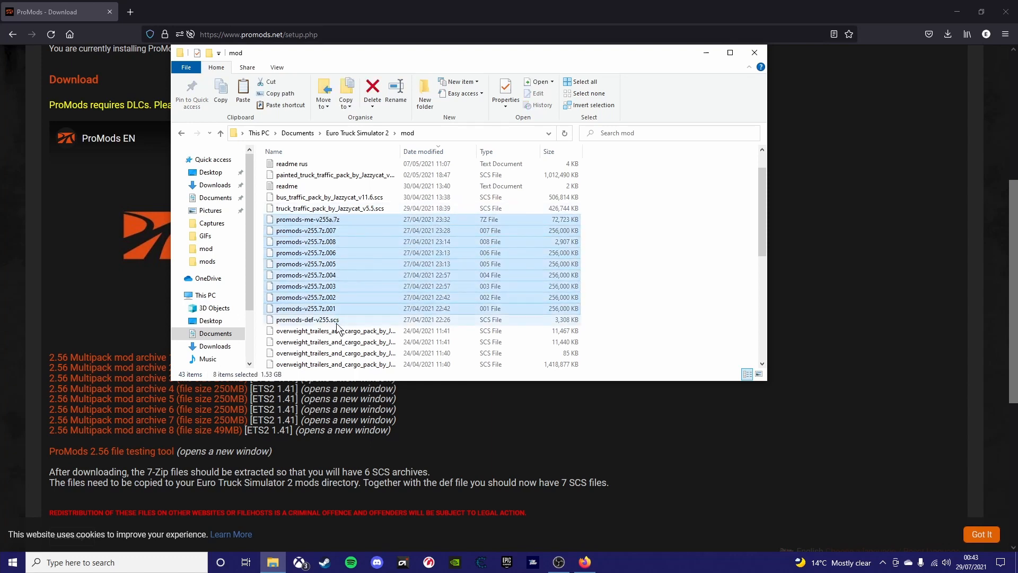
scroll("down", 3)
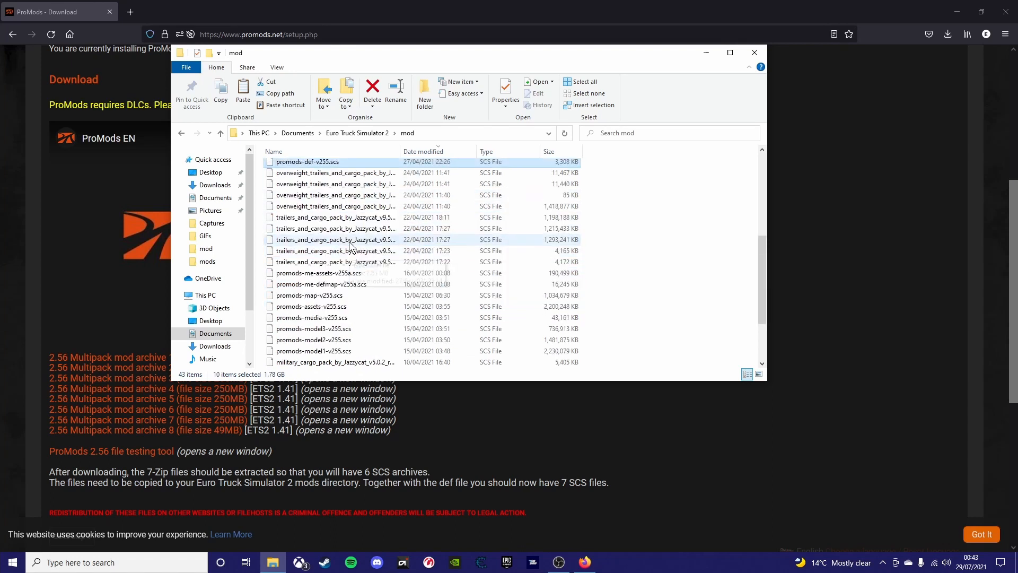
scroll("down", 3)
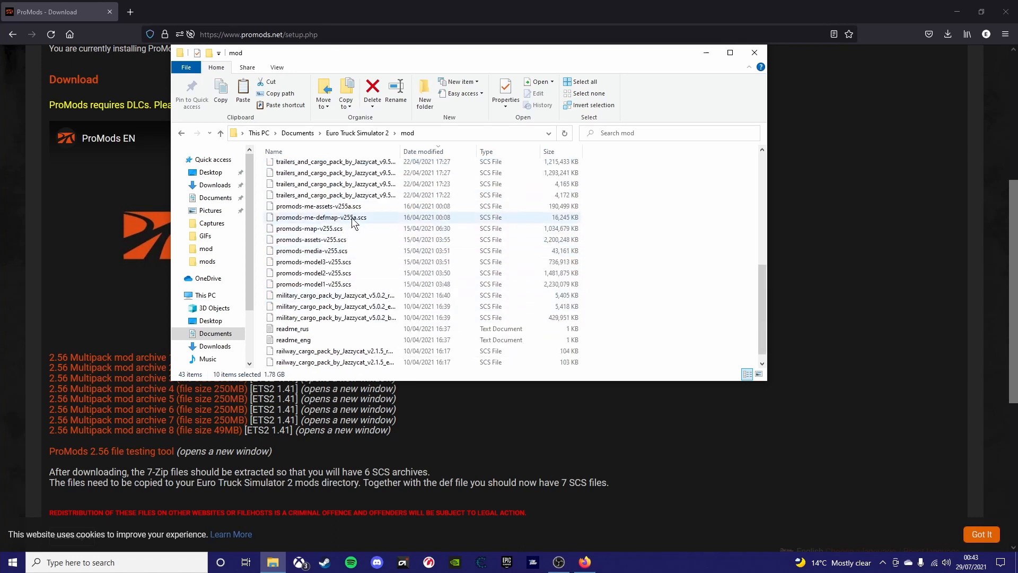
left_click(311, 240)
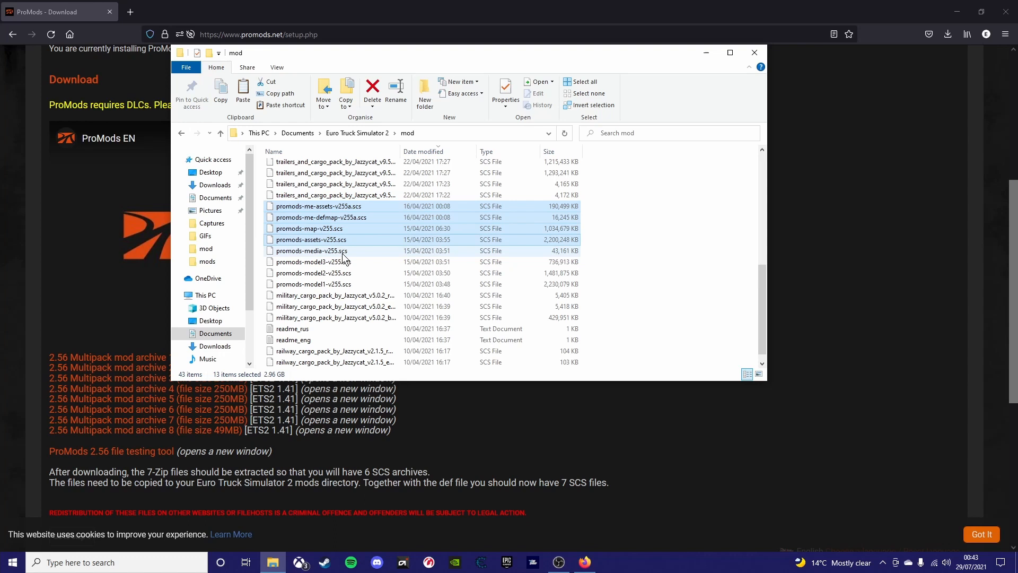
left_click(312, 262)
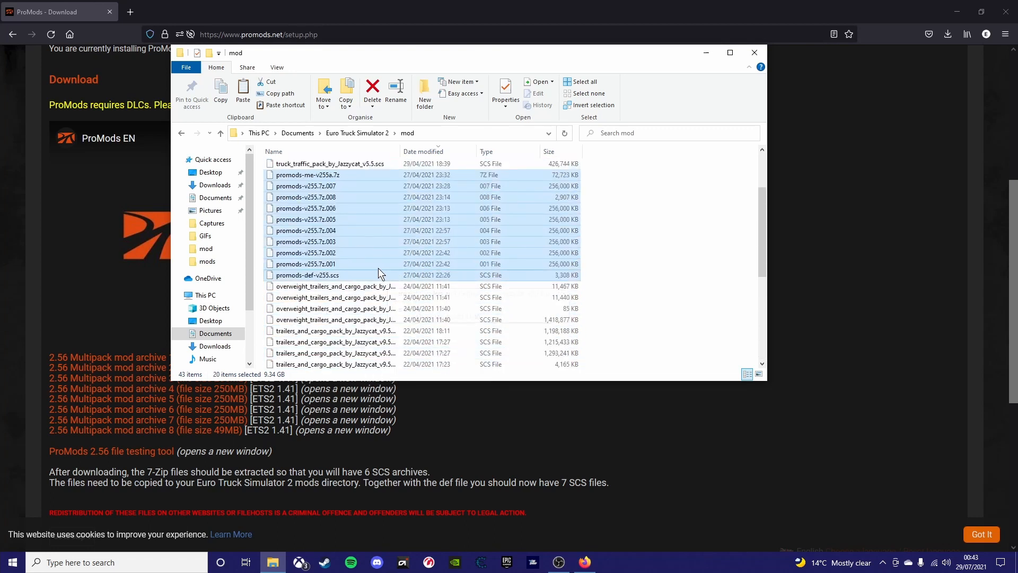
left_click(549, 151)
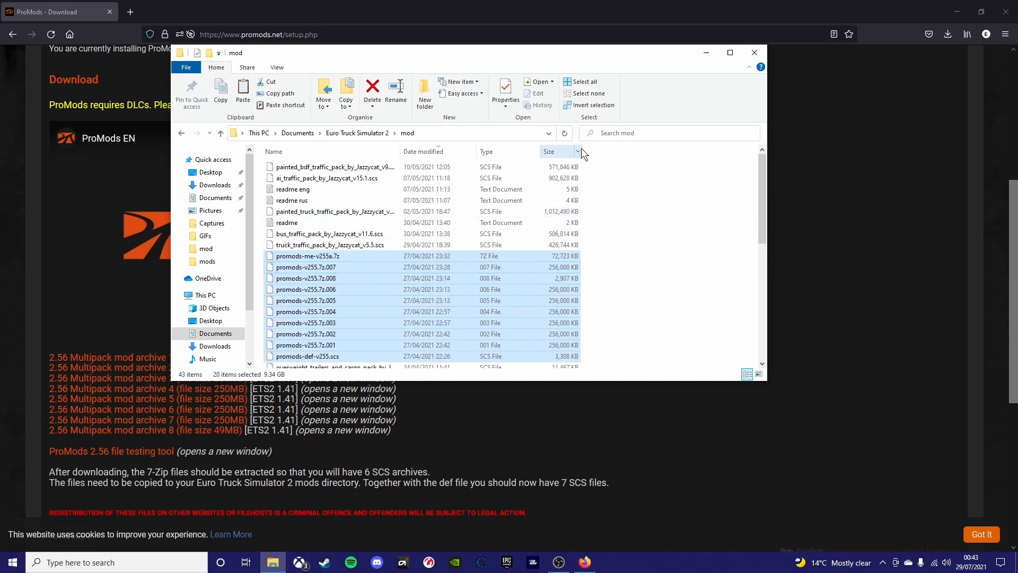
mouse_move(469, 300)
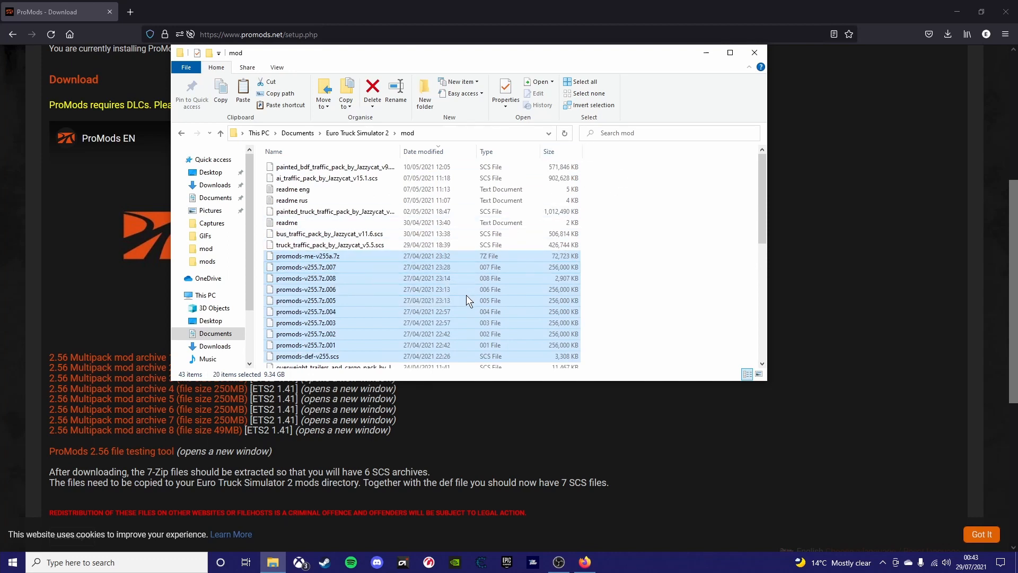
left_click(592, 170)
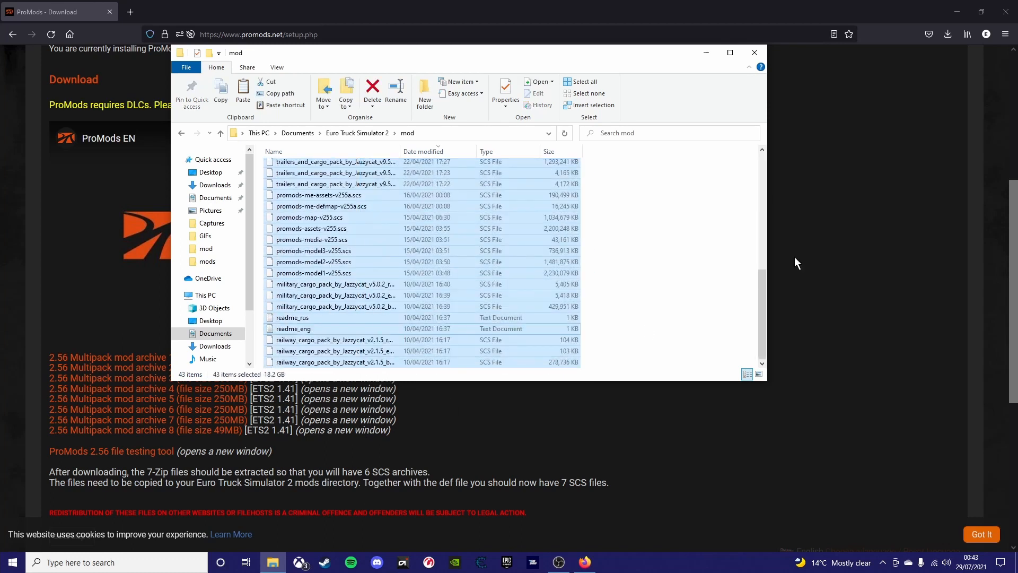
Permanently delete the selected old mod files, leaving the folder empty
left_click(372, 91)
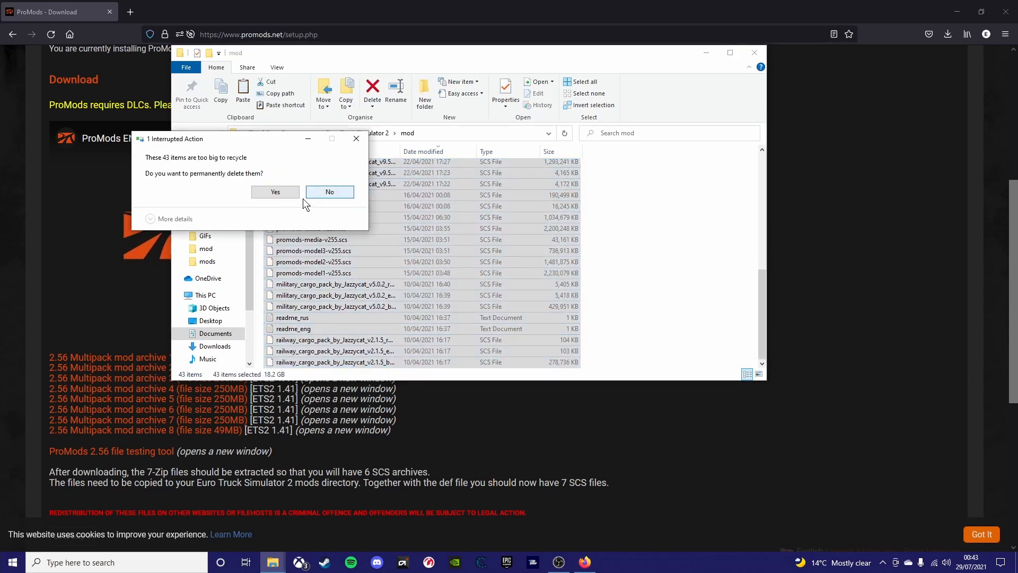
left_click(275, 192)
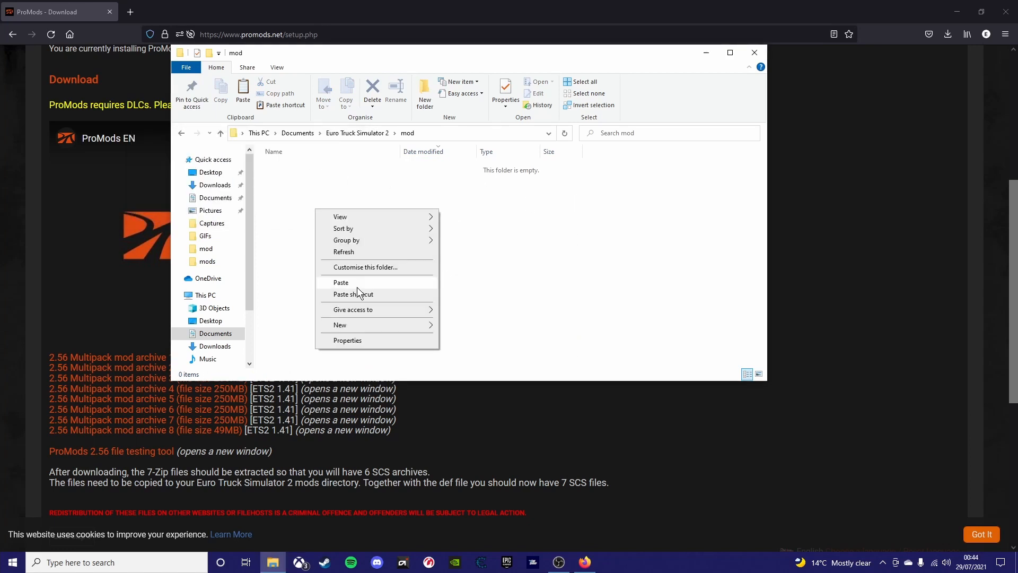
Paste the eight promods-v256 archive parts and the def file into the mod folder
left_click(341, 282)
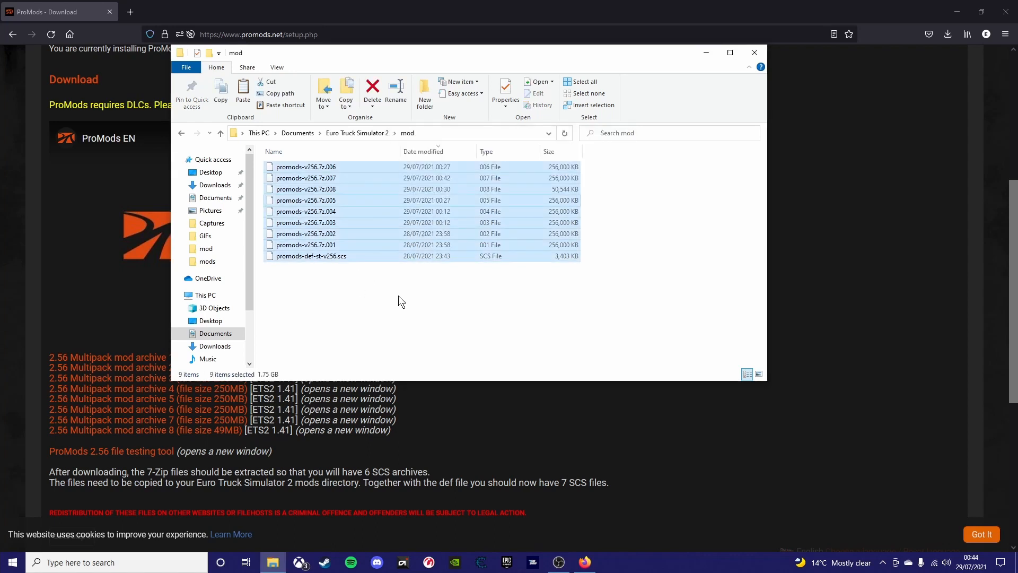
right_click(306, 244)
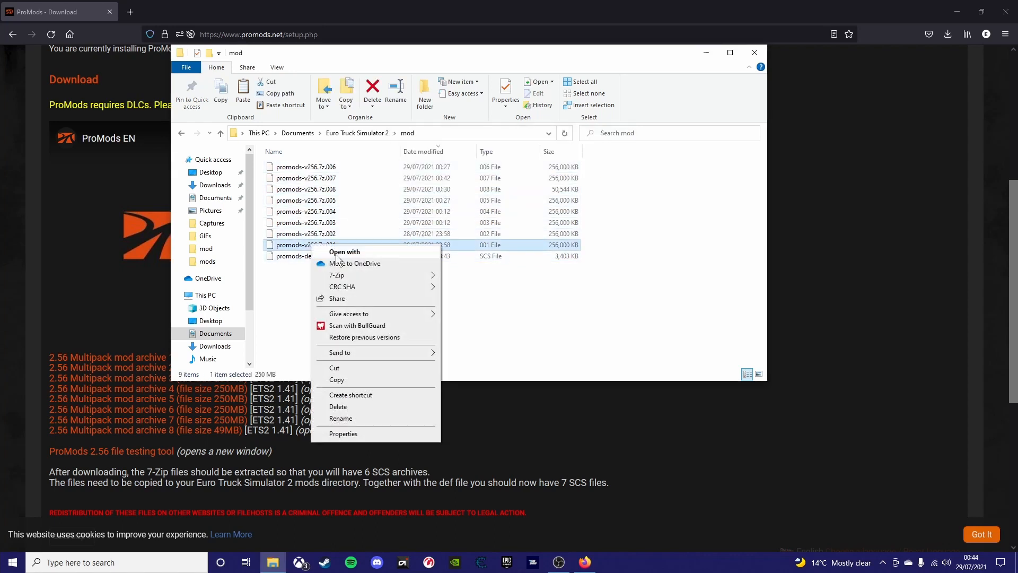
left_click(213, 308)
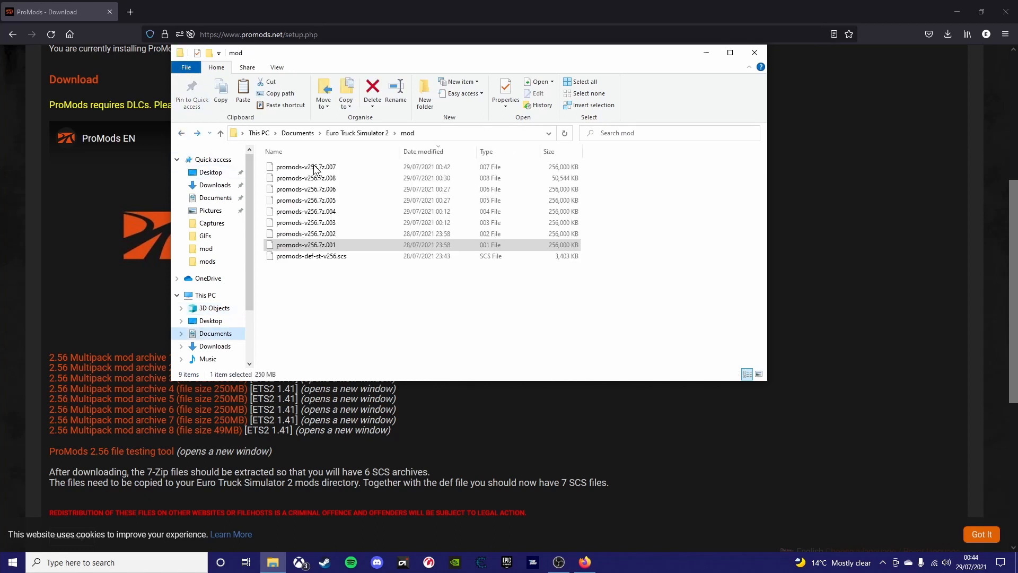
Extract the ProMods v256 archive so the mod folder holds the SCS files and readme
right_click(305, 244)
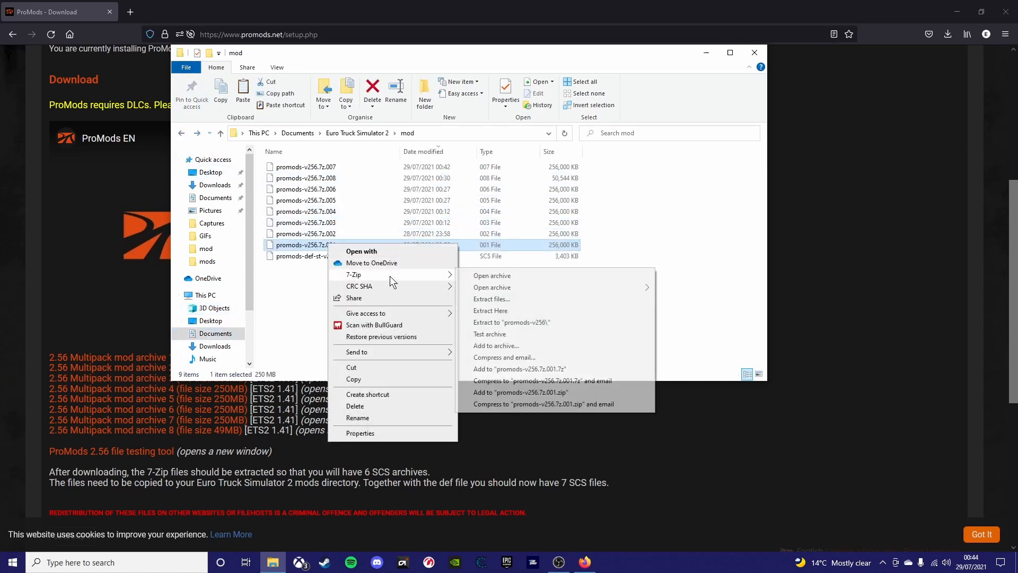
left_click(490, 310)
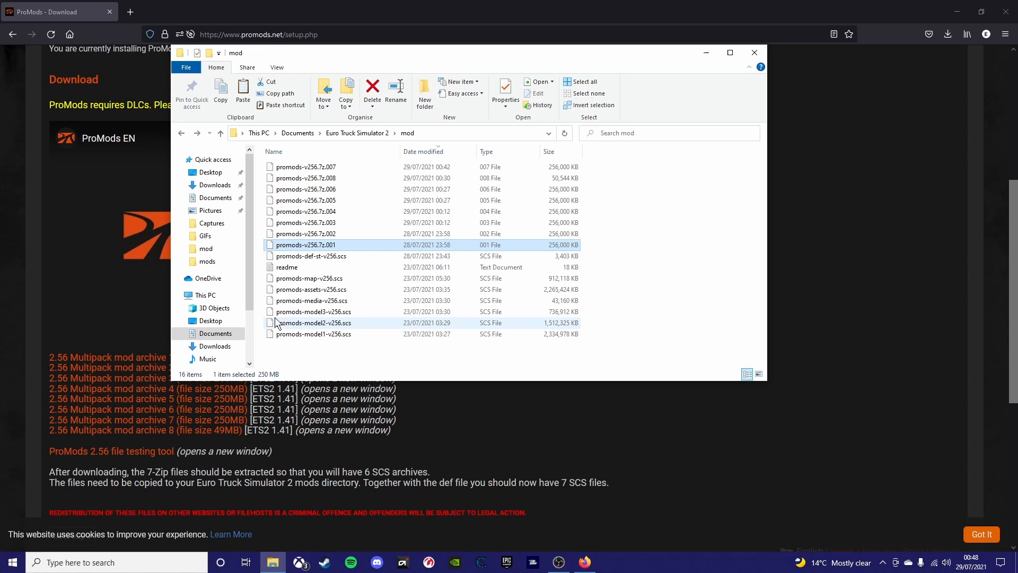
mouse_move(167, 455)
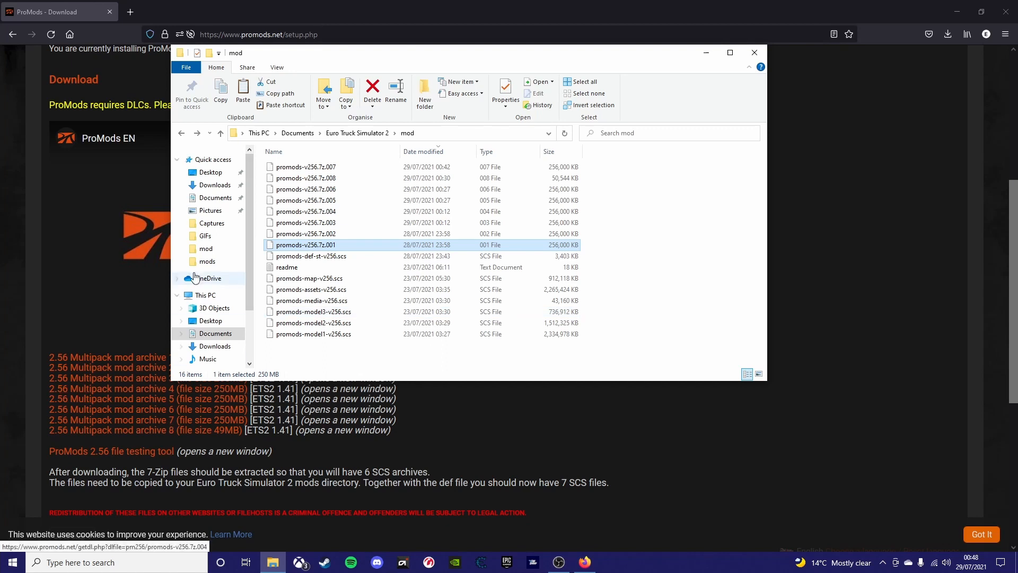
mouse_move(706, 53)
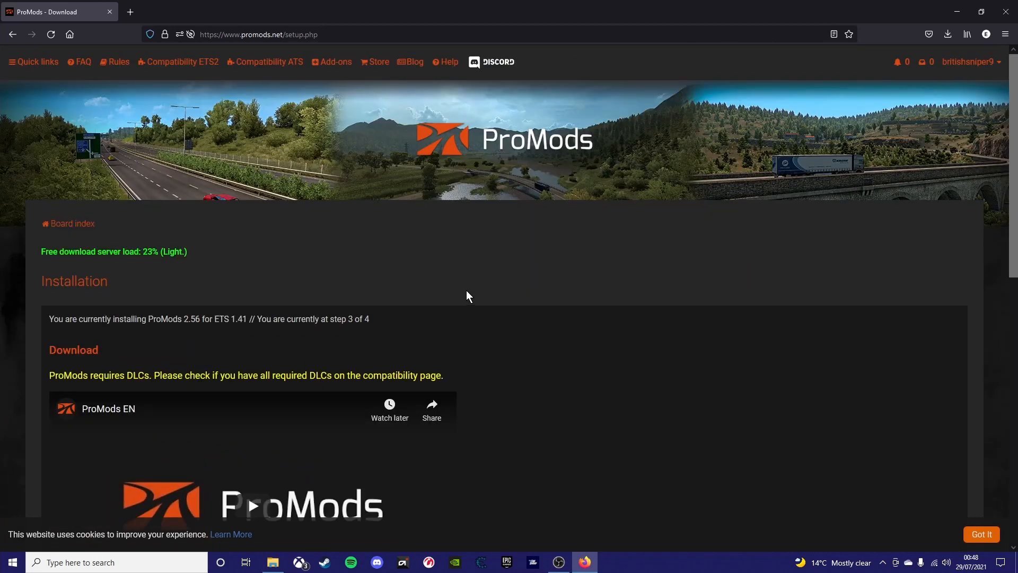
mouse_move(33, 62)
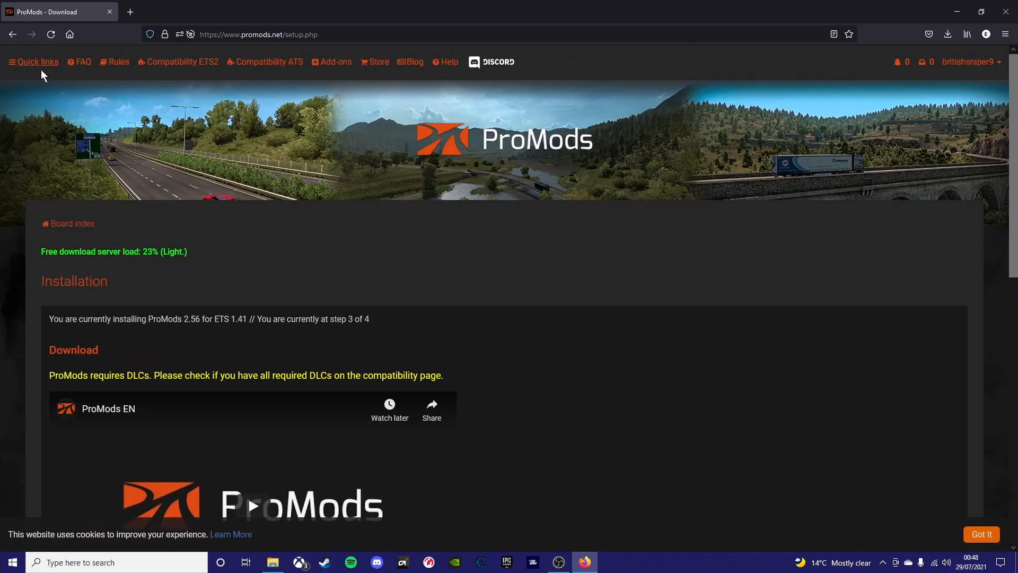
mouse_move(530, 142)
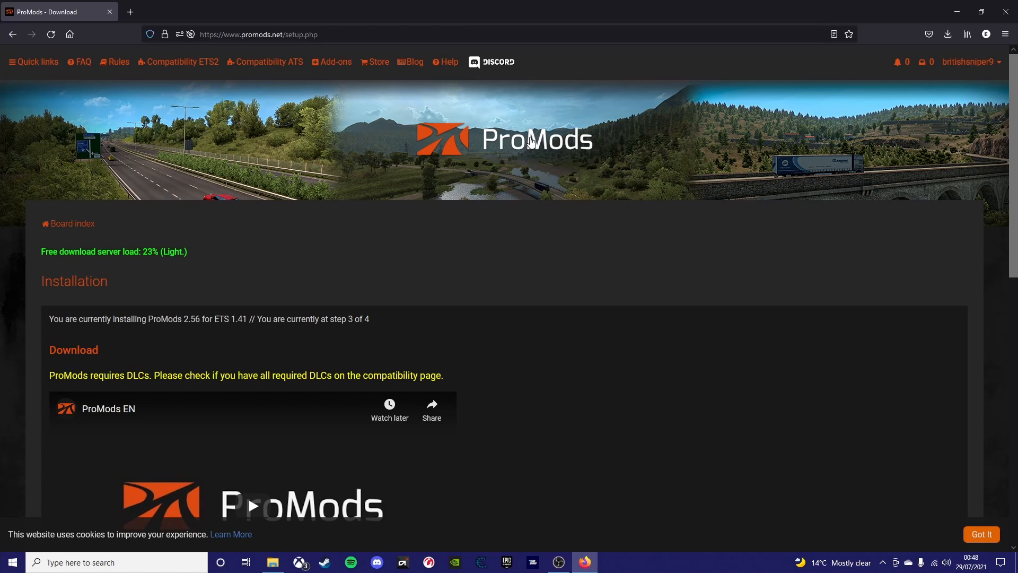
Go back through the setup steps to the ProMods index page with the Europe, Canada and Middle-East banners
left_click(72, 223)
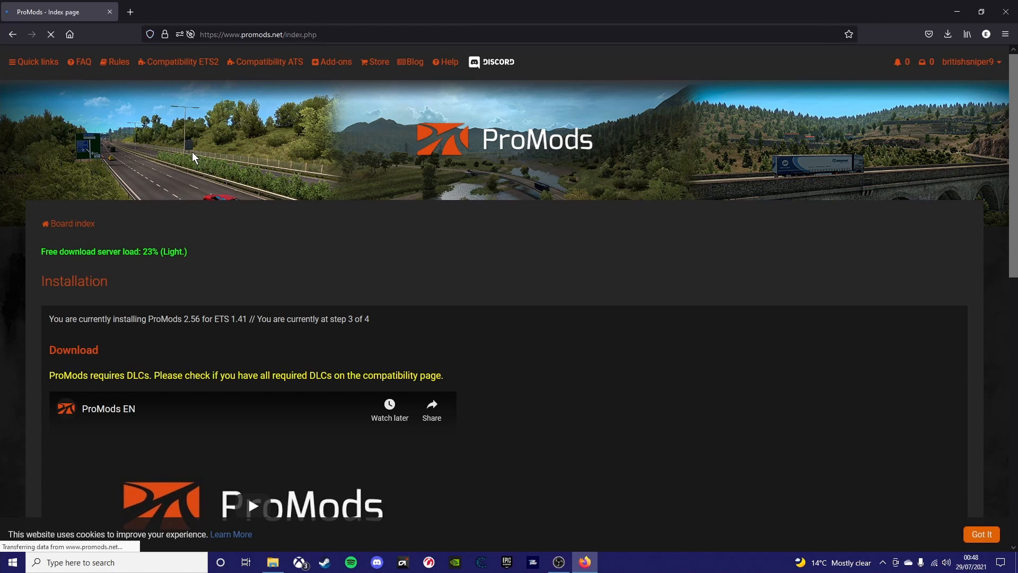
scroll("down", 3)
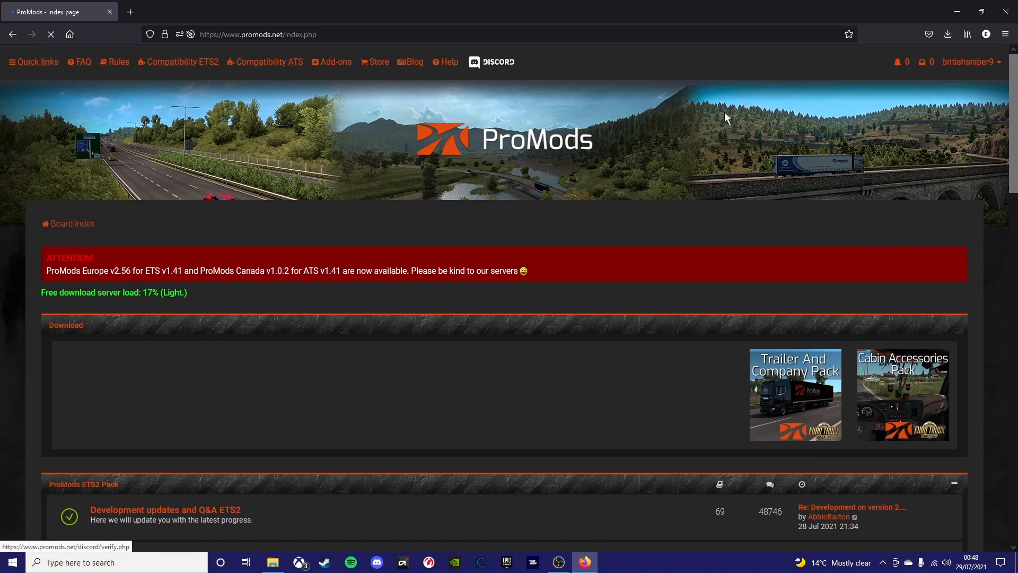
left_click(12, 34)
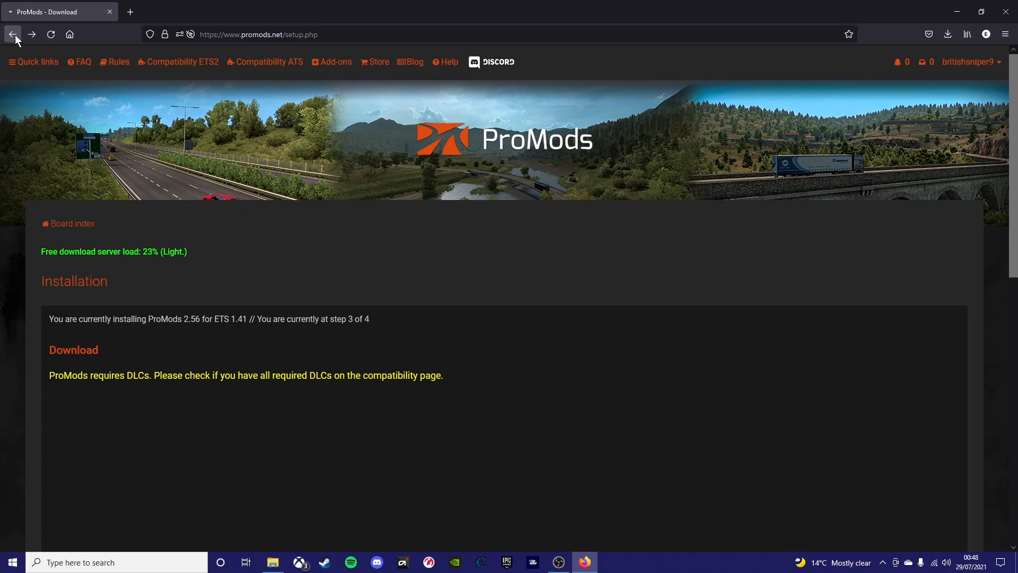
left_click(12, 34)
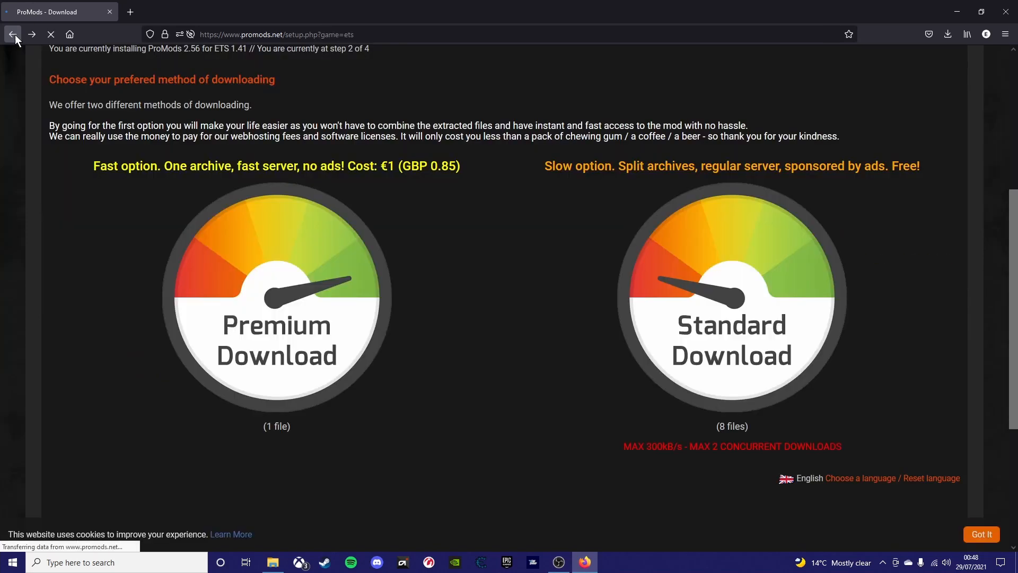
left_click(12, 34)
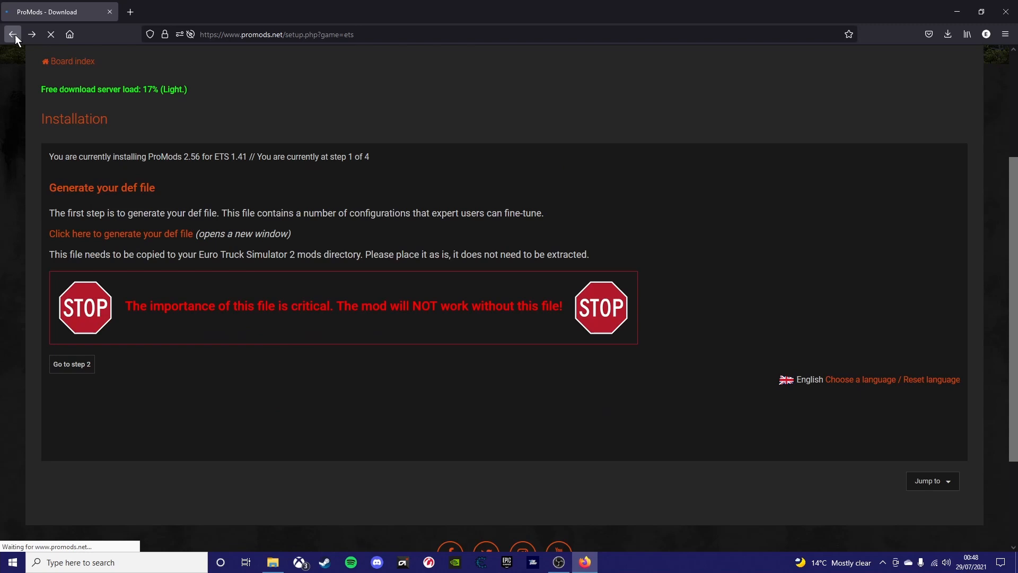
left_click(13, 34)
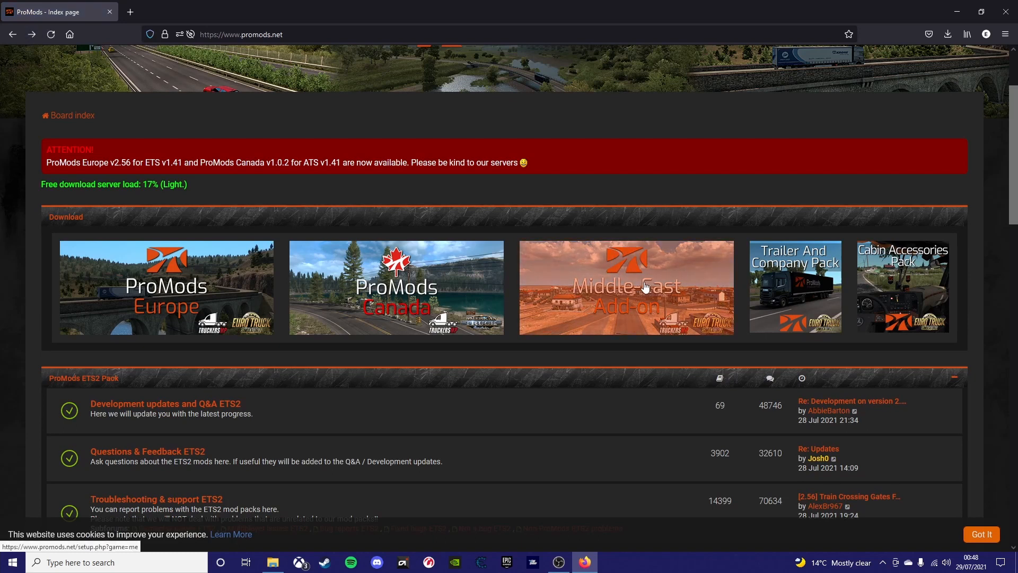
Download the Middle-East Add-On Pack v2.56 archive from the ProMods installation guide
left_click(625, 288)
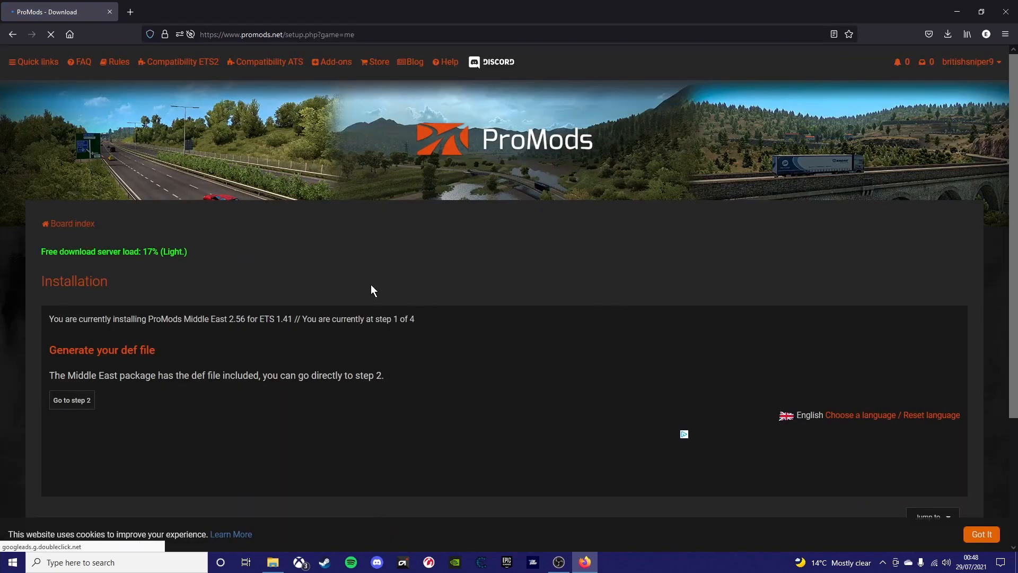
scroll("down", 3)
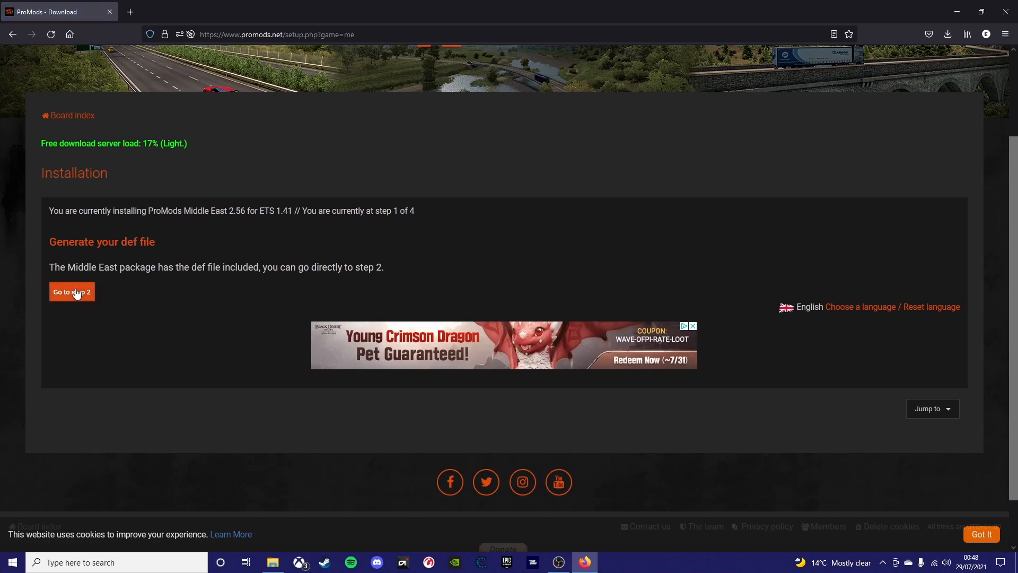
left_click(72, 291)
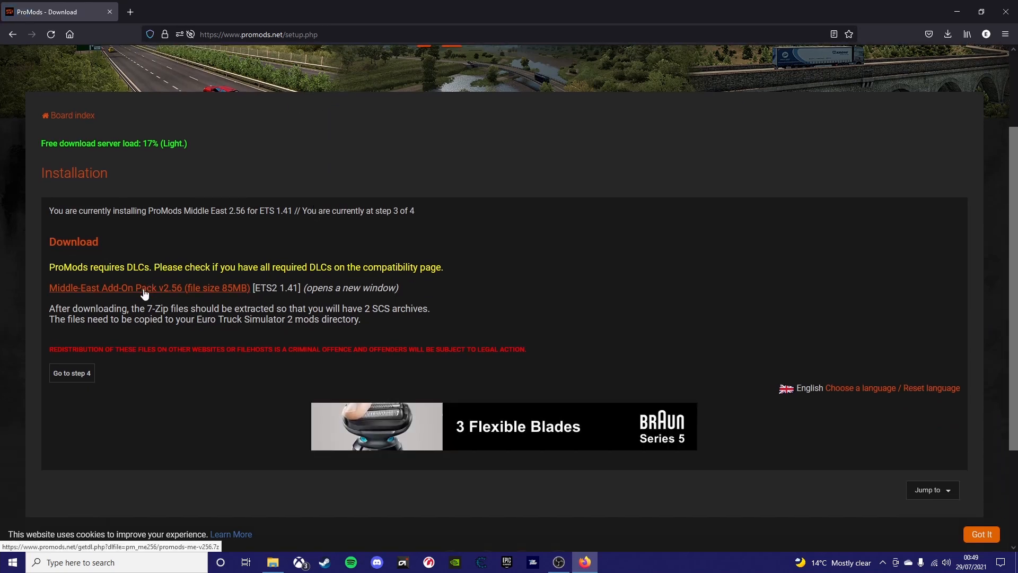
left_click(148, 287)
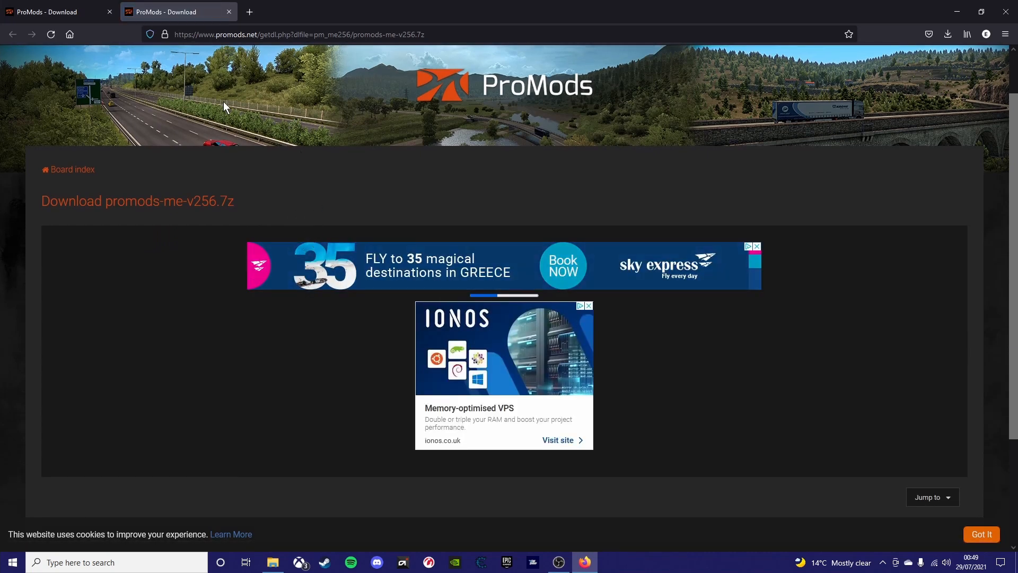
mouse_move(231, 98)
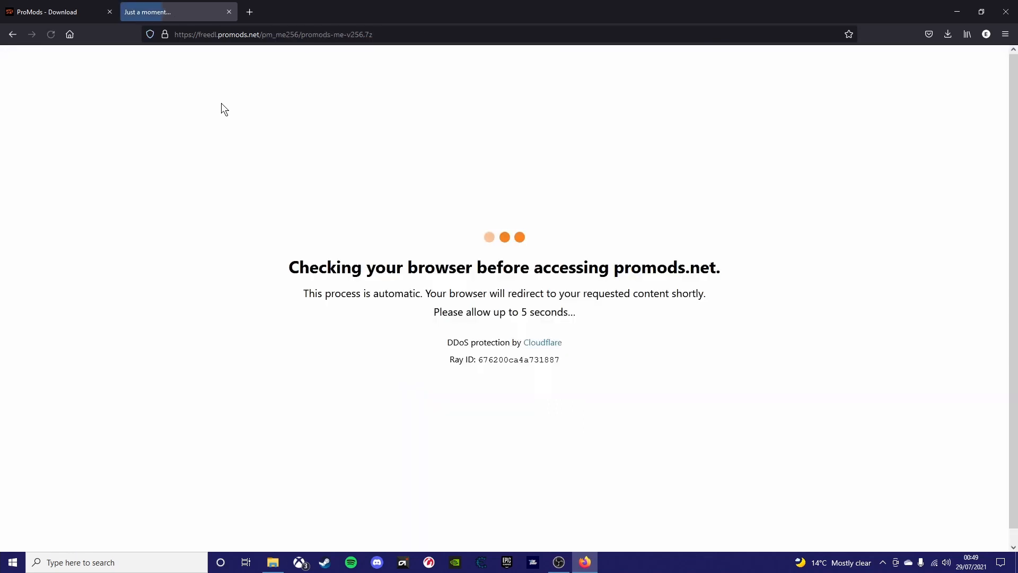
mouse_move(437, 99)
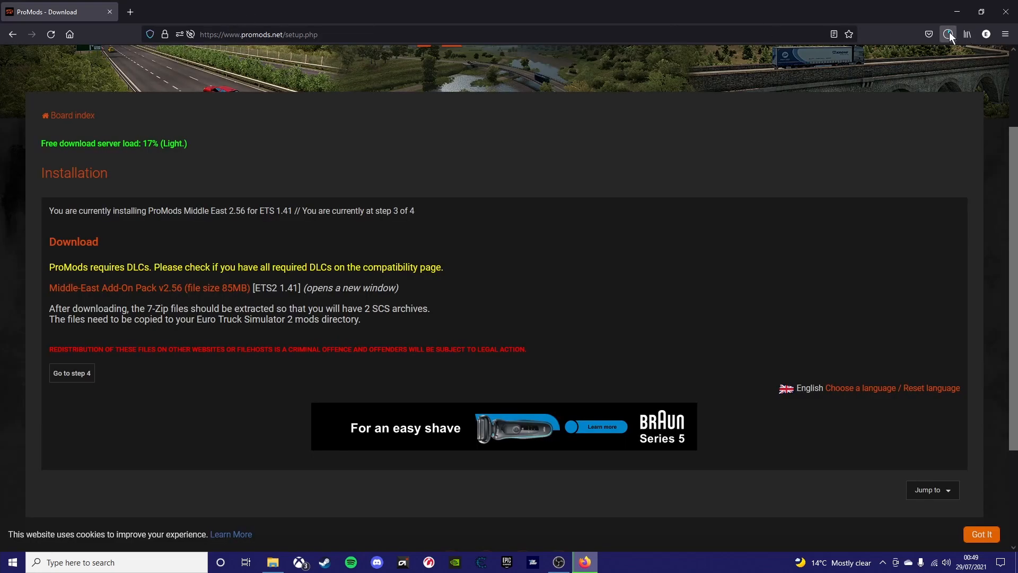
left_click(947, 34)
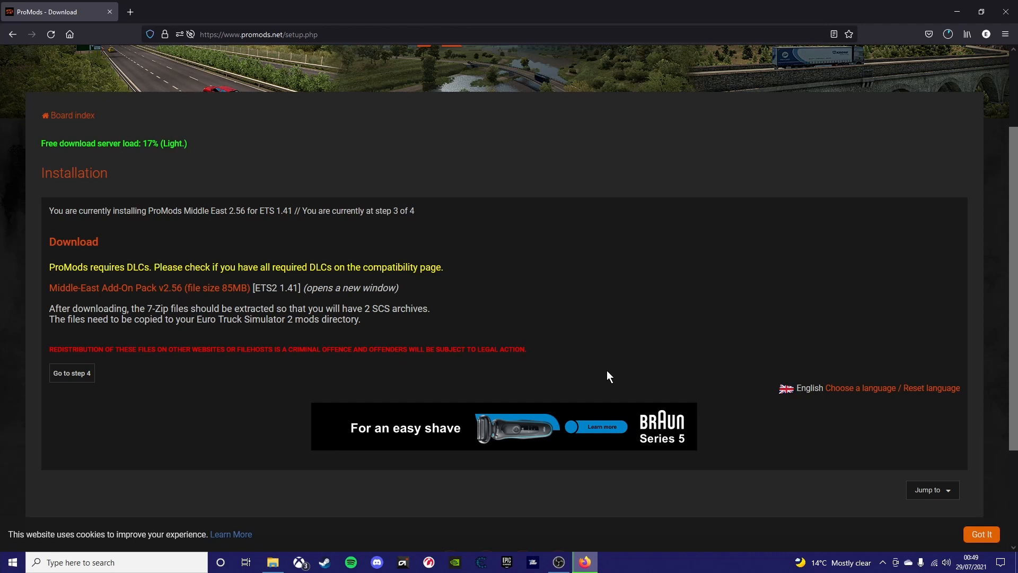
mouse_move(589, 562)
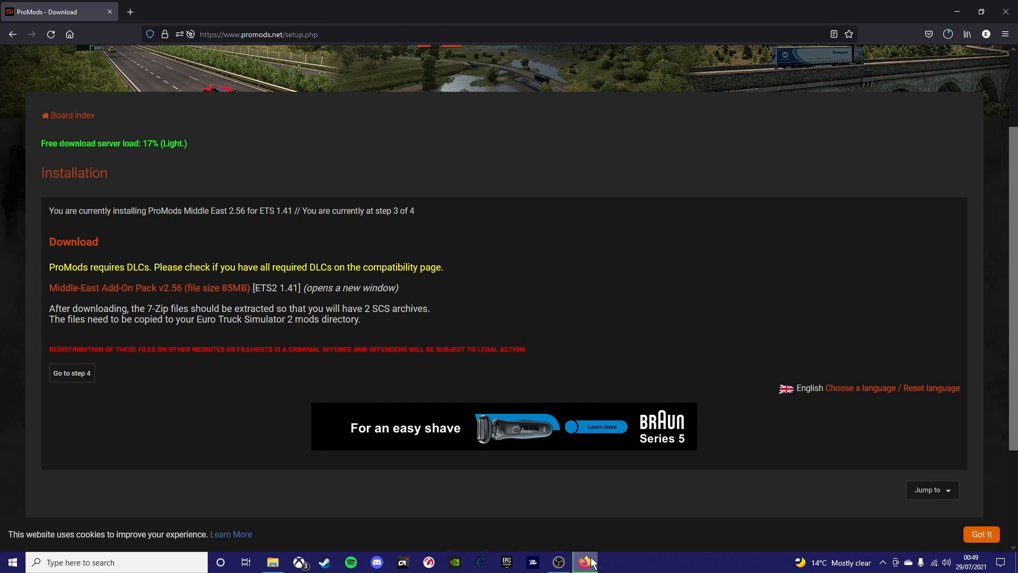
mouse_move(583, 561)
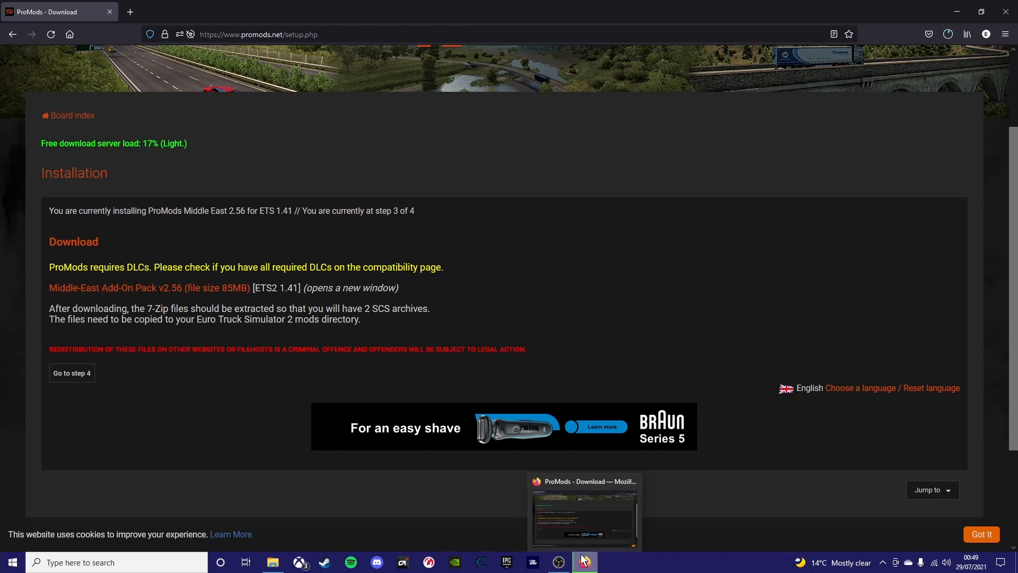
Advance the guide to step 4's mod-enabling instructions, then minimize Firefox to the desktop
left_click(582, 561)
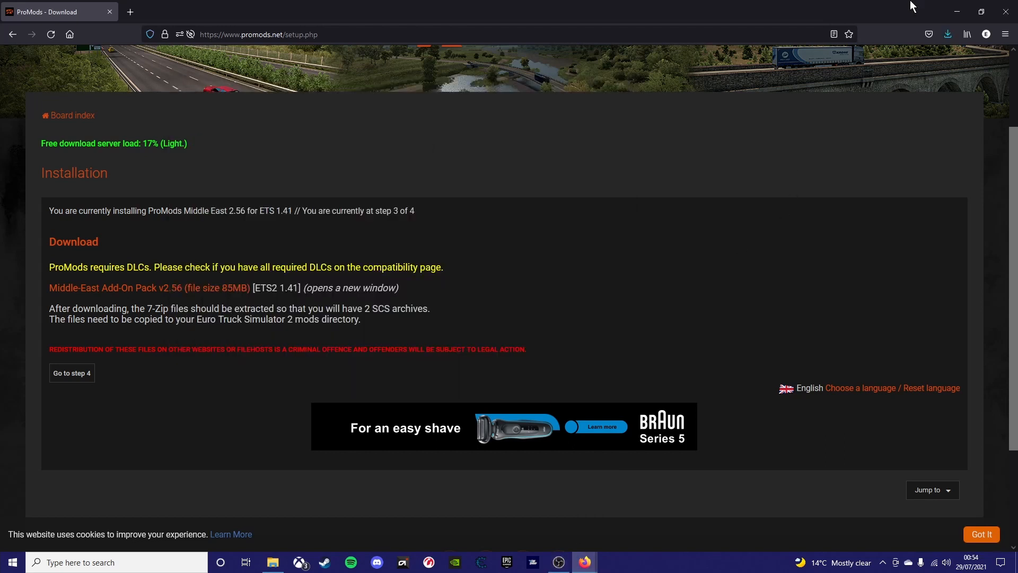
left_click(947, 34)
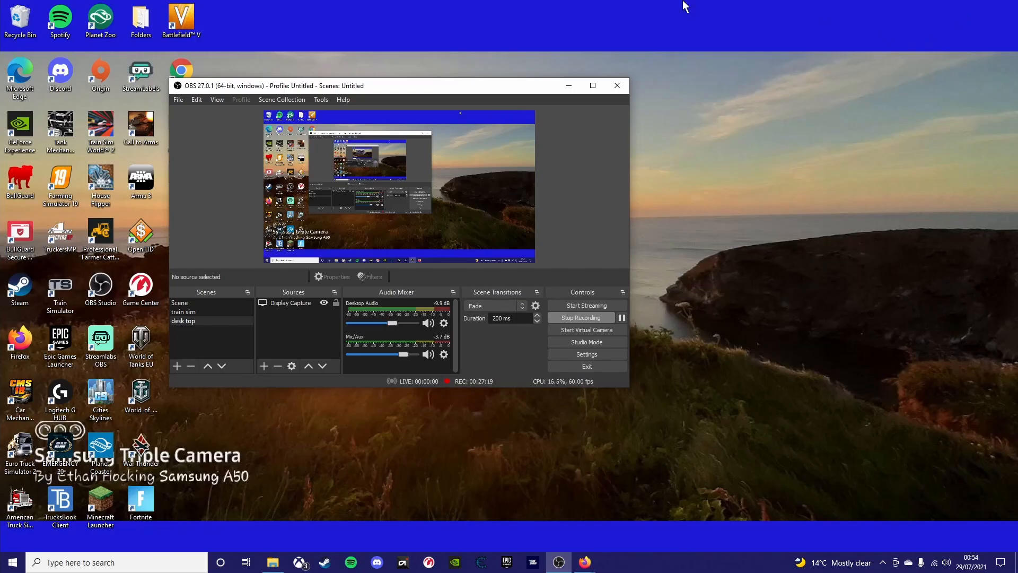
mouse_move(584, 562)
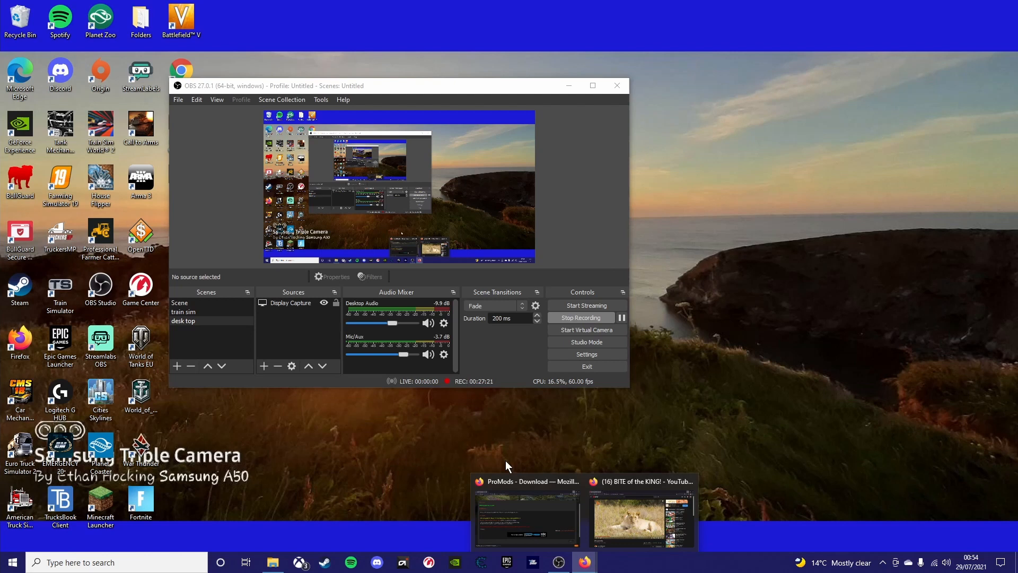
left_click(527, 516)
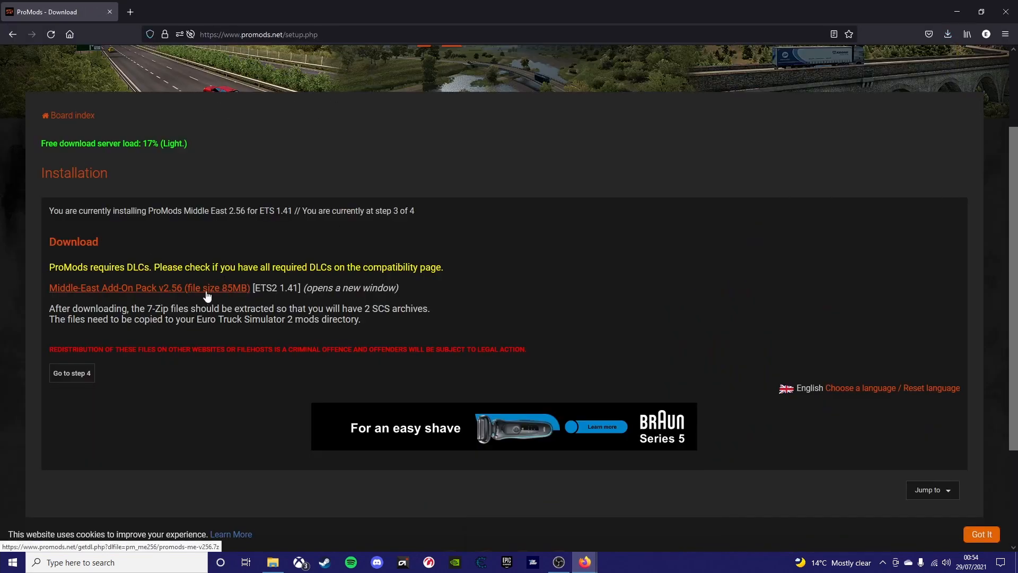
scroll("down", 3)
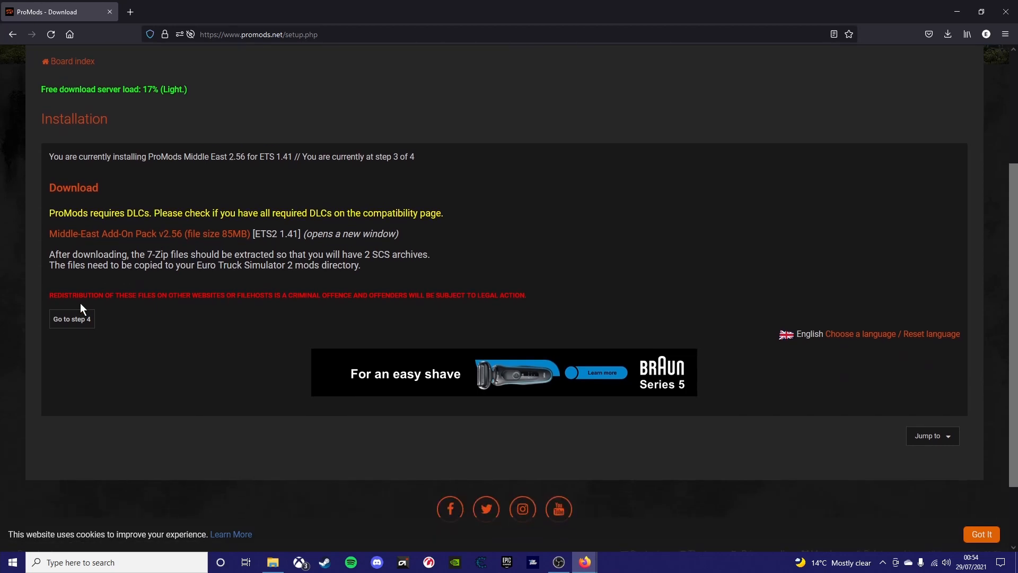
left_click(71, 318)
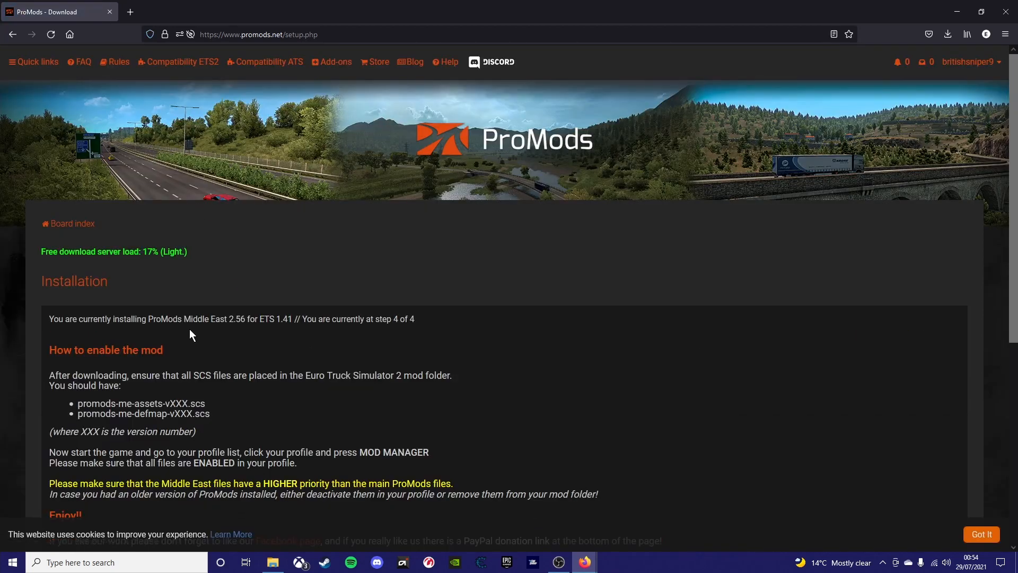
scroll("down", 3)
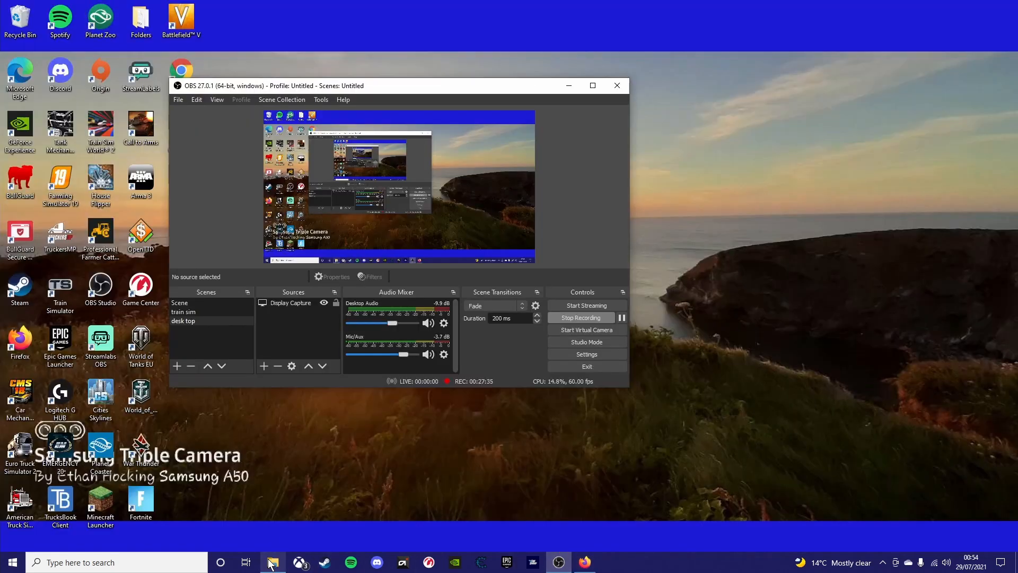
Cut promods-me-v256.7z from Downloads and head into the Euro Truck Simulator 2 mod folder
left_click(272, 562)
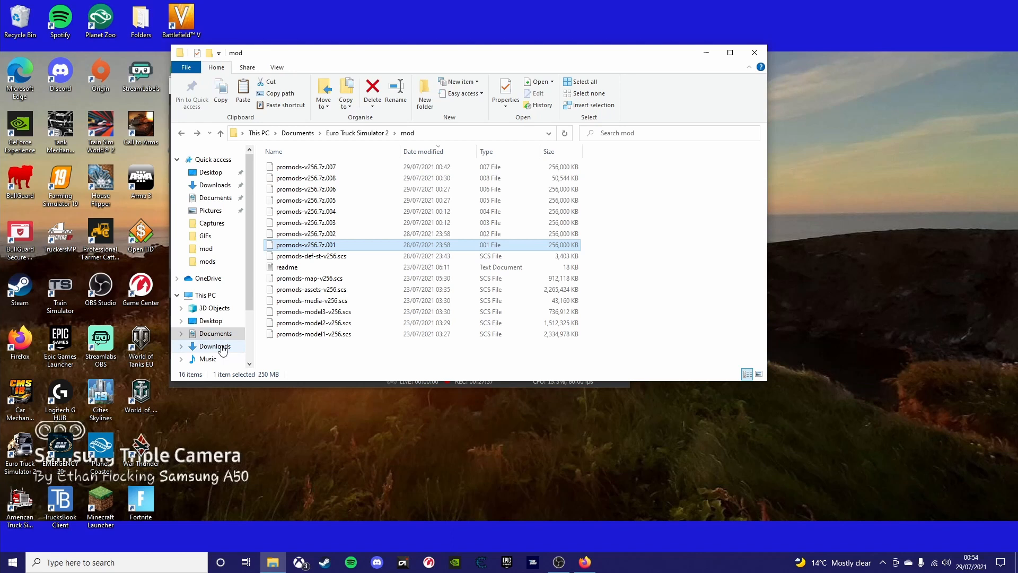
left_click(214, 346)
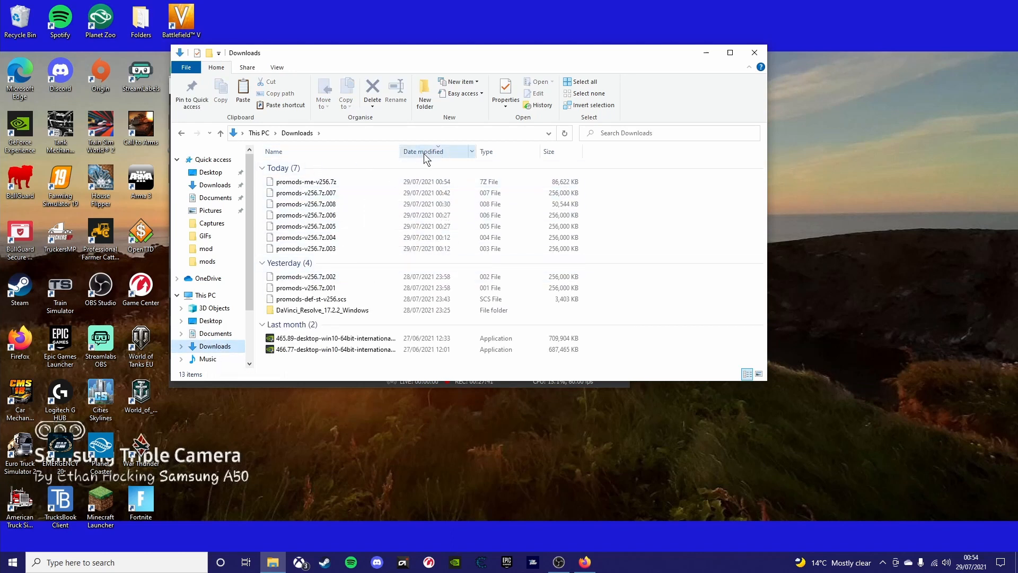
left_click(306, 181)
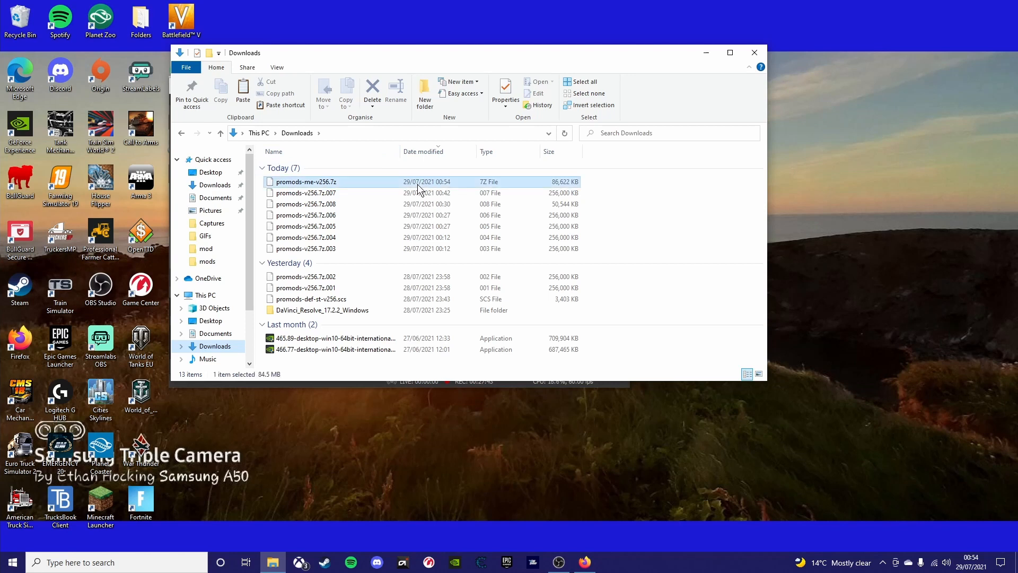
right_click(306, 182)
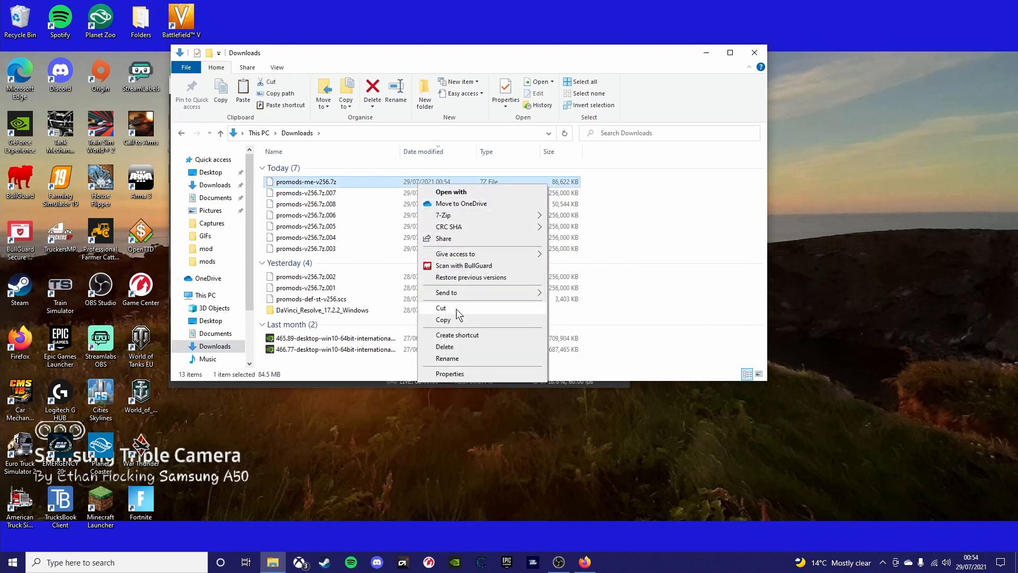
left_click(668, 260)
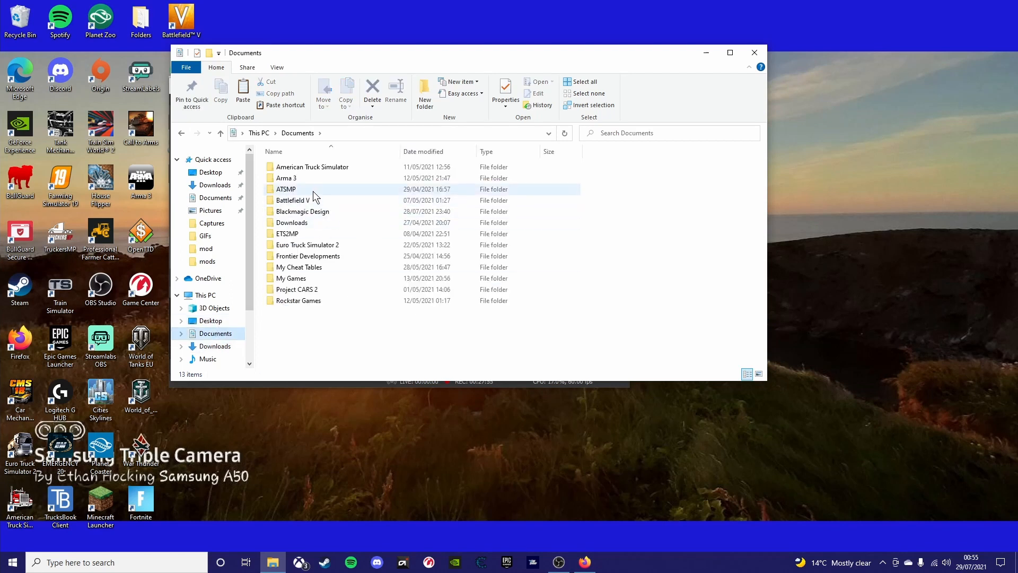
double_click(308, 245)
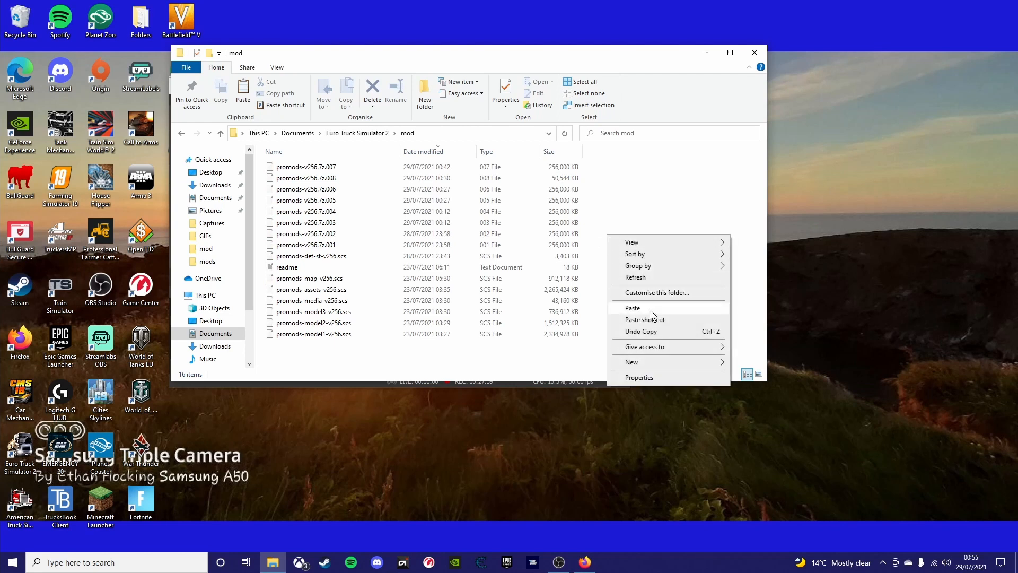
Paste promods-me-v256.7z into the mod folder and extract it with 7-Zip, replacing the old readme
left_click(632, 307)
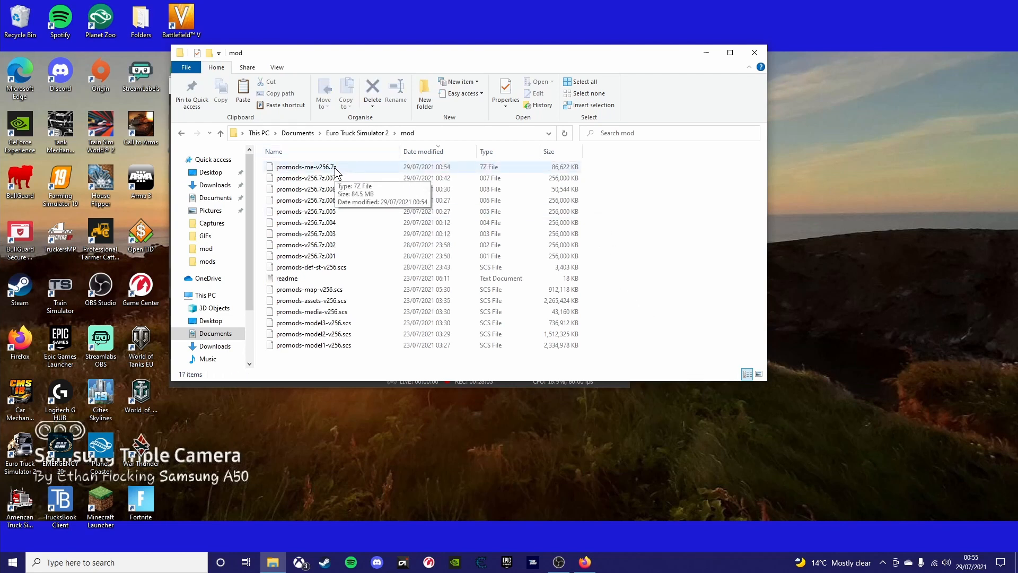
right_click(305, 167)
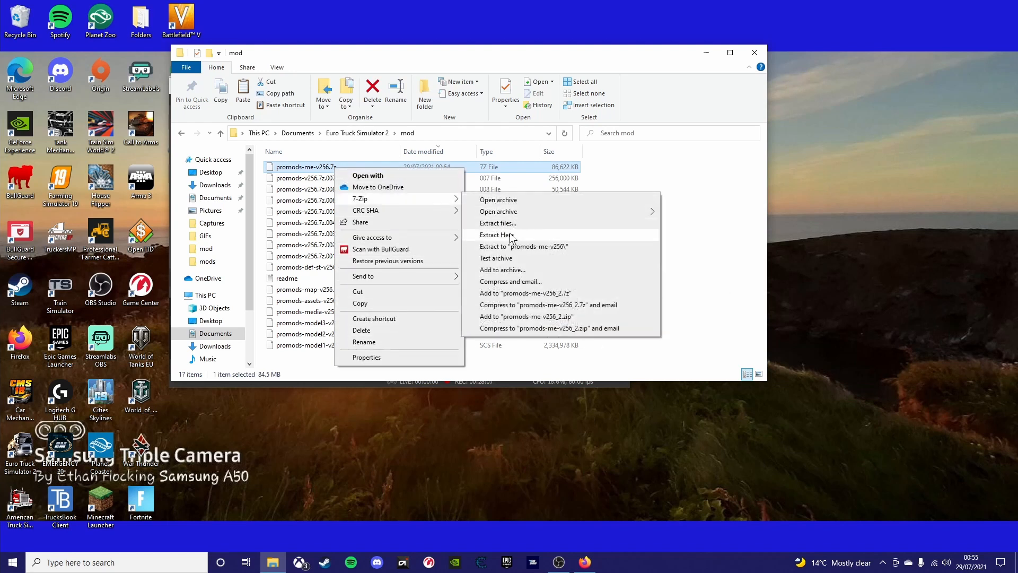
left_click(498, 235)
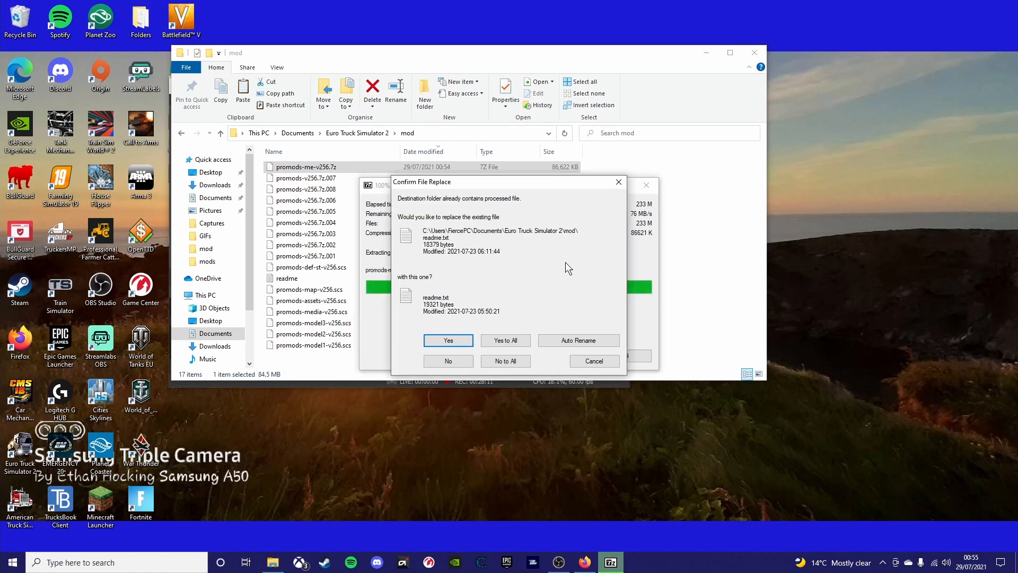
left_click(447, 341)
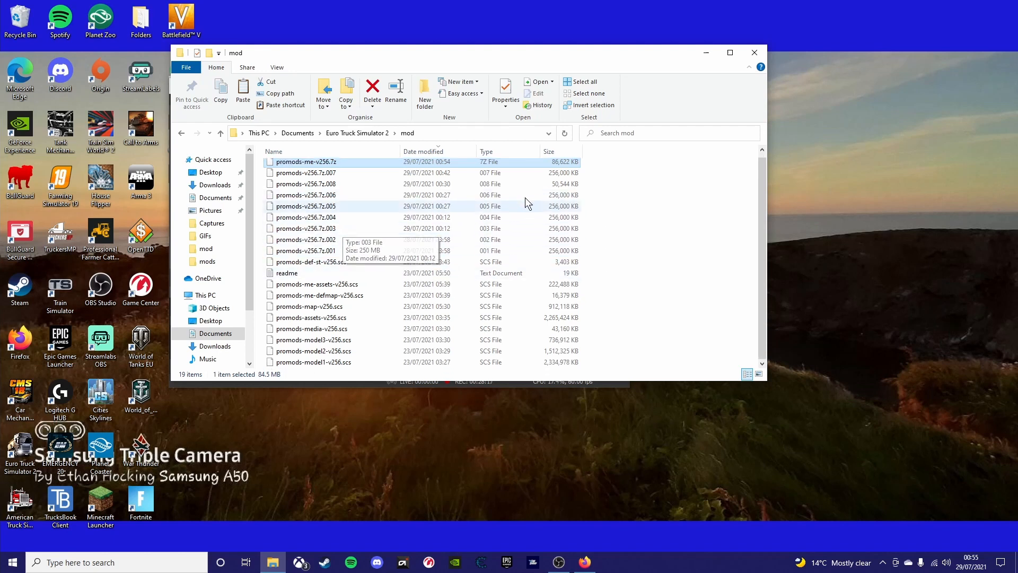
mouse_move(707, 50)
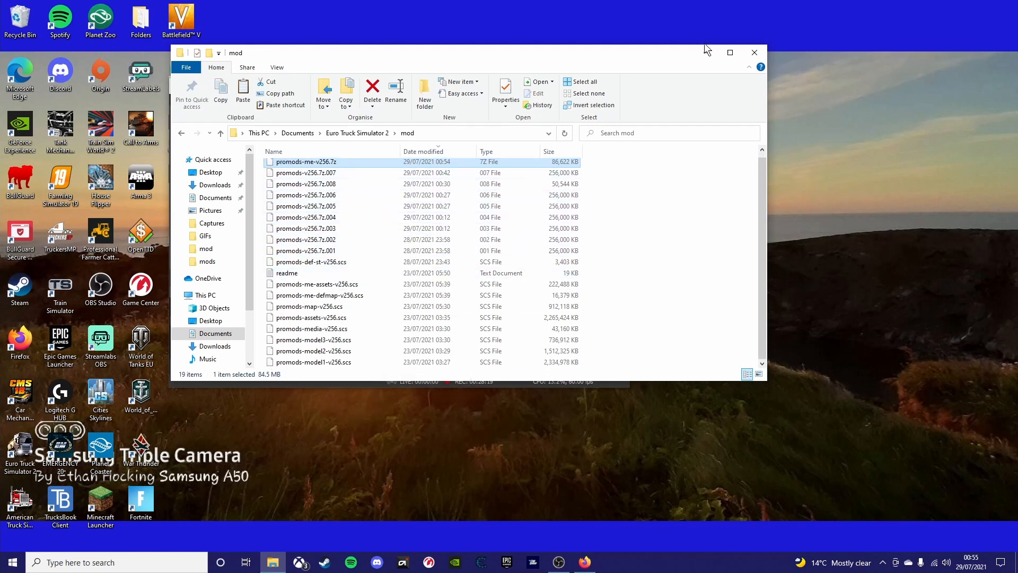
mouse_move(707, 52)
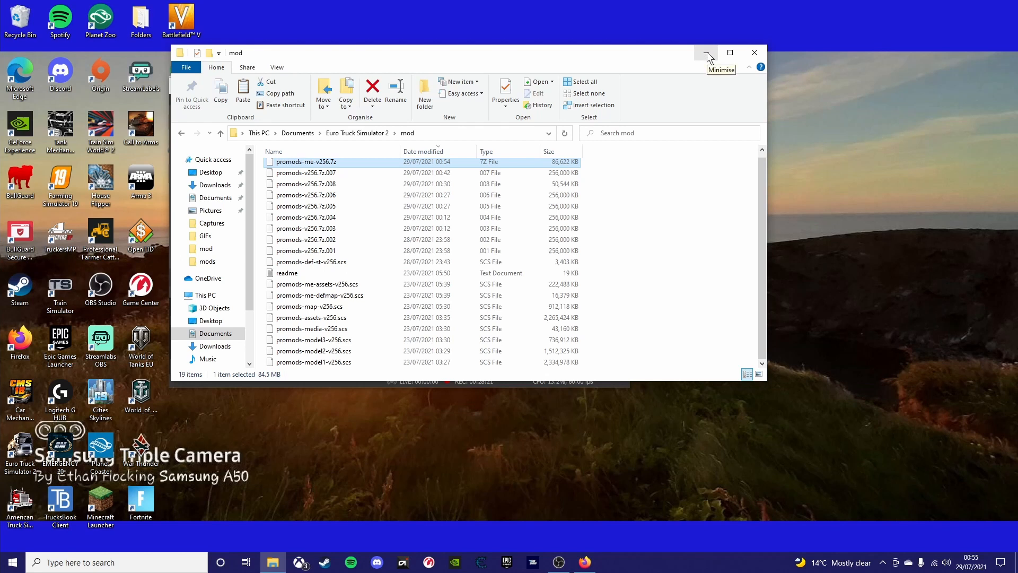
left_click(707, 52)
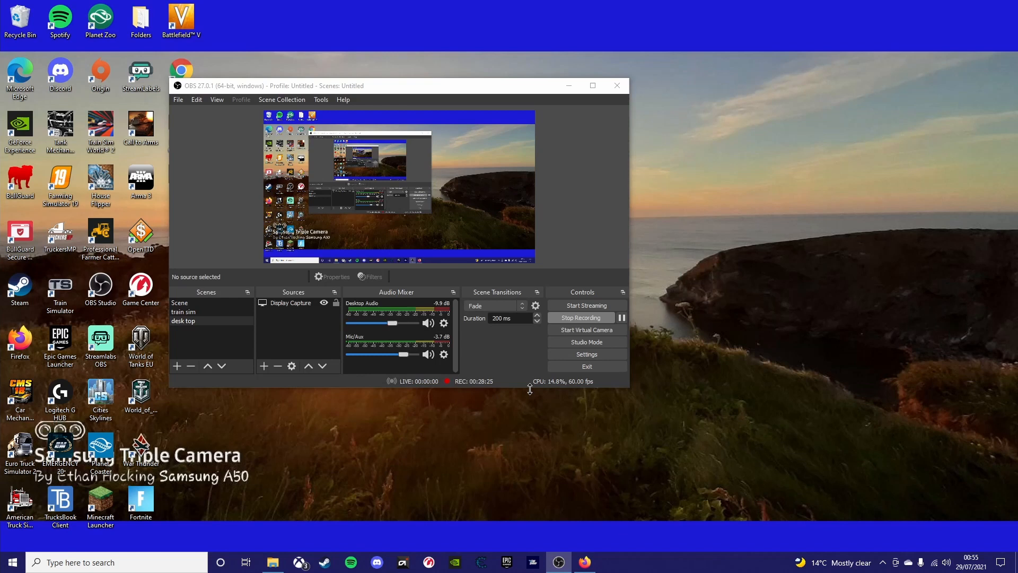
mouse_move(529, 401)
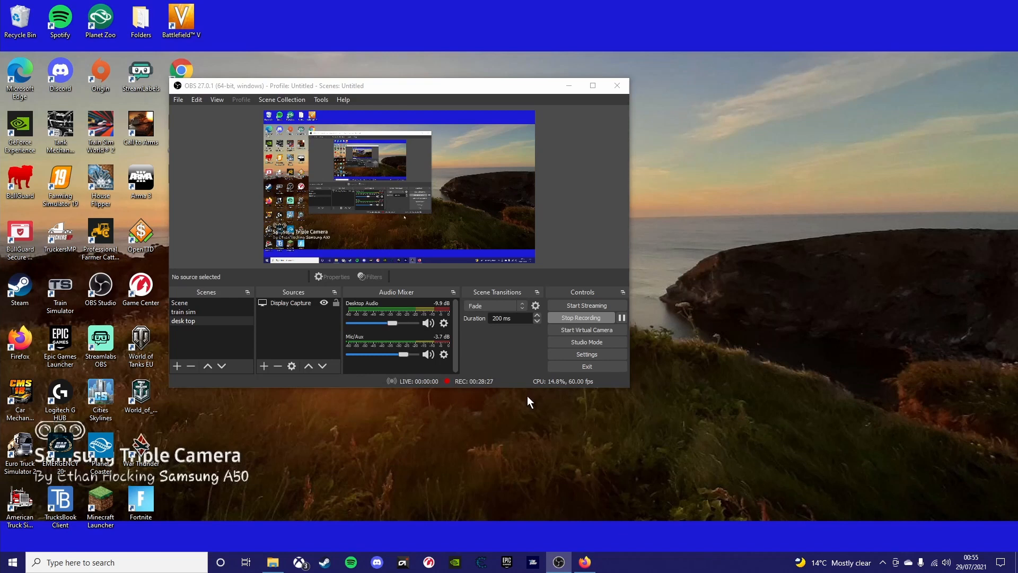
mouse_move(516, 408)
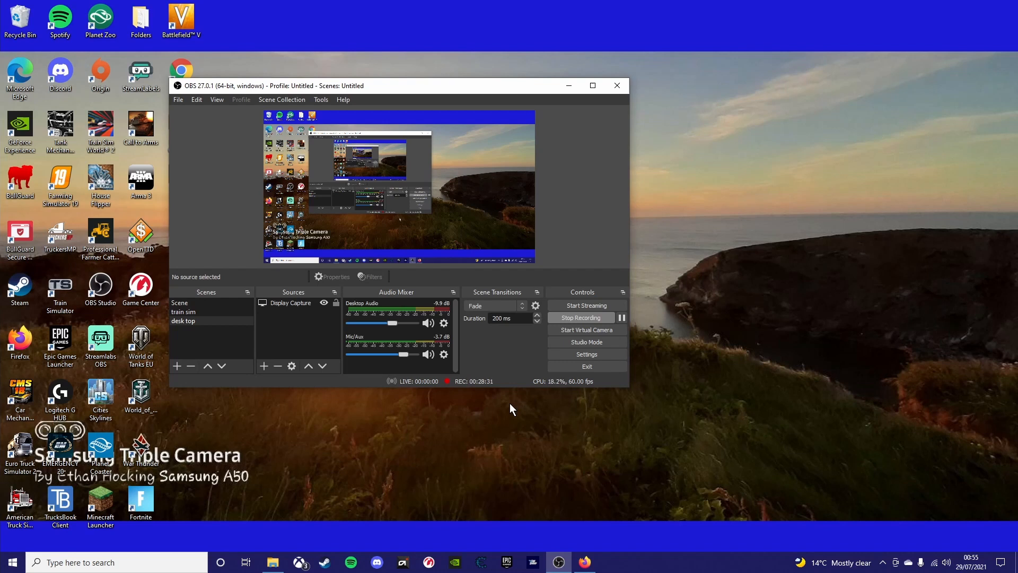
mouse_move(508, 409)
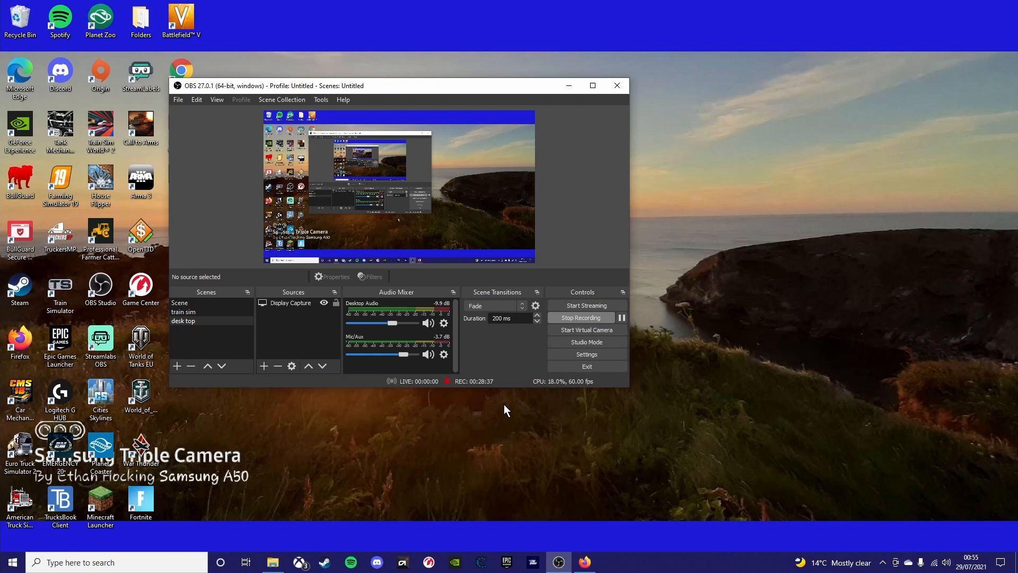
mouse_move(564, 85)
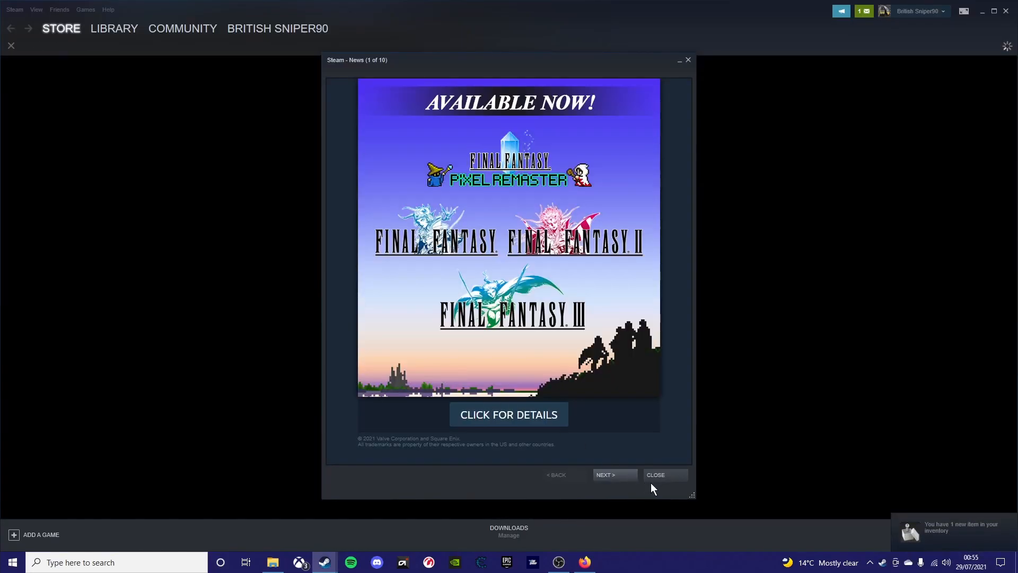
Locate Euro Truck Simulator 2 in the Steam library and bring up its options
left_click(654, 474)
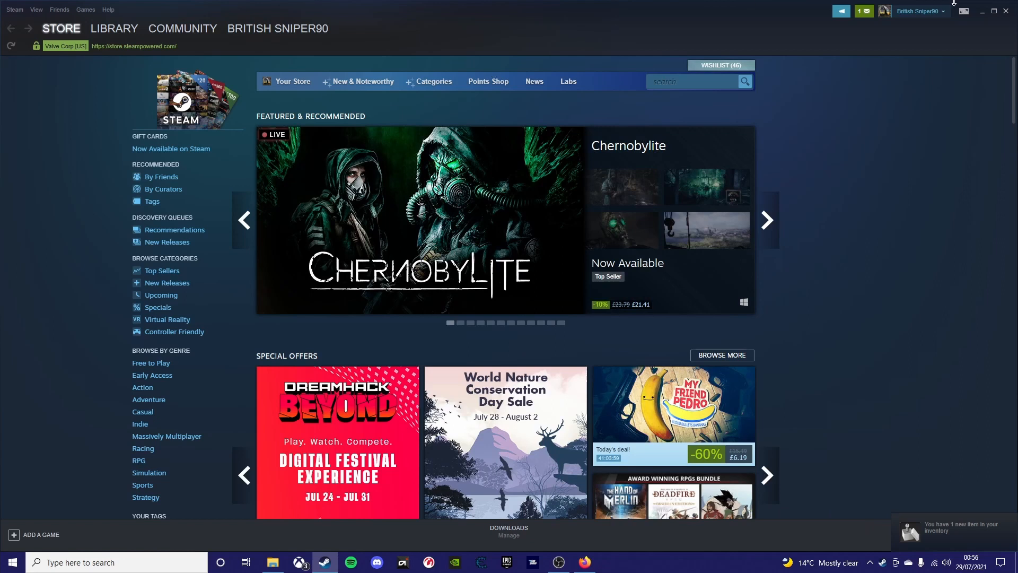
left_click(114, 28)
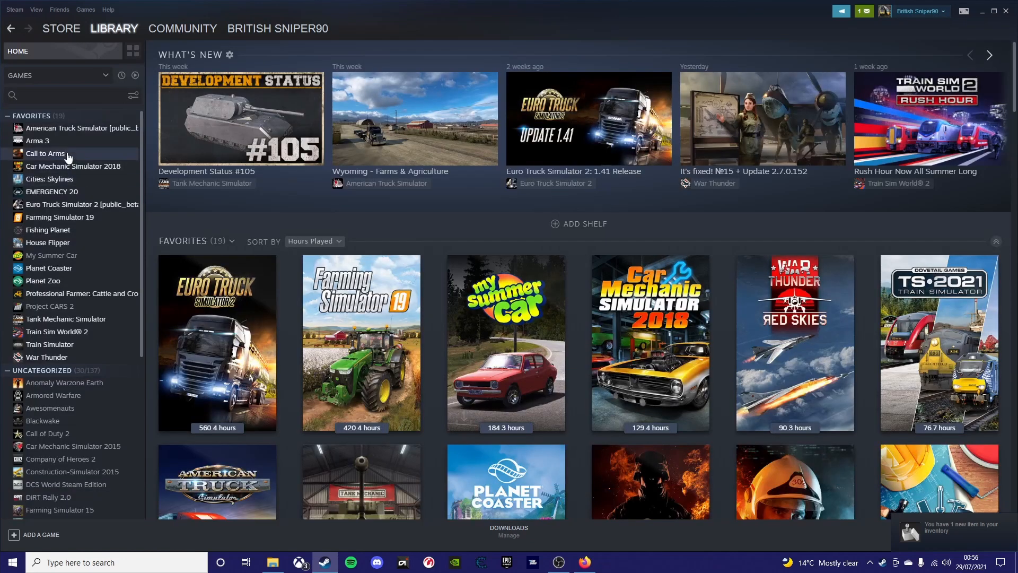
mouse_move(75, 344)
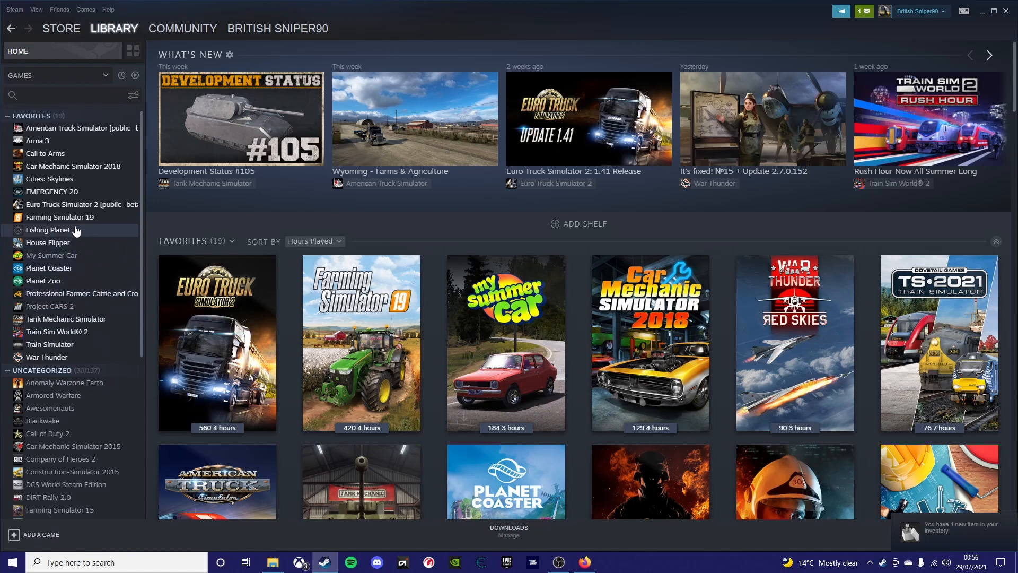
mouse_move(93, 166)
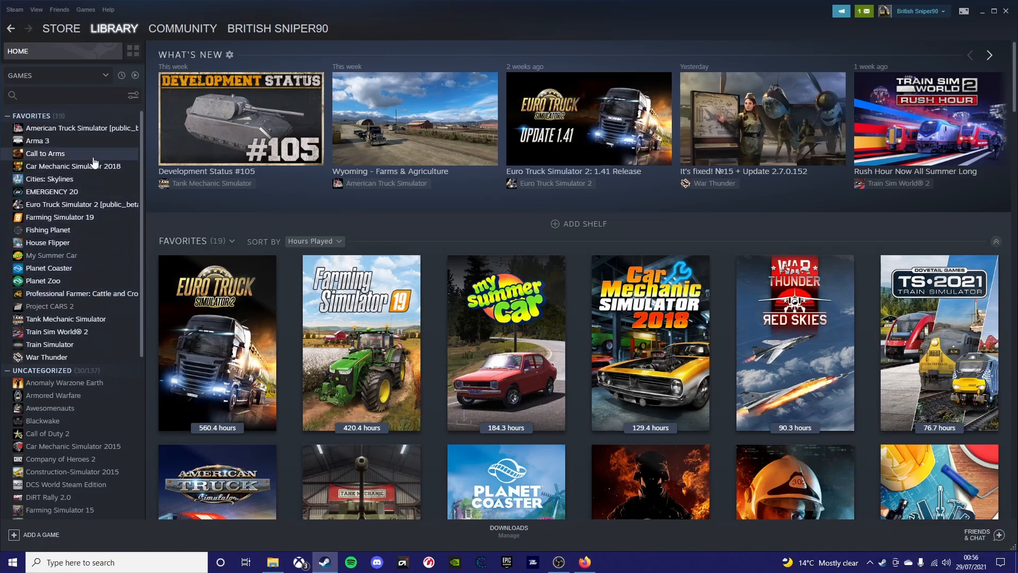
left_click(80, 203)
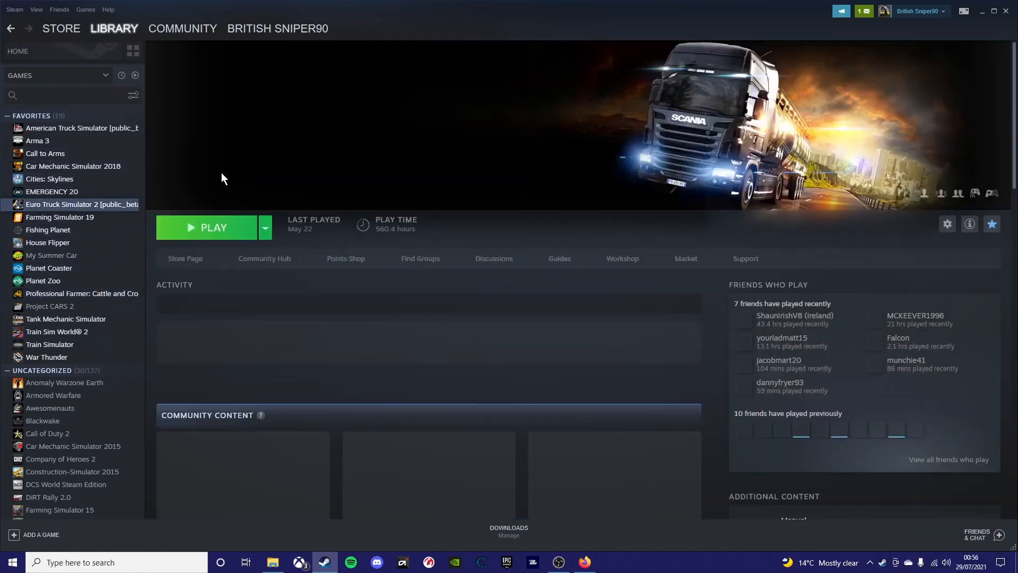
right_click(81, 204)
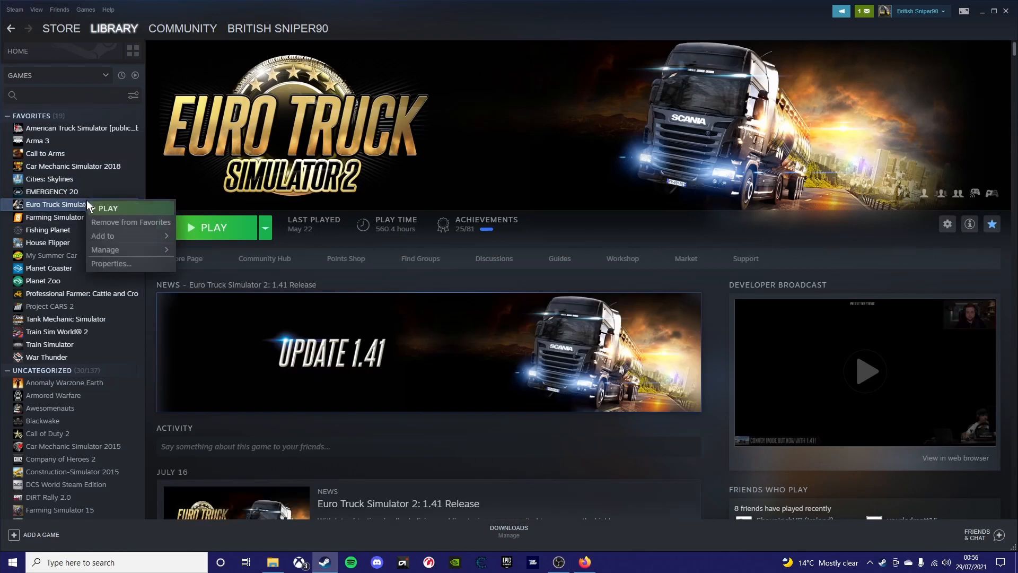
mouse_move(121, 222)
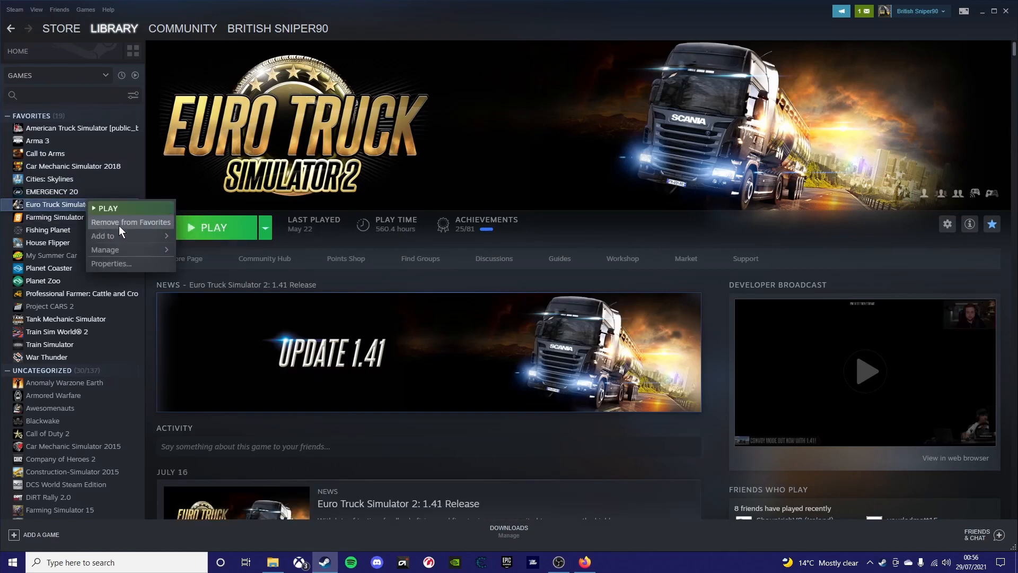
mouse_move(150, 267)
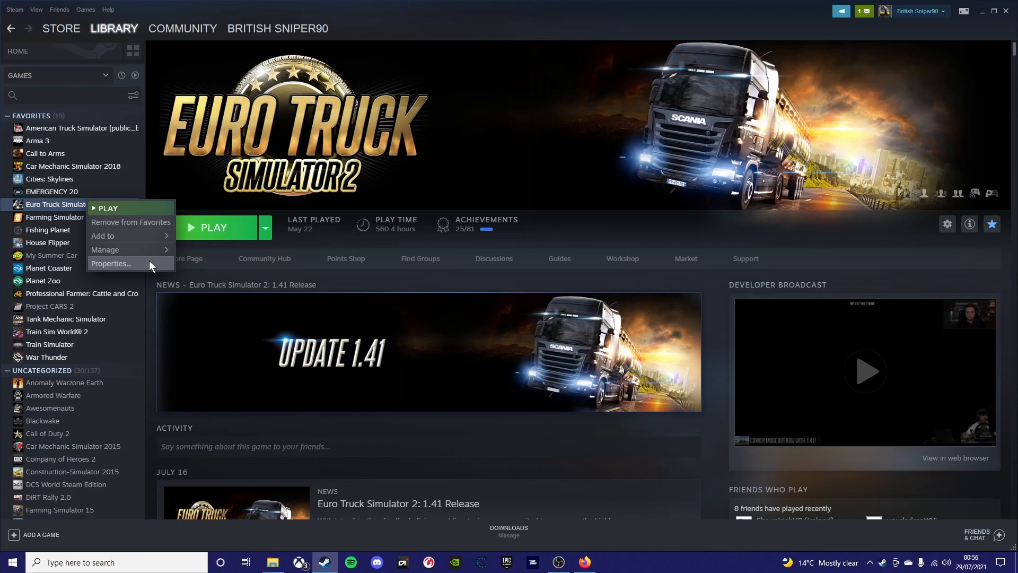
Check the Betas branch is standard (no public beta) and launch the 64-bit game
left_click(110, 263)
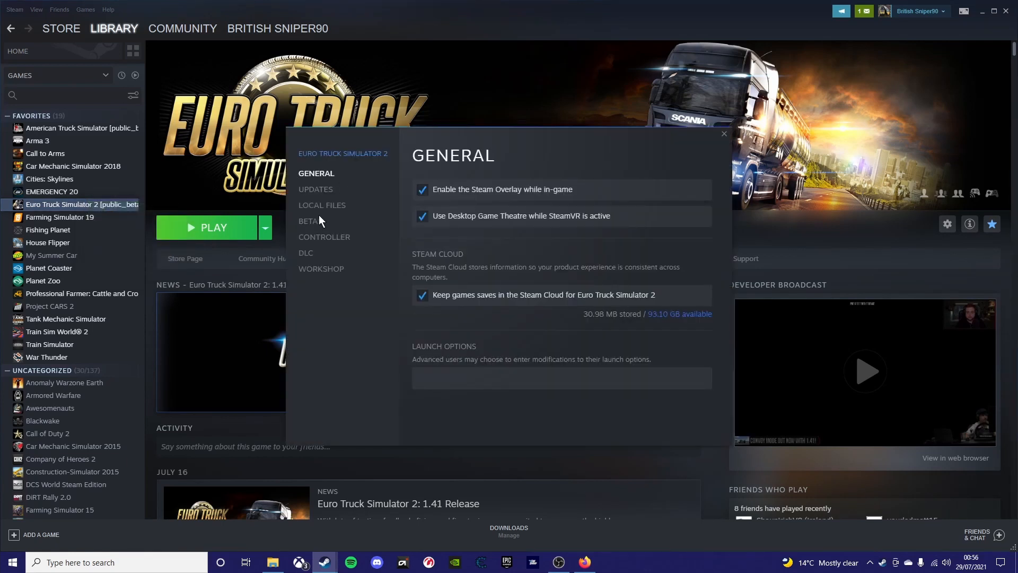
left_click(309, 220)
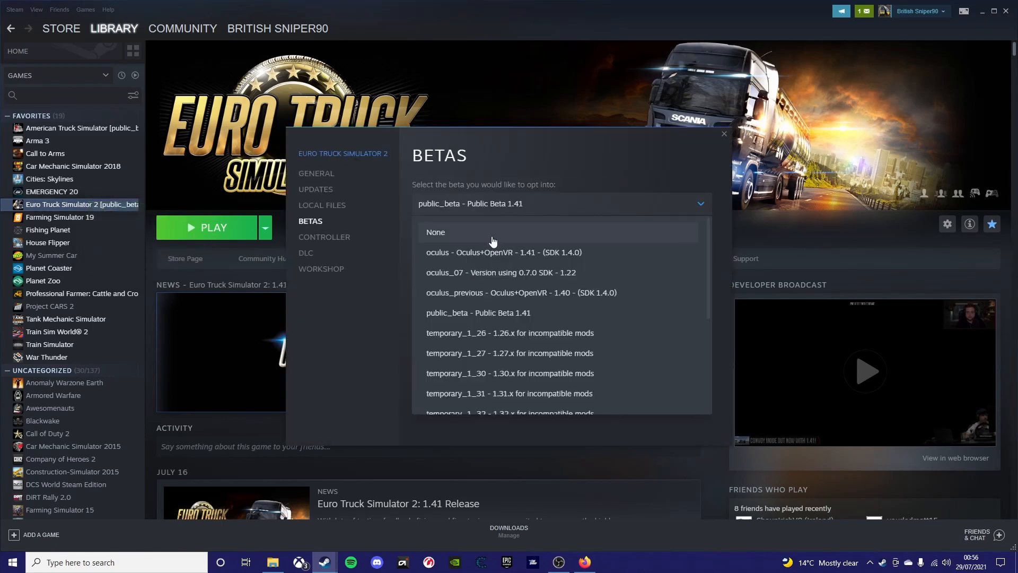
left_click(435, 232)
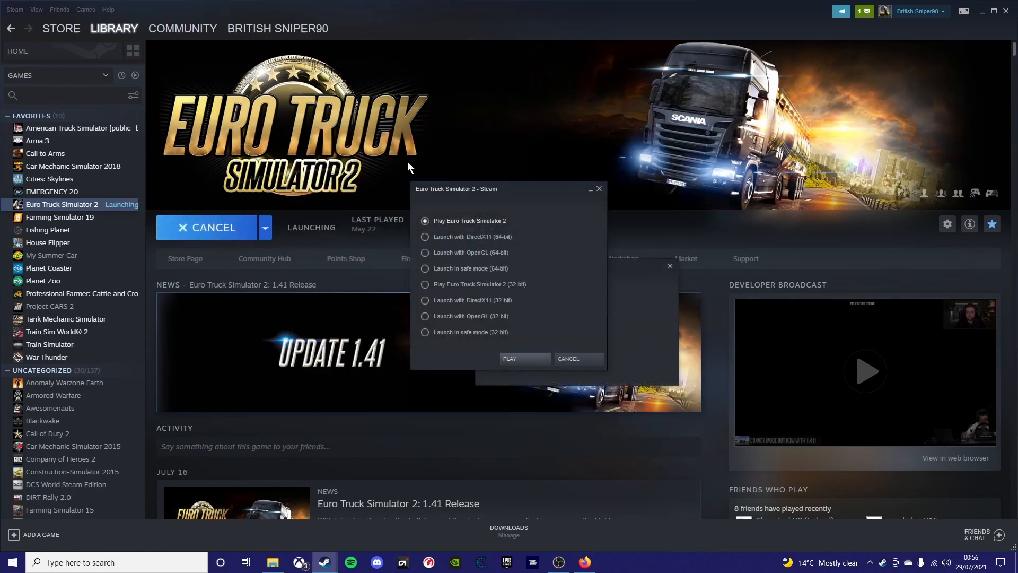
left_click(509, 359)
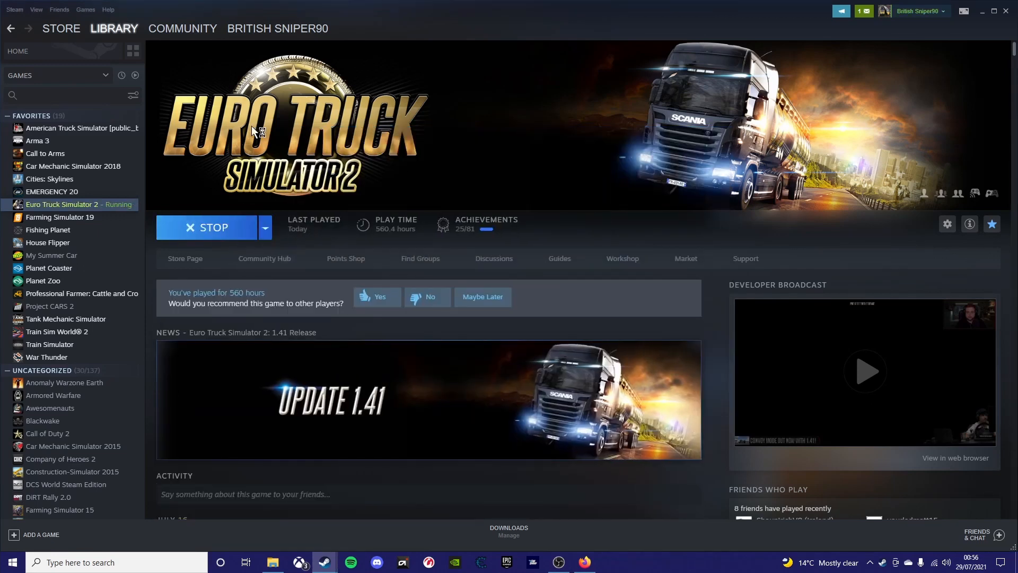
mouse_move(273, 125)
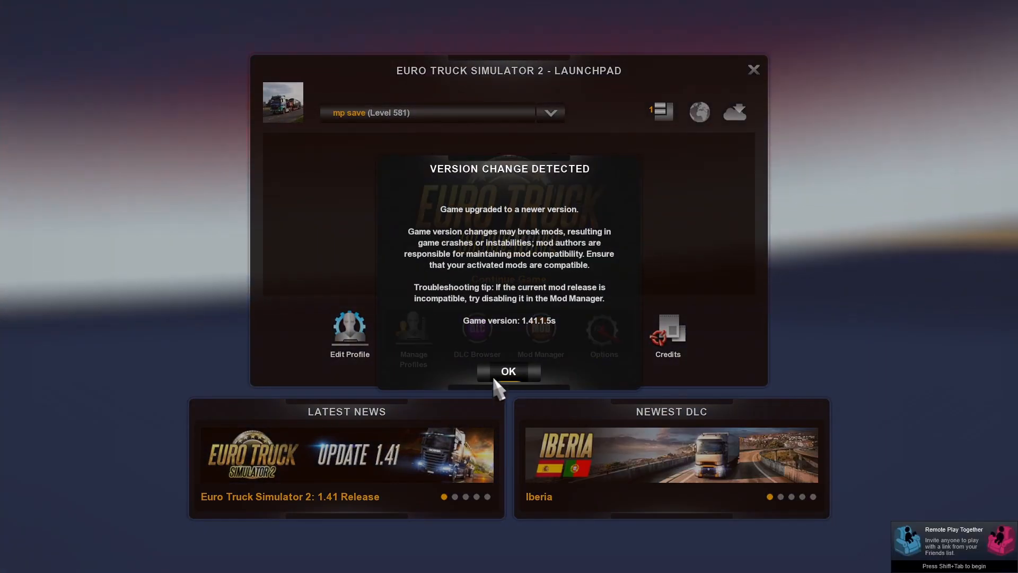
Accept the launch notices, select the Pro Mods profile and enter the Mod Manager
left_click(507, 371)
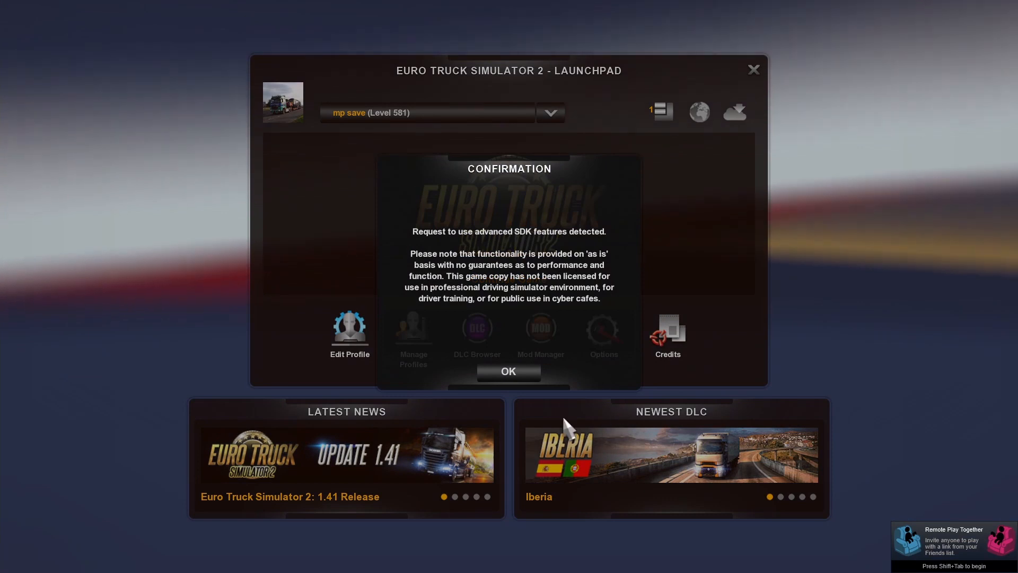
left_click(508, 371)
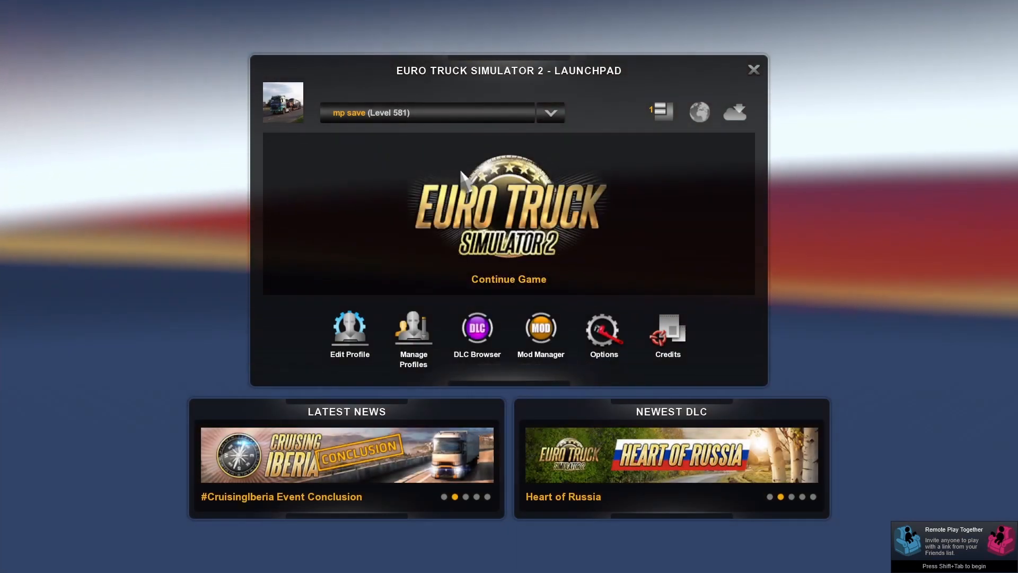
left_click(550, 112)
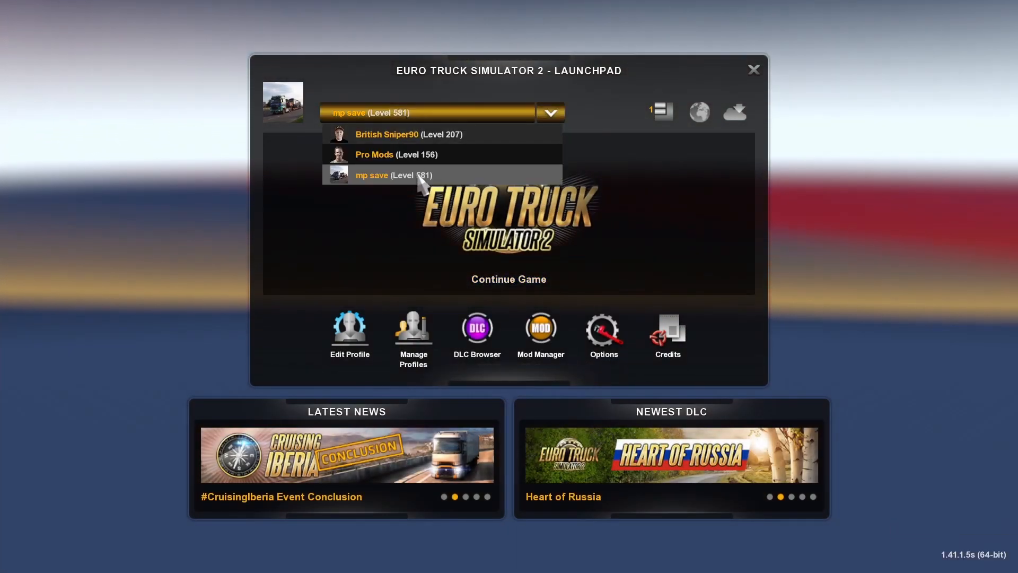
left_click(375, 153)
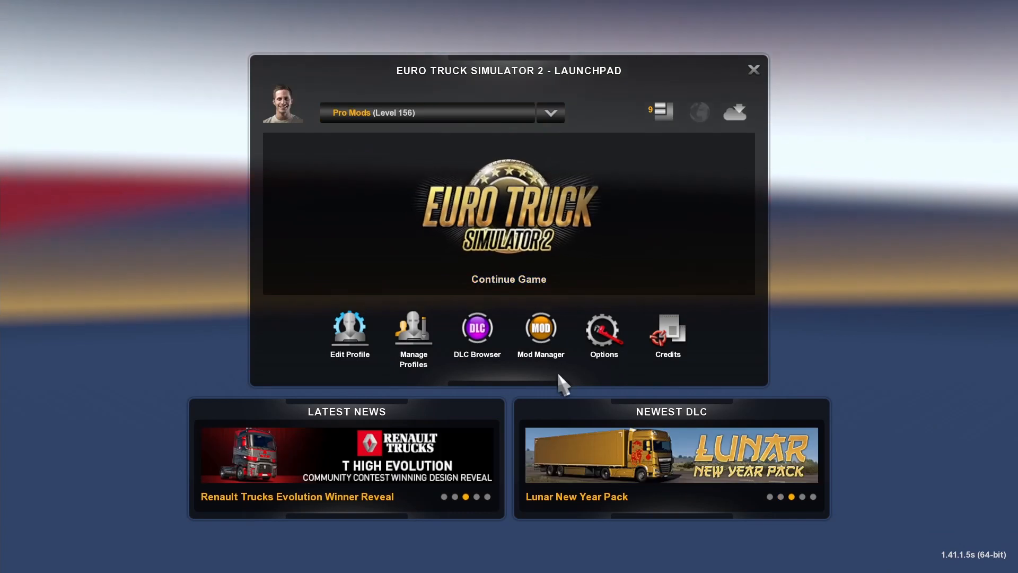
left_click(540, 327)
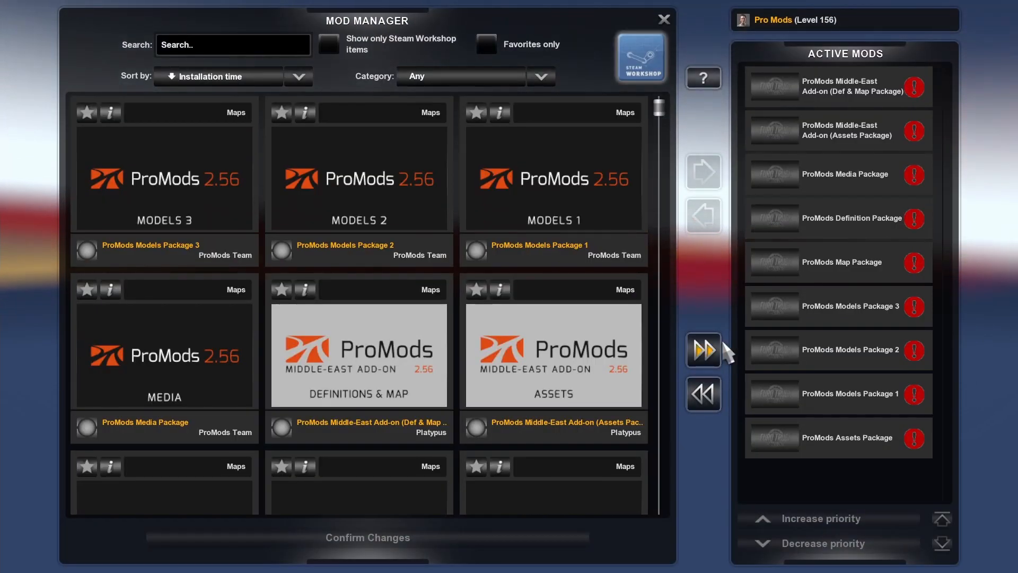
Deactivate all nine active ProMods packages and confirm
left_click(702, 394)
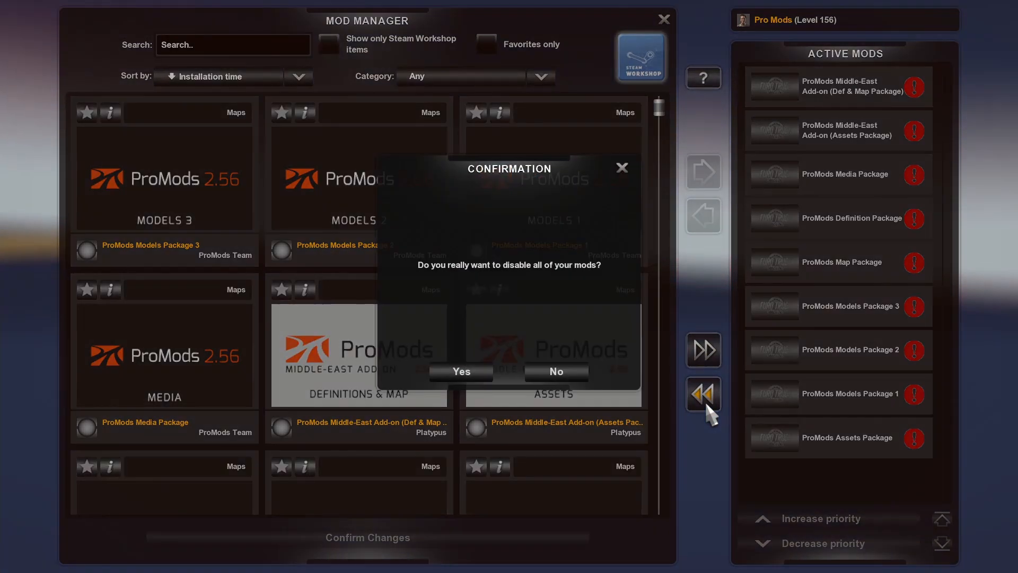
mouse_move(460, 371)
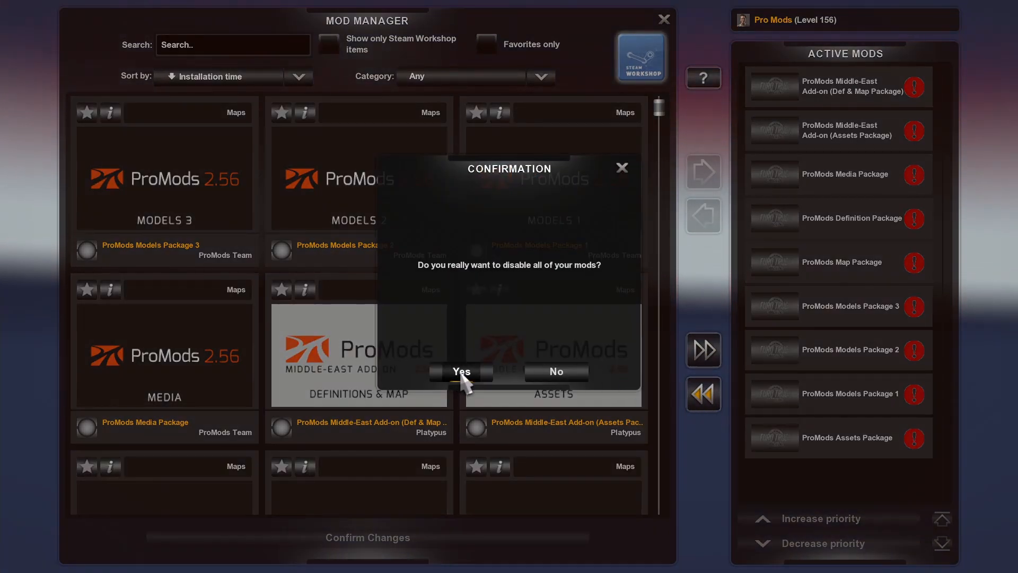
left_click(460, 370)
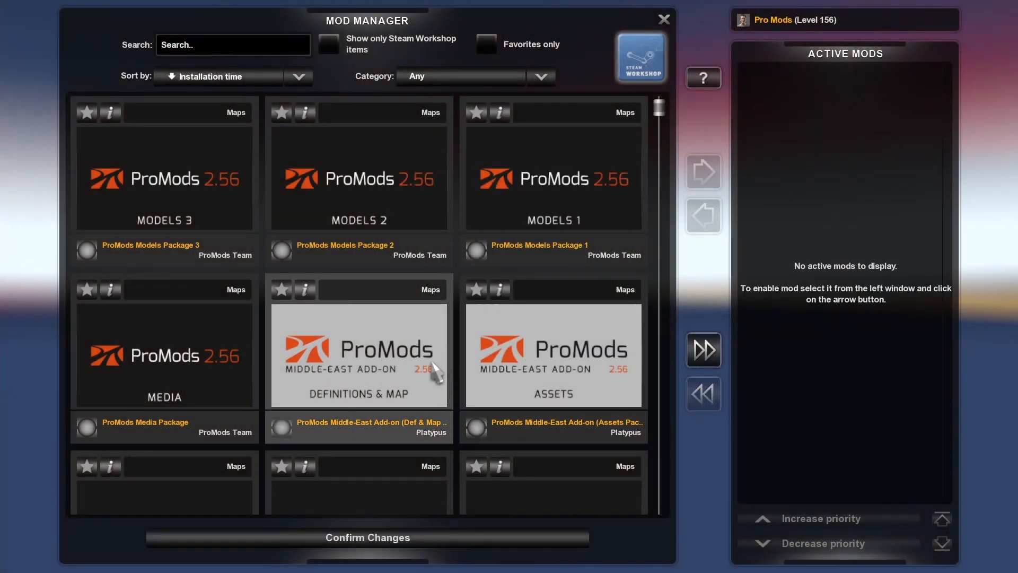
mouse_move(314, 379)
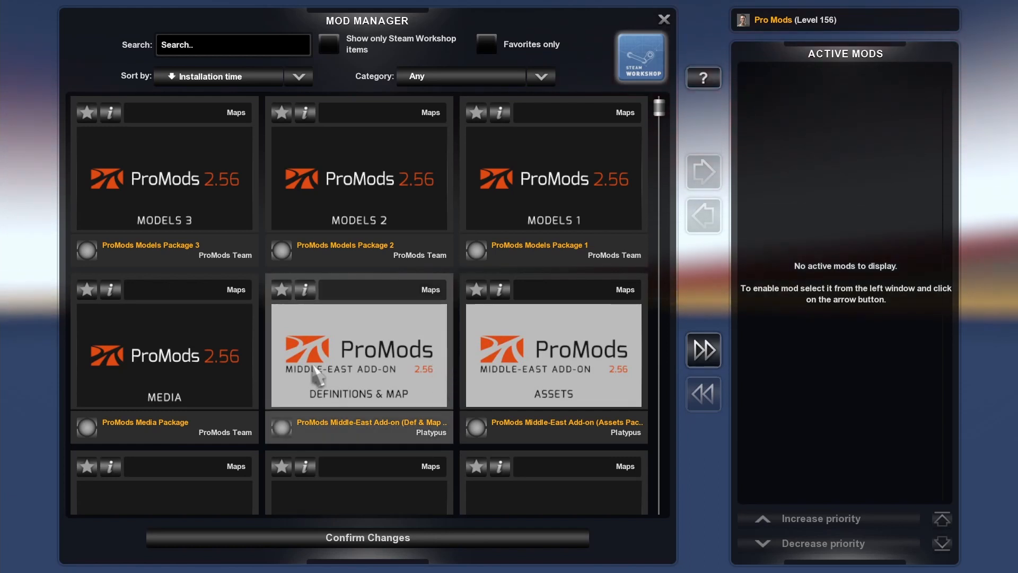
Activate the ProMods Assets, Media and Models packages in order
scroll("down", 3)
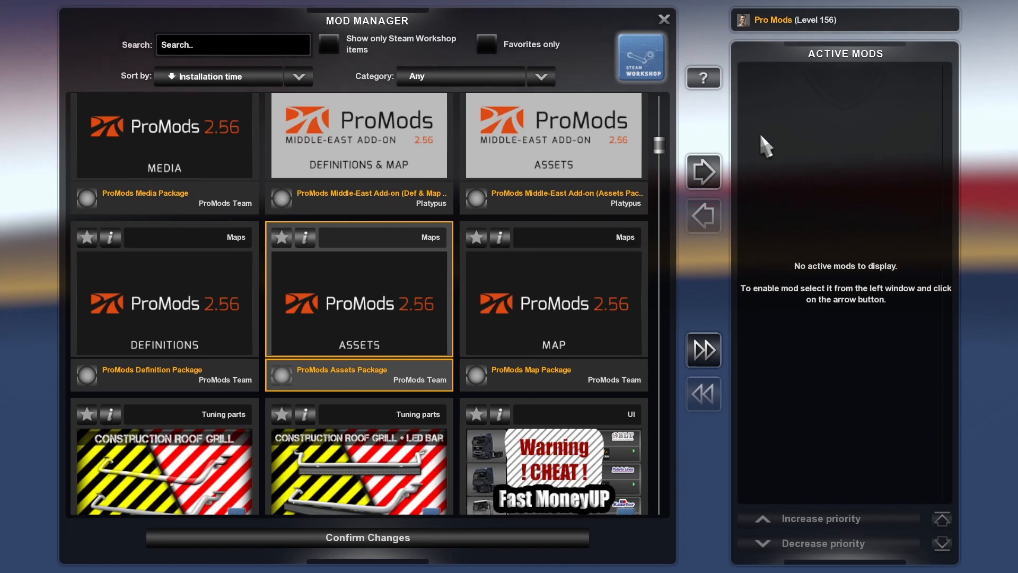
left_click(702, 170)
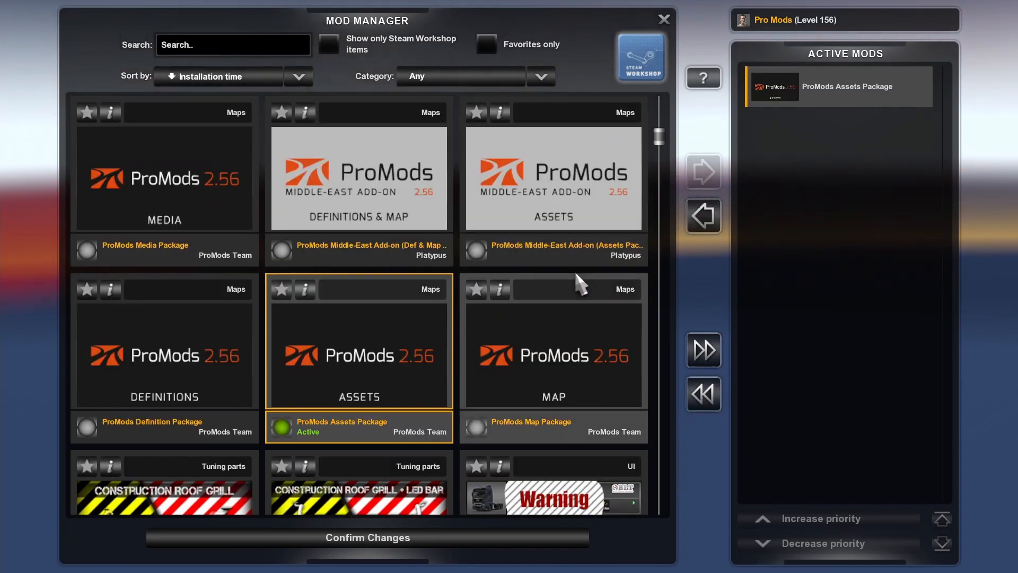
scroll("down", 3)
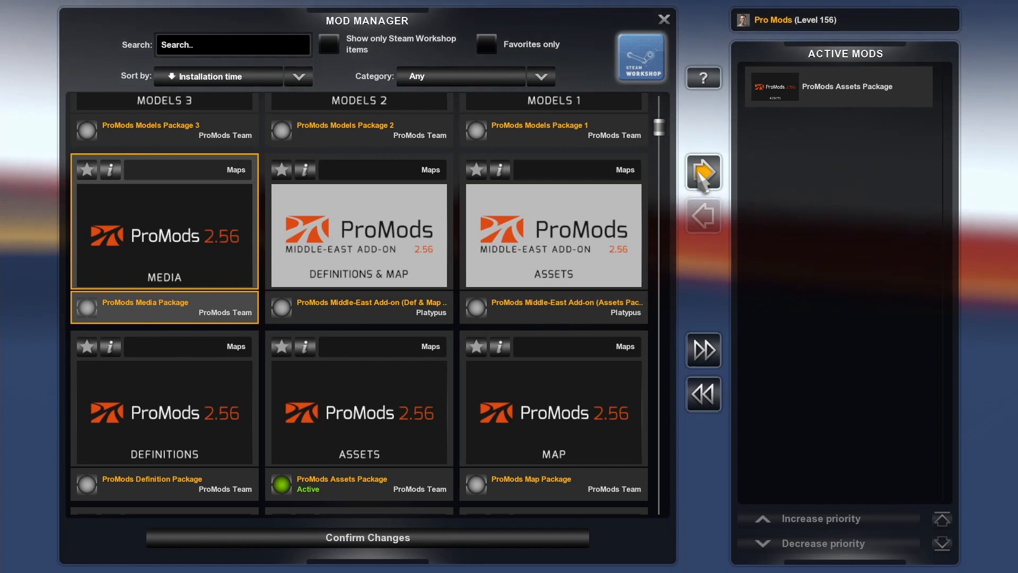
left_click(703, 173)
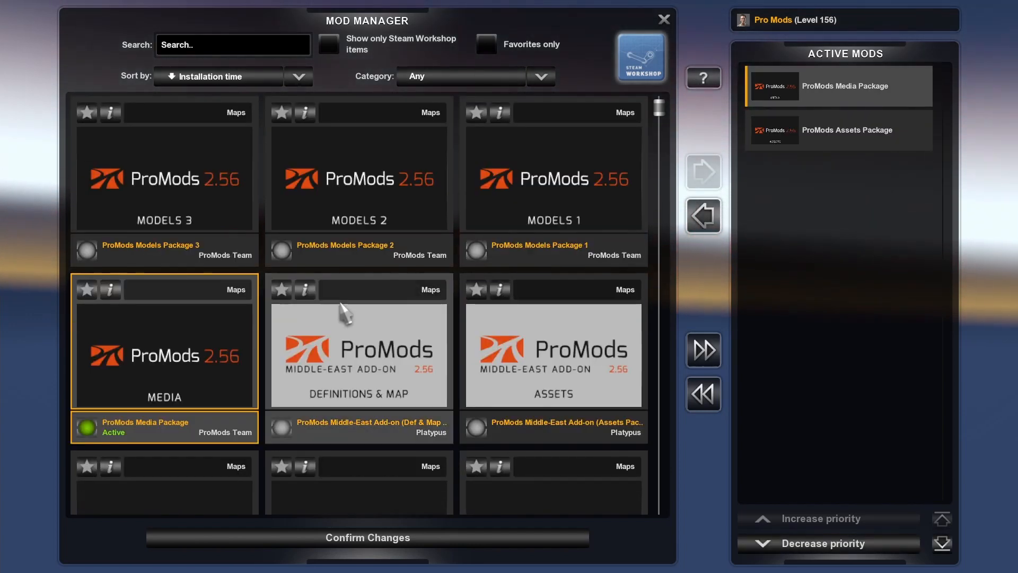
mouse_move(130, 155)
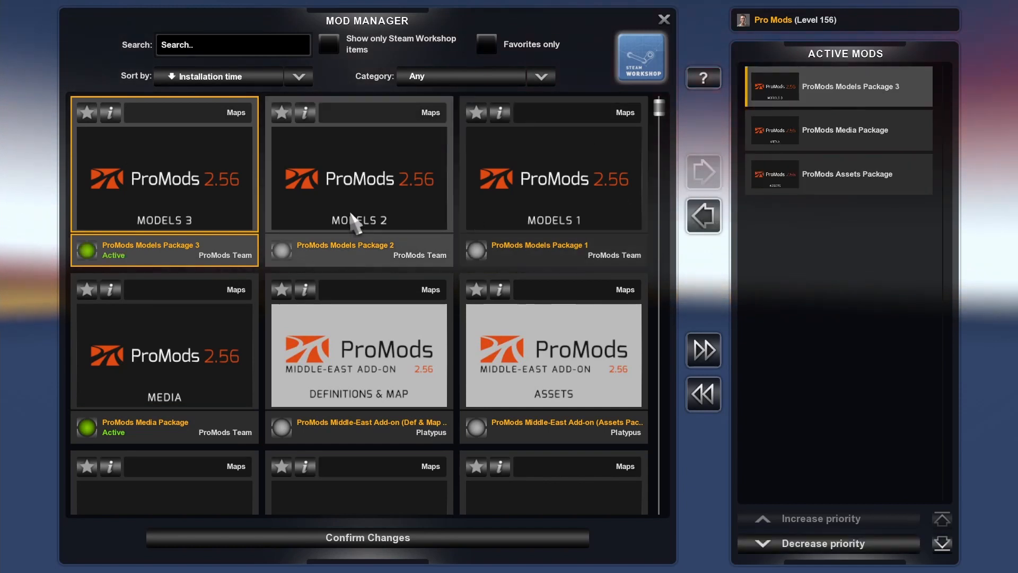
left_click(358, 164)
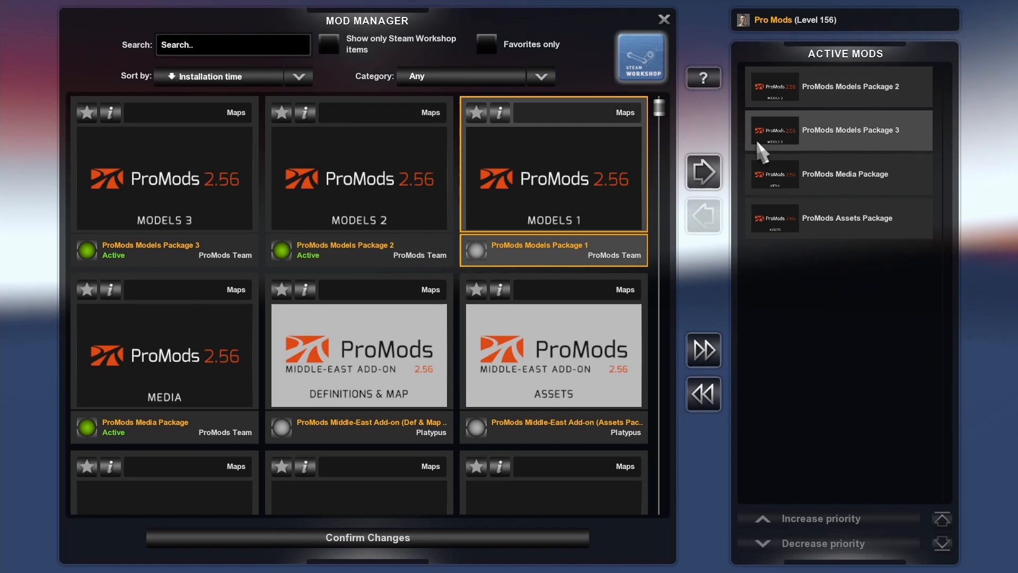
left_click(704, 171)
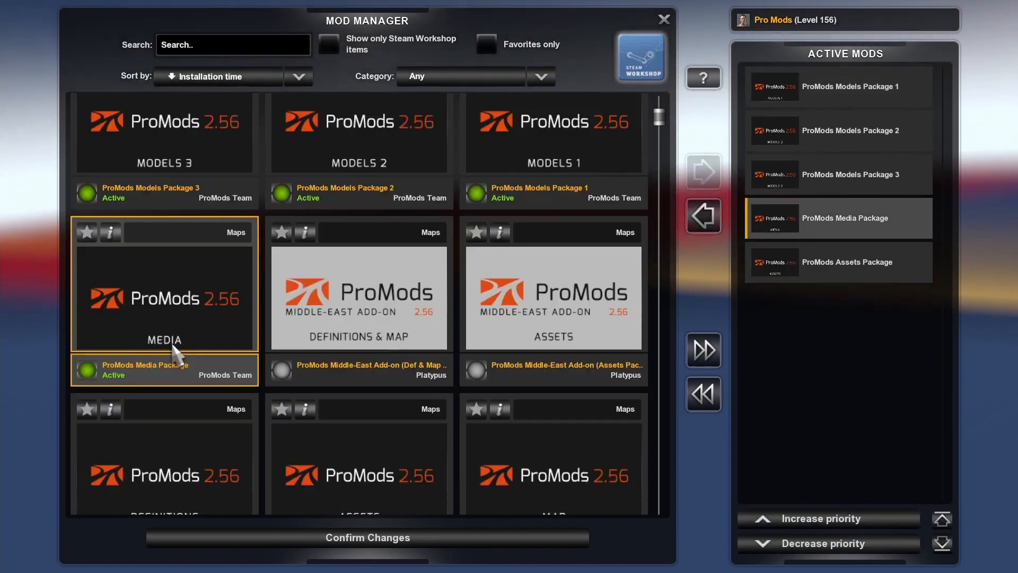
scroll("down", 3)
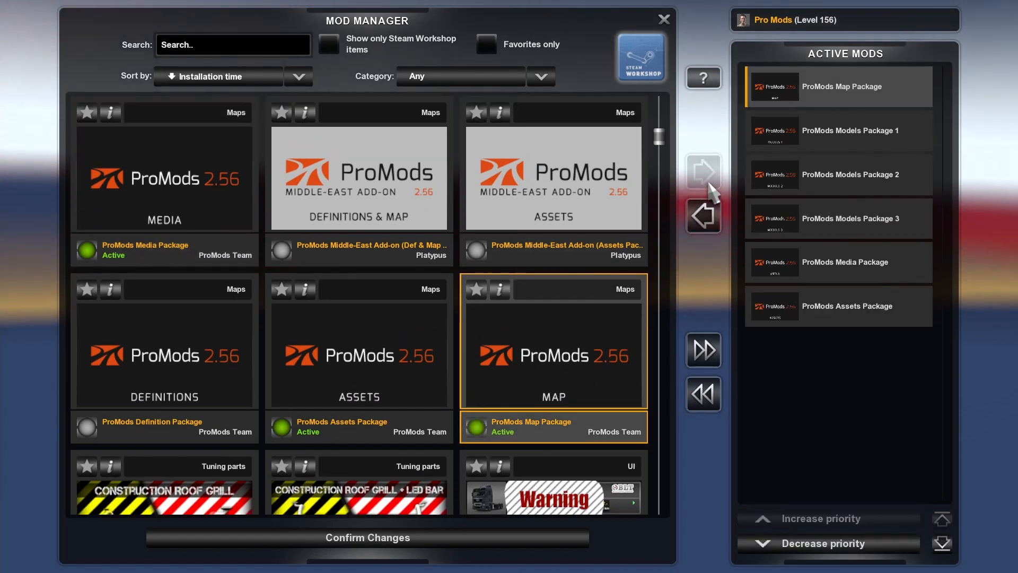
mouse_move(703, 188)
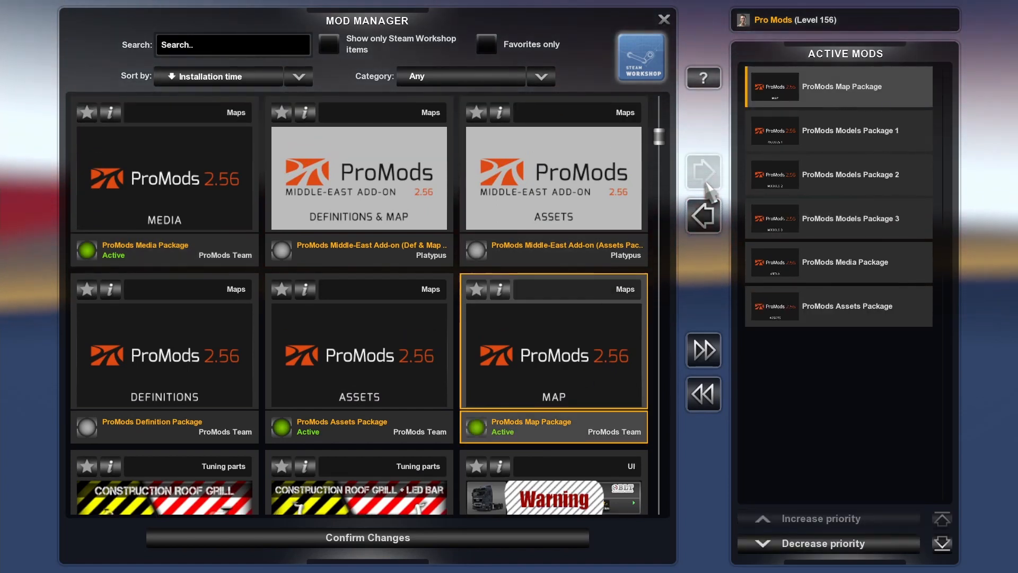
mouse_move(645, 204)
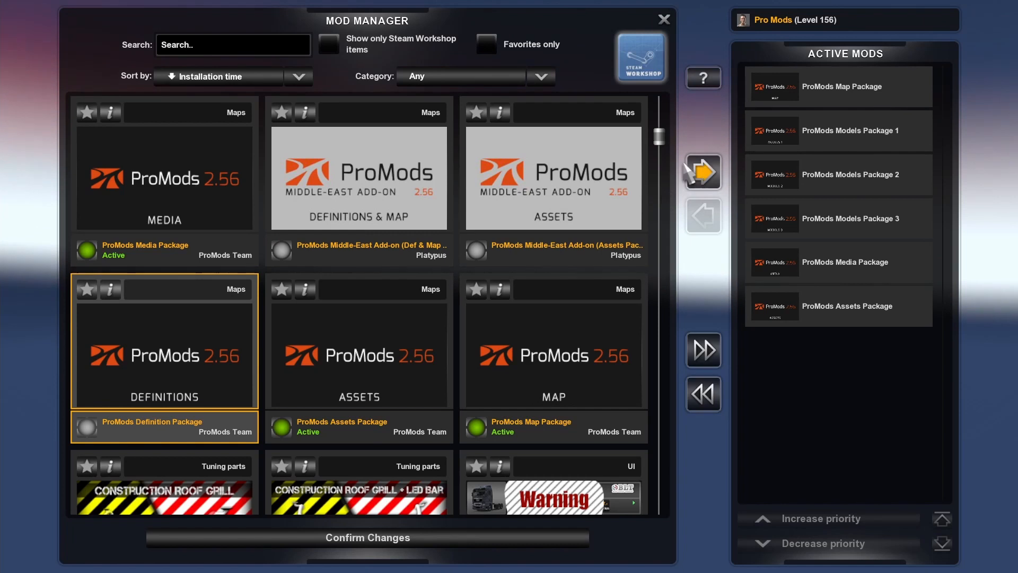
Activate the ProMods Definition package and the Middle-East add-on assets package on top
left_click(703, 171)
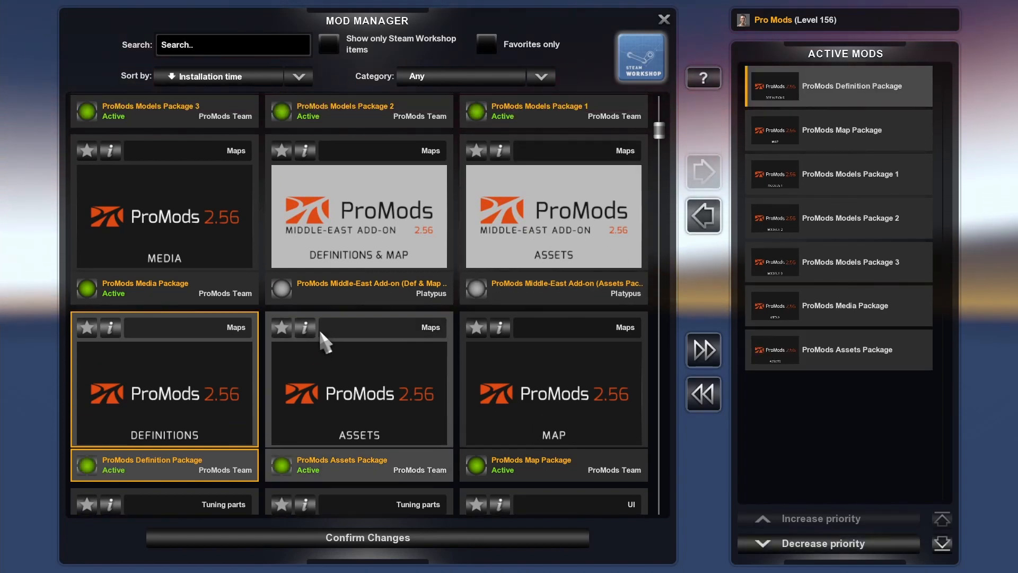
left_click(552, 216)
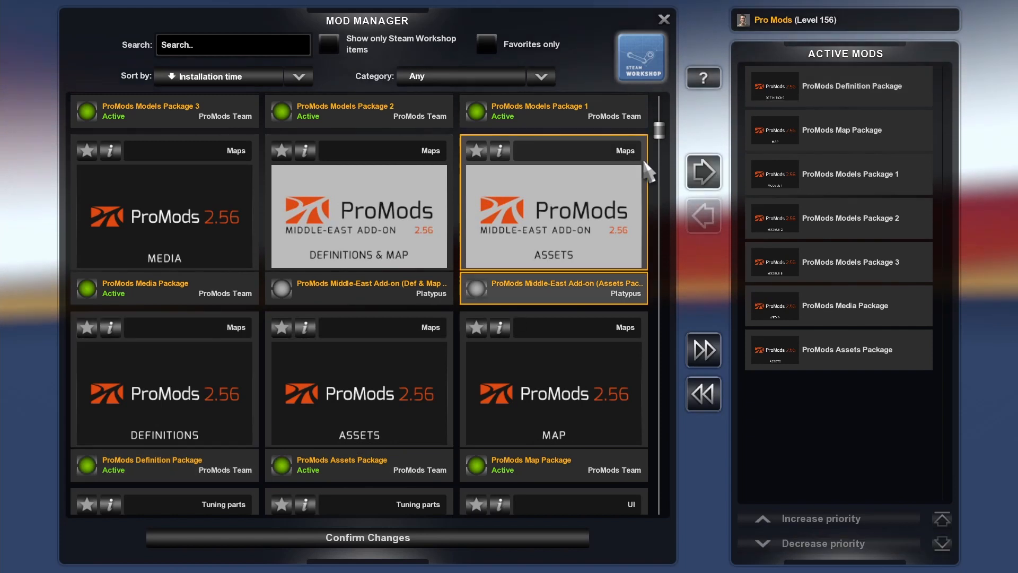
left_click(702, 170)
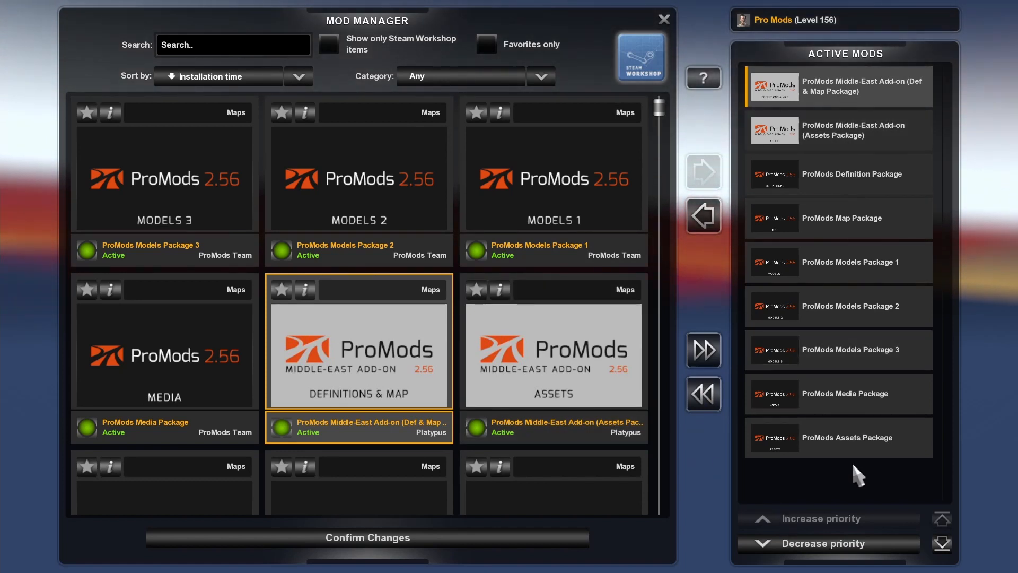
mouse_move(779, 237)
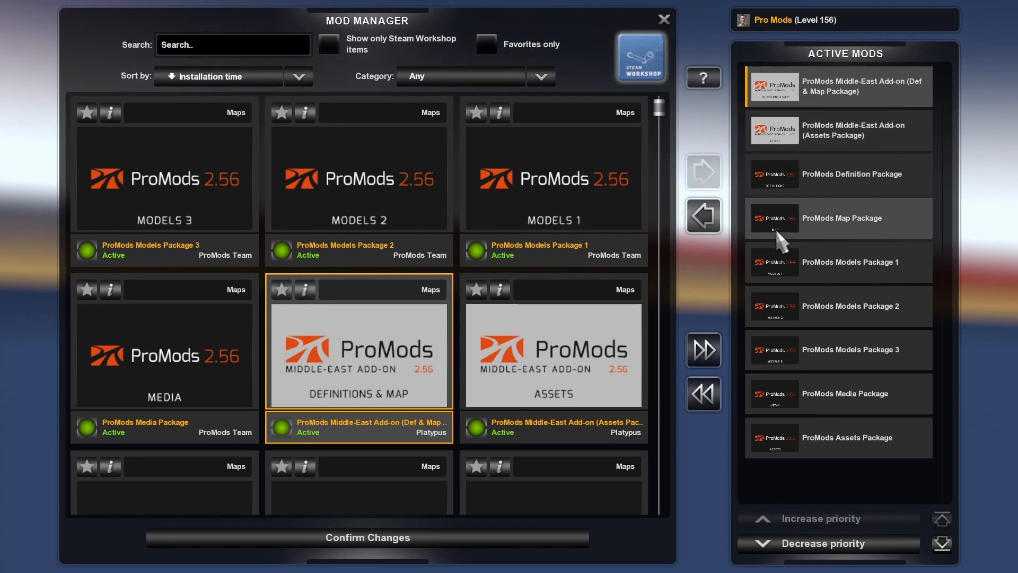
mouse_move(755, 58)
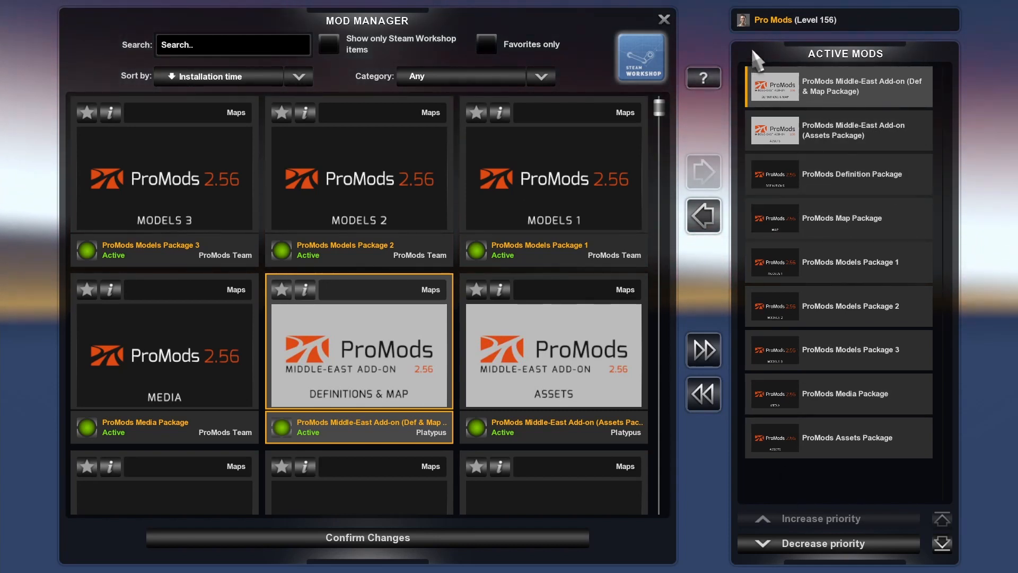
mouse_move(425, 523)
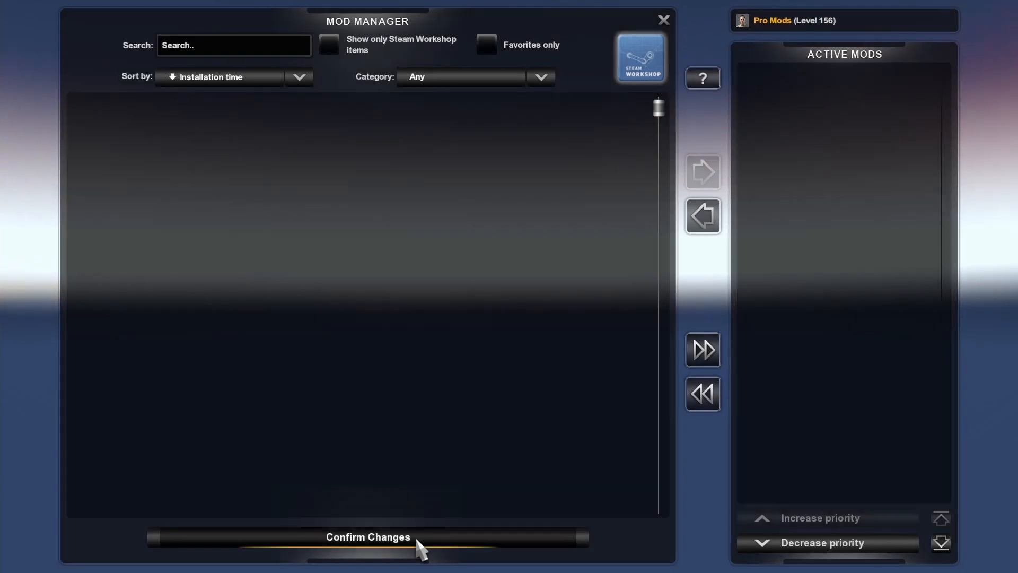
Confirm the mod changes and load the ProMods Single Player save
left_click(366, 536)
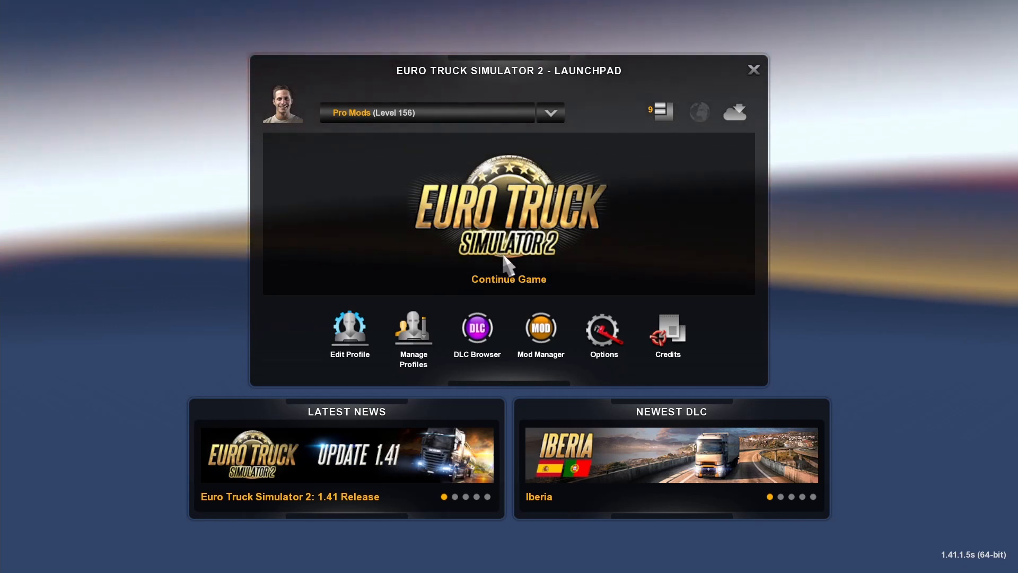
left_click(509, 280)
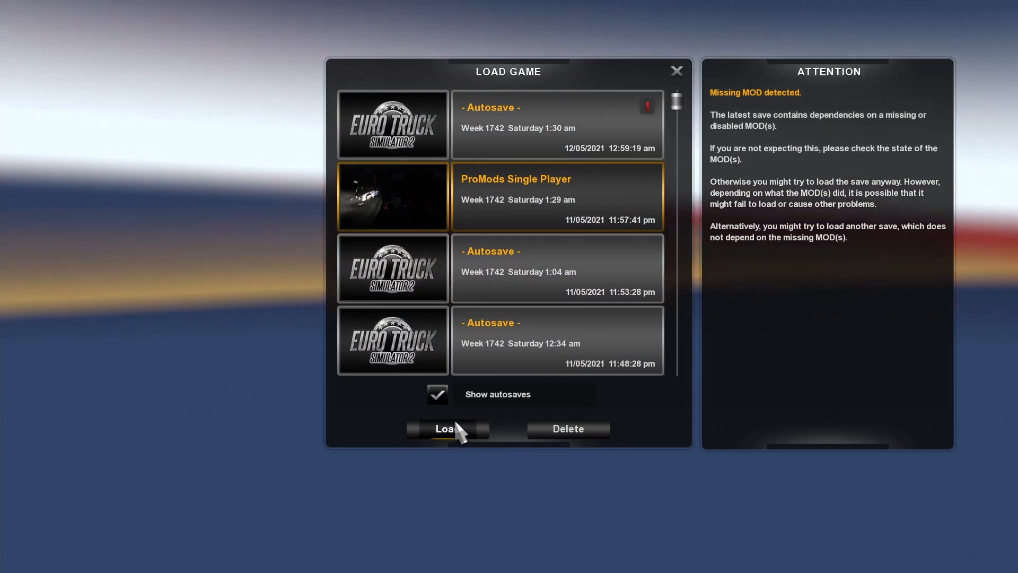
left_click(445, 428)
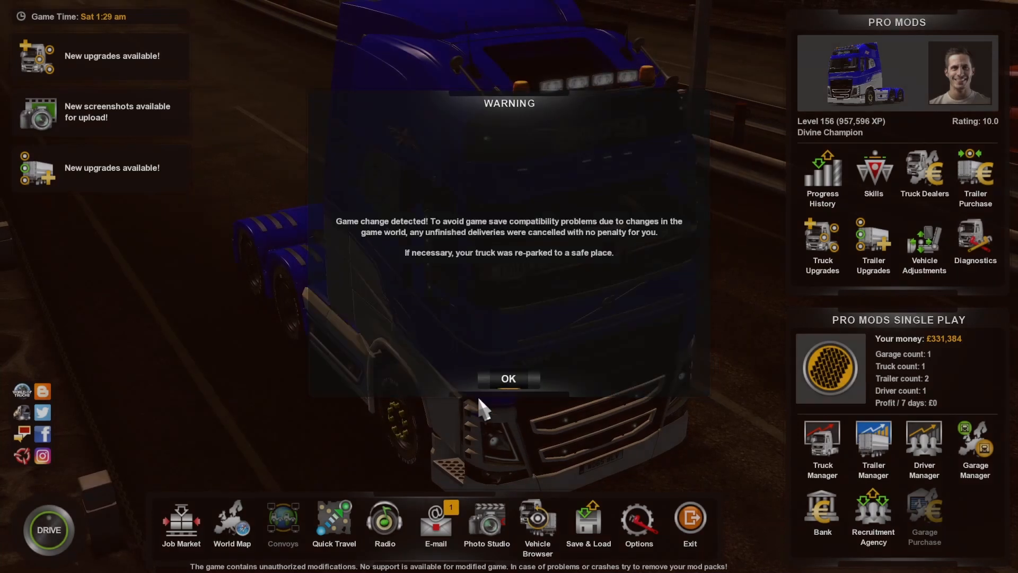
Acknowledge the game-change warning and close the Missing Controllers notice
left_click(508, 379)
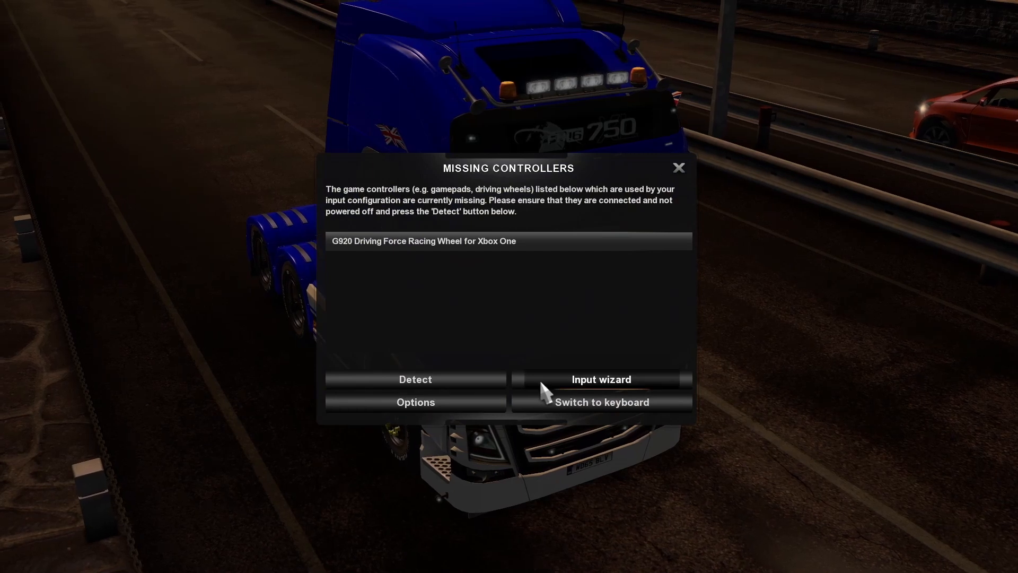
mouse_move(586, 276)
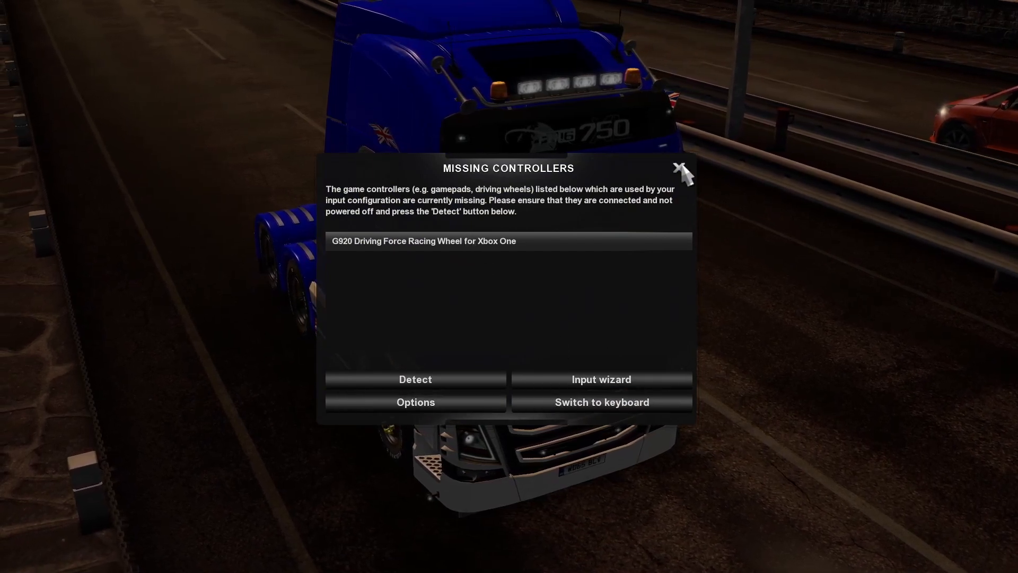
left_click(680, 168)
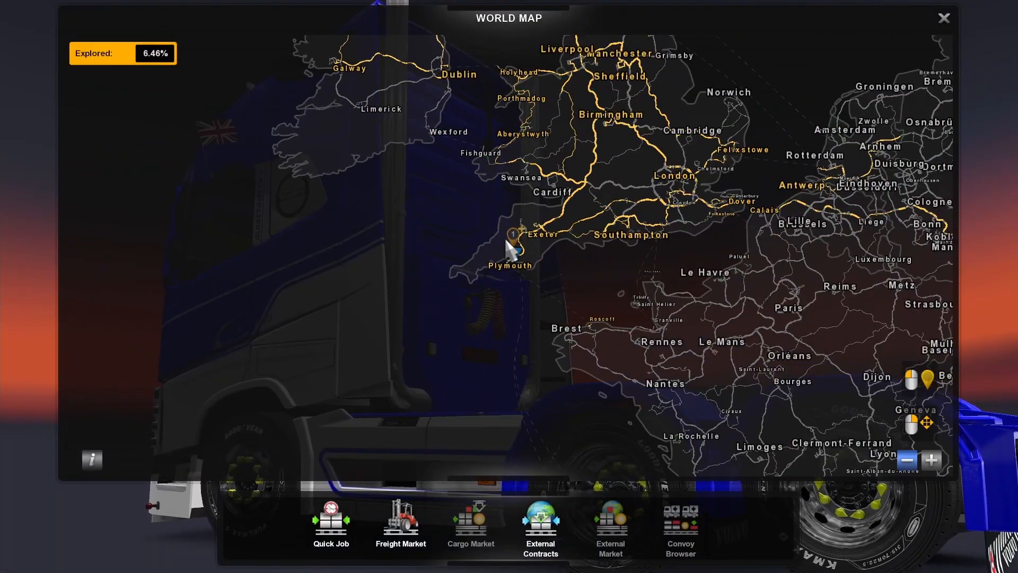
Set a navigation destination near Le Havre, plotting a ~421-mile route from Plymouth via Roscoff
left_click(698, 298)
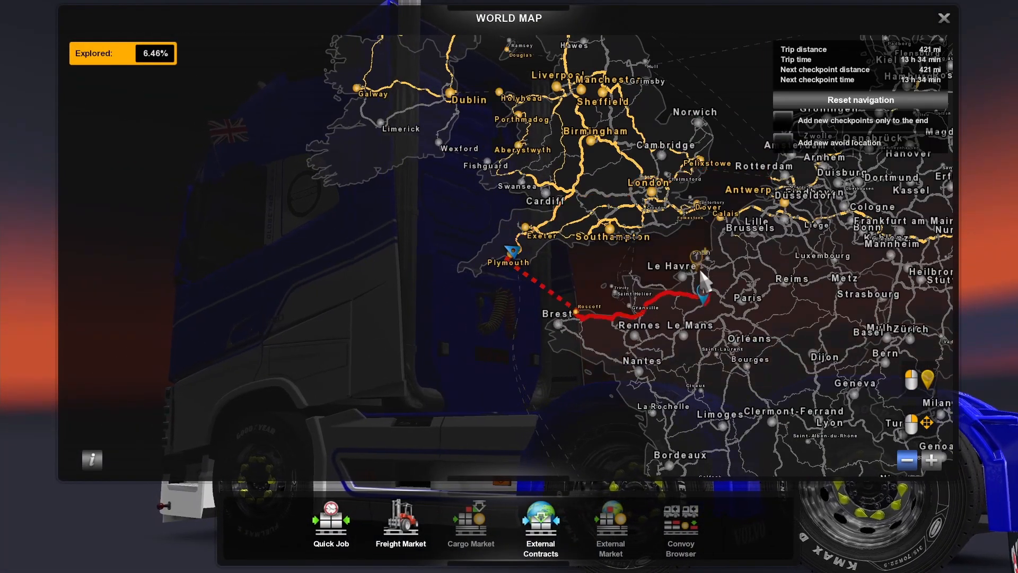